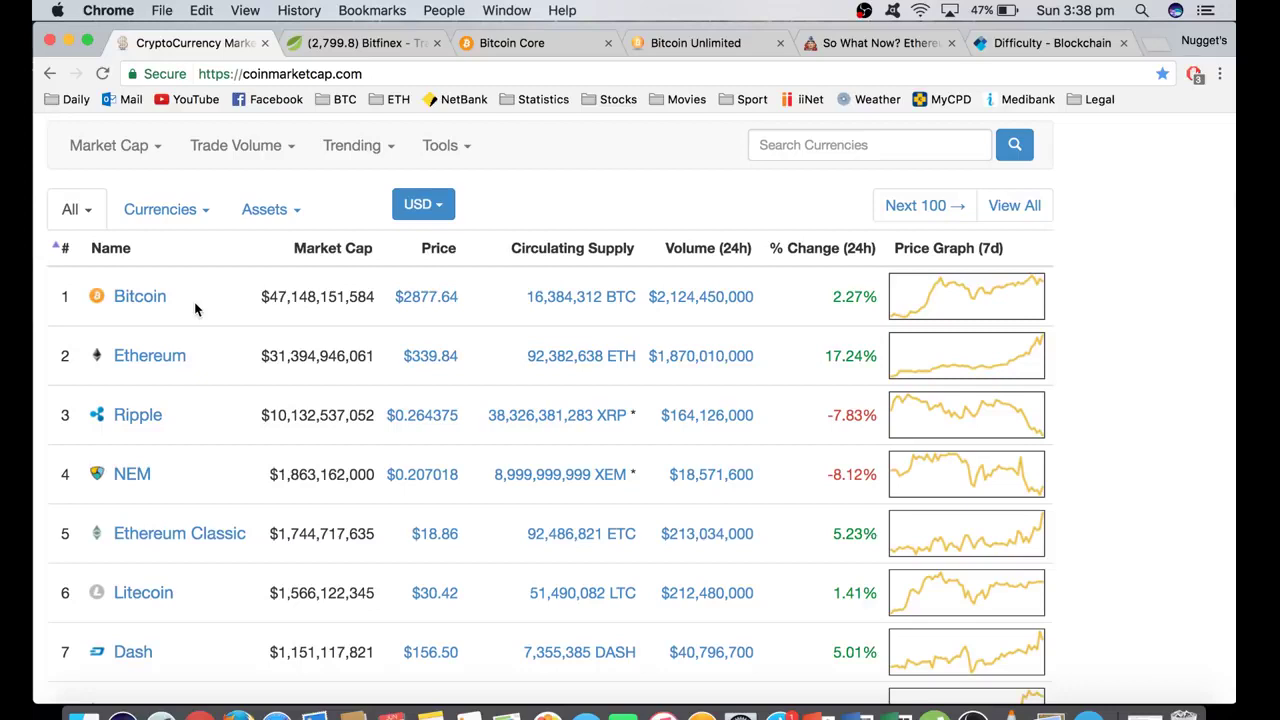
mouse_move(156, 276)
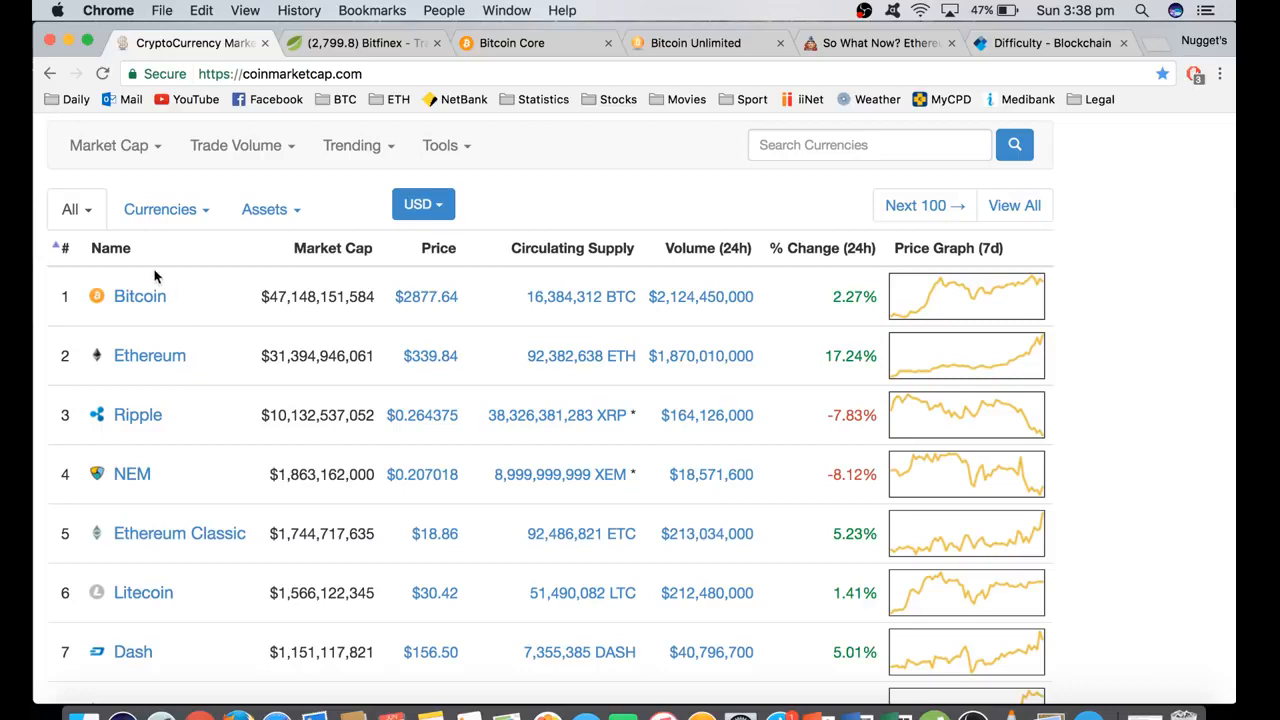
mouse_move(84, 302)
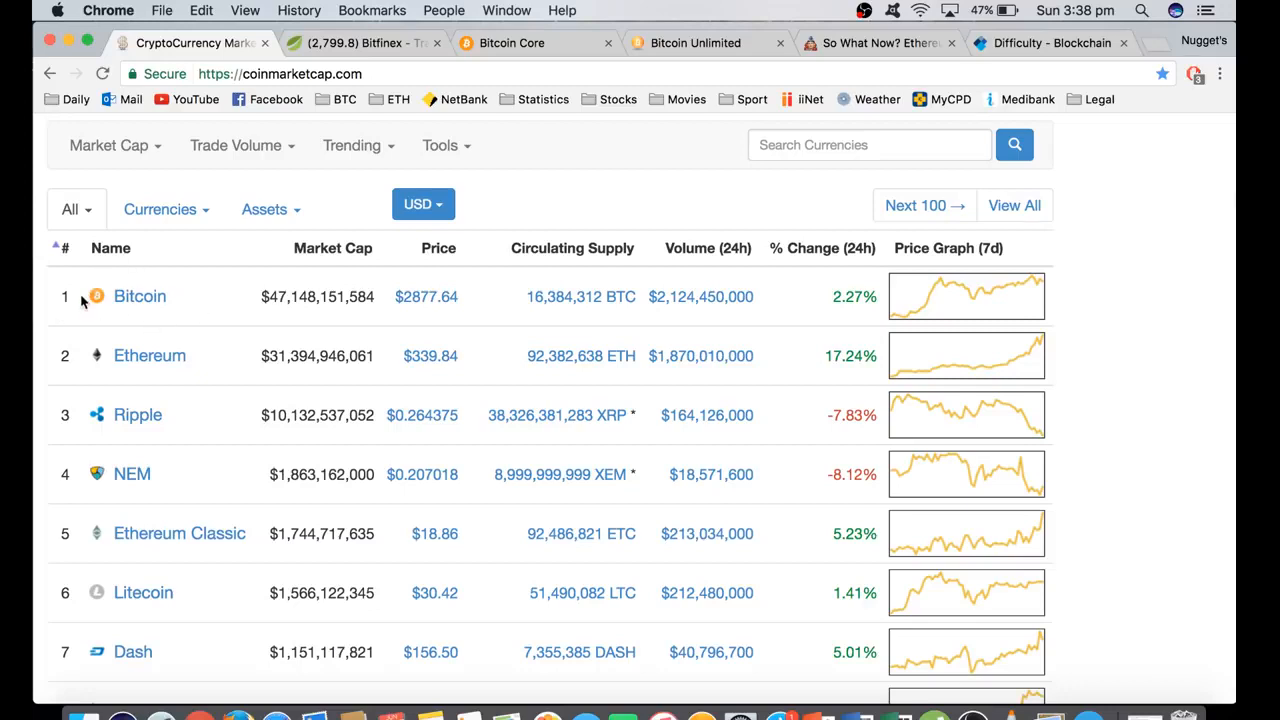
mouse_move(170, 316)
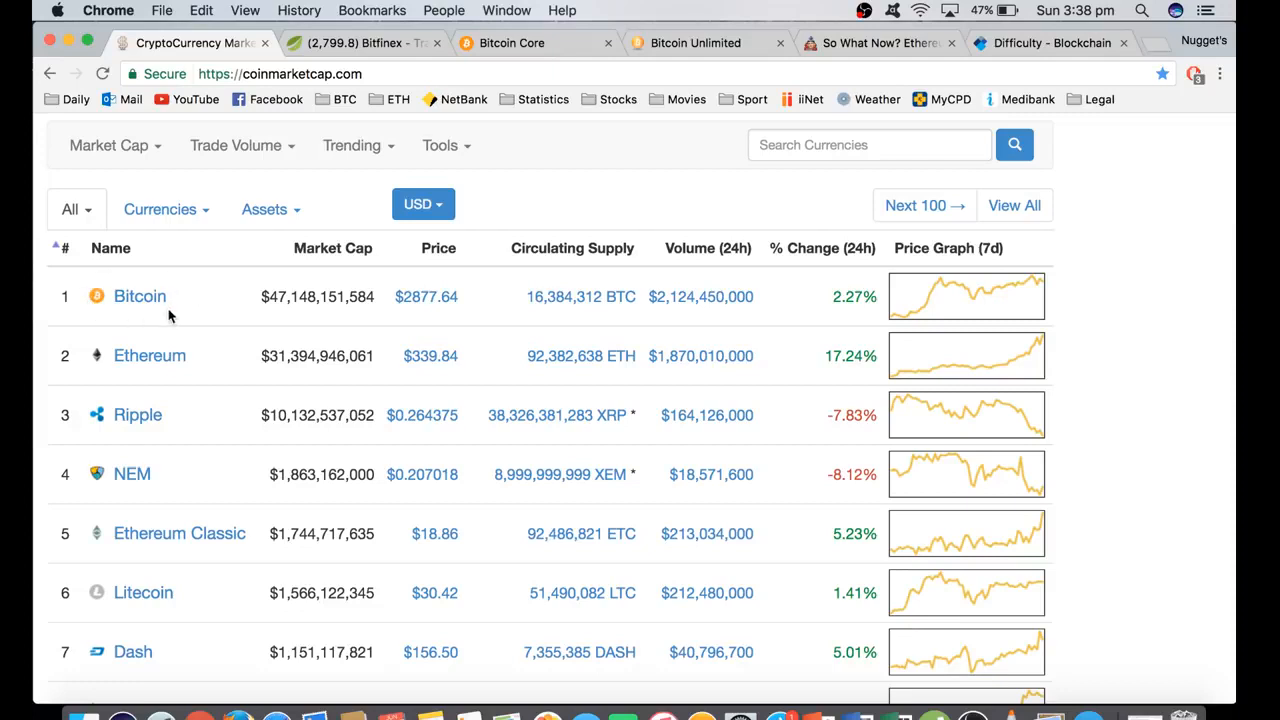
mouse_move(60, 298)
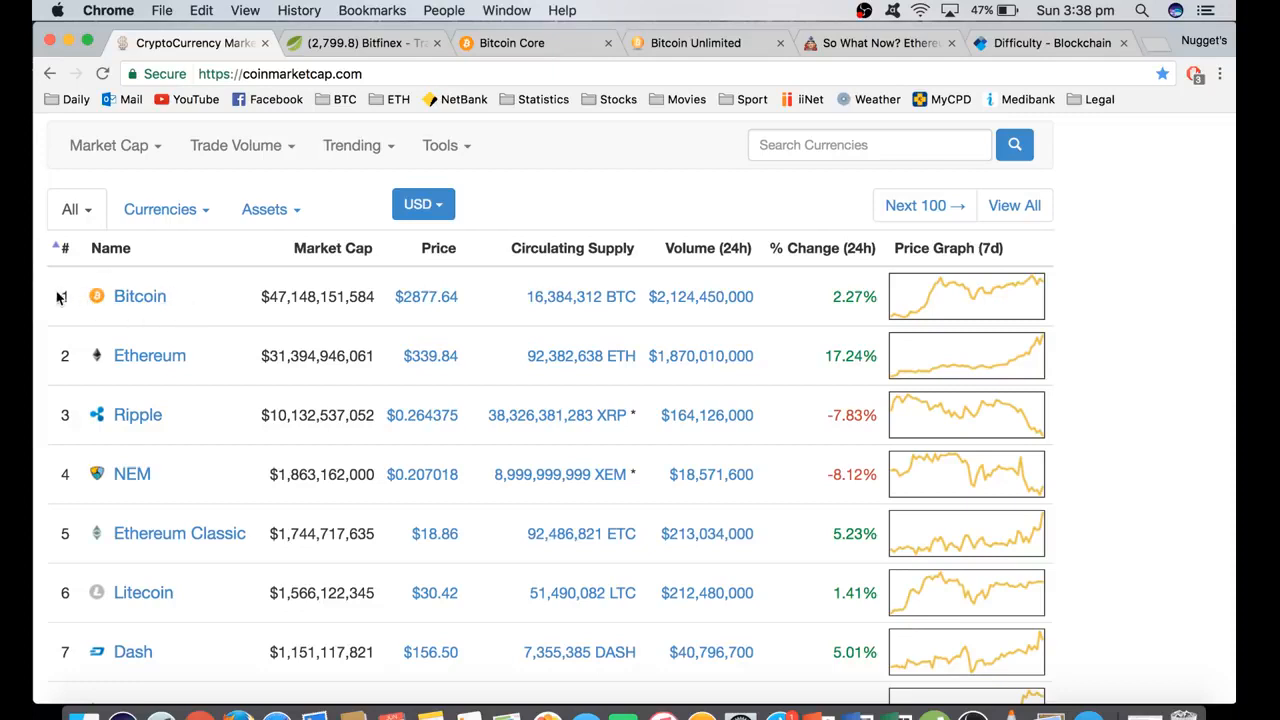
mouse_move(224, 304)
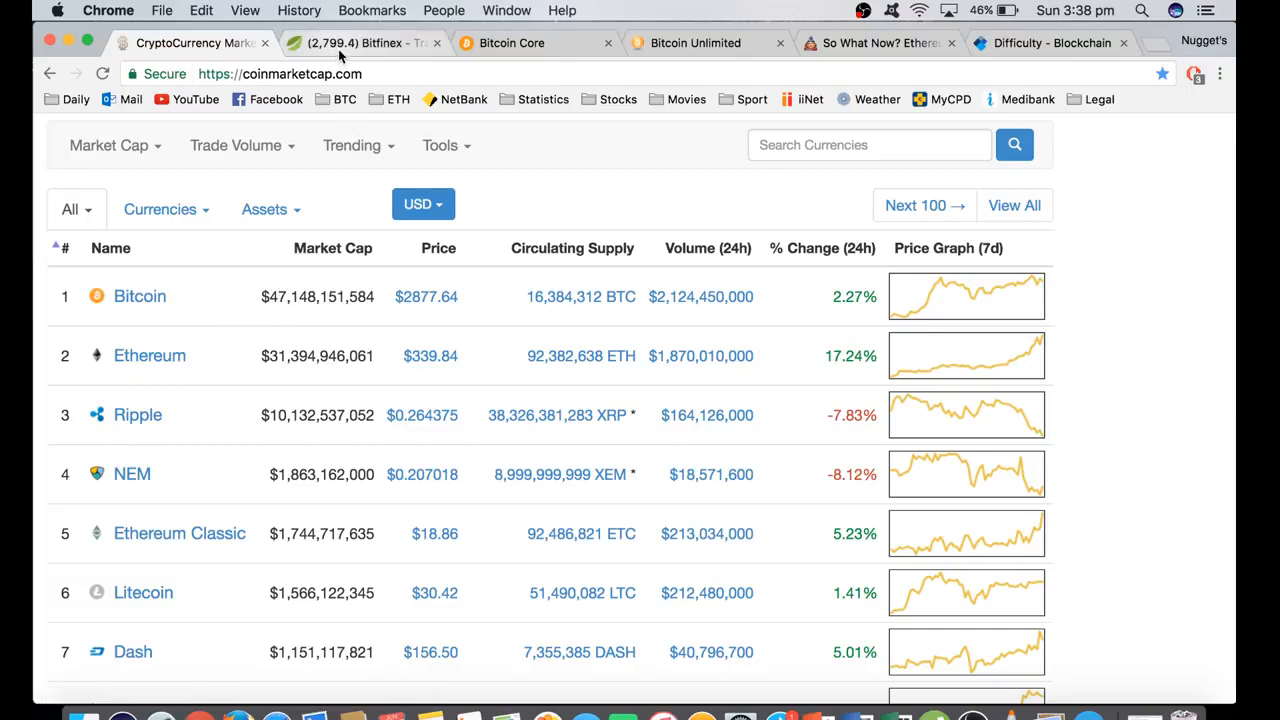
- Switch to the Bitfinex BTC/USD daily chart showing price near 2,799
click(360, 44)
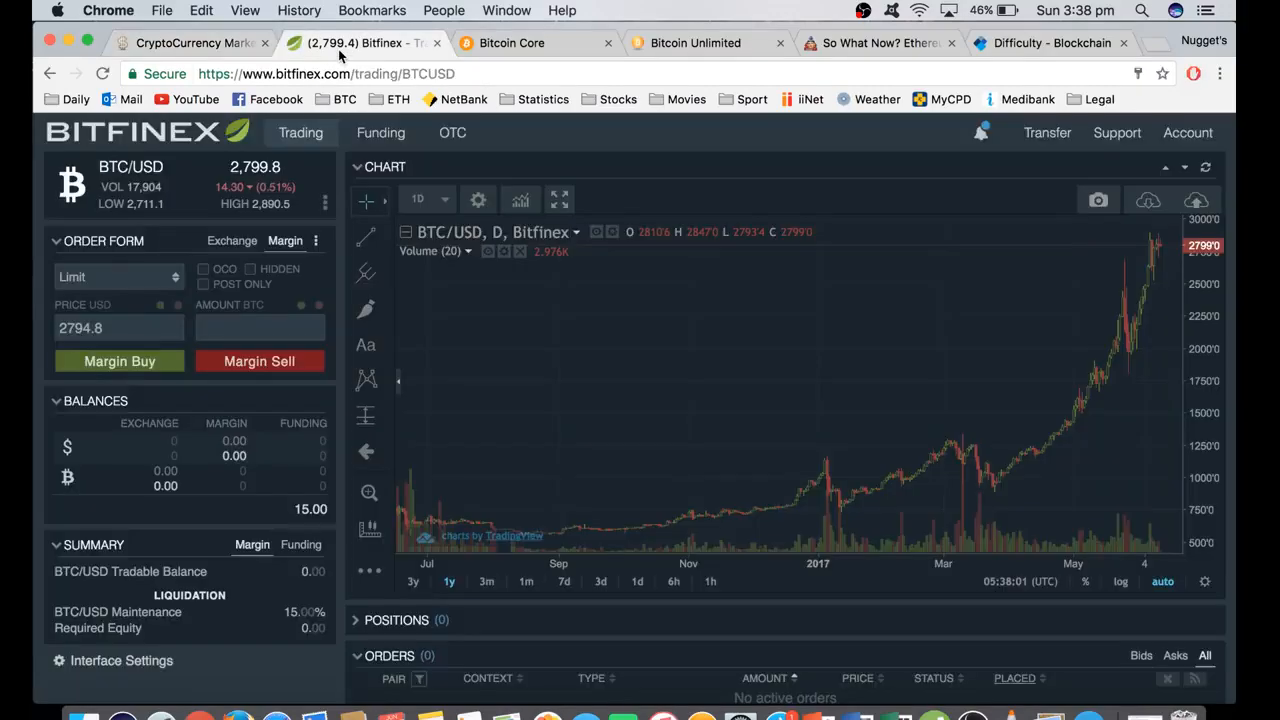
mouse_move(880, 308)
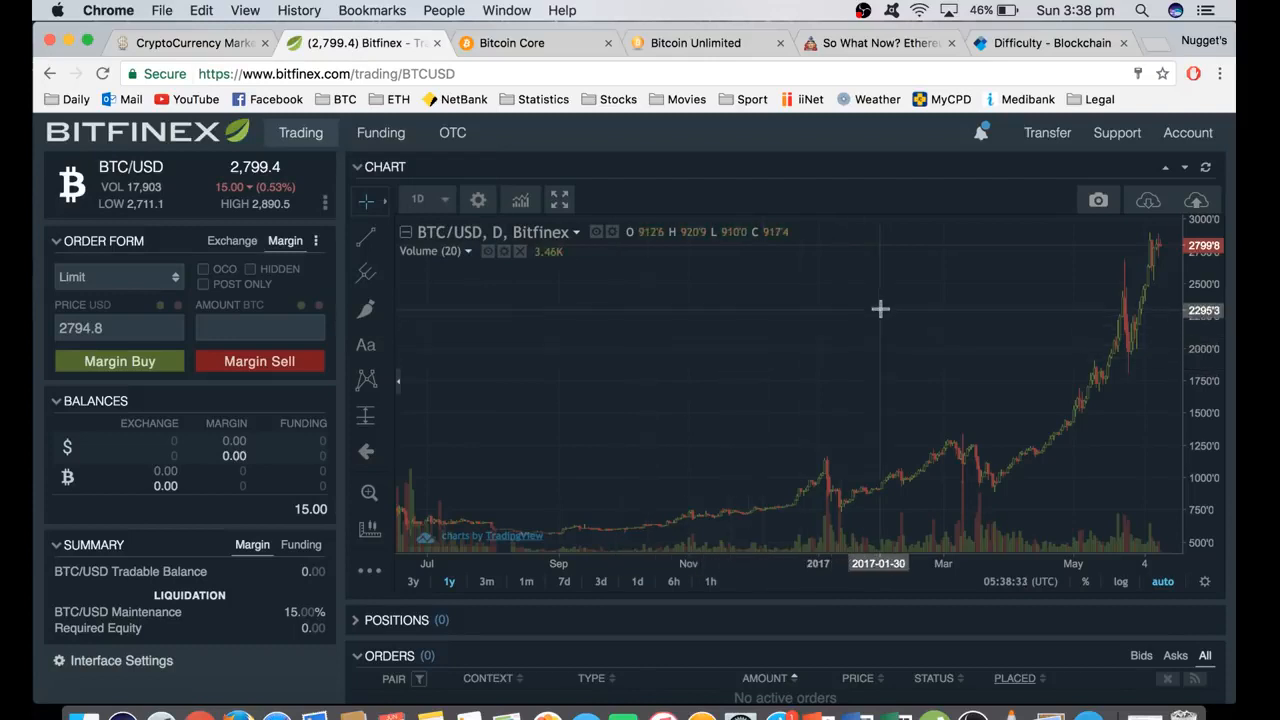
mouse_move(886, 308)
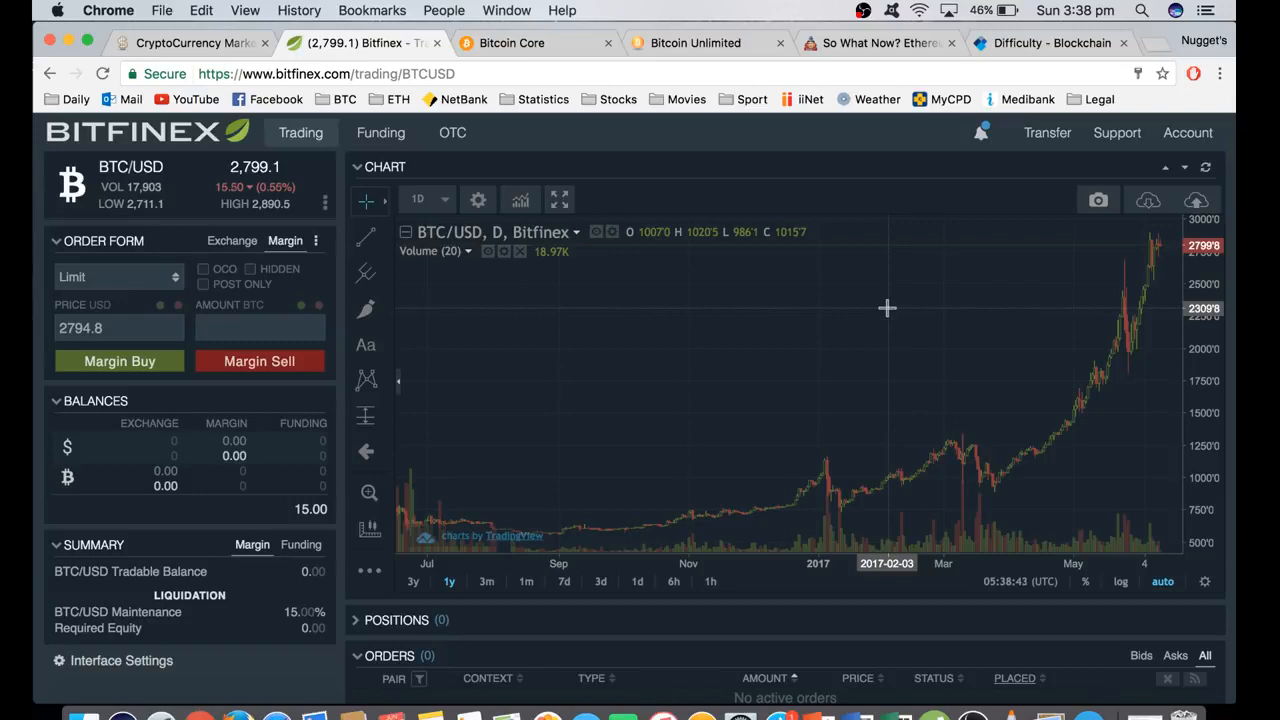
mouse_move(976, 340)
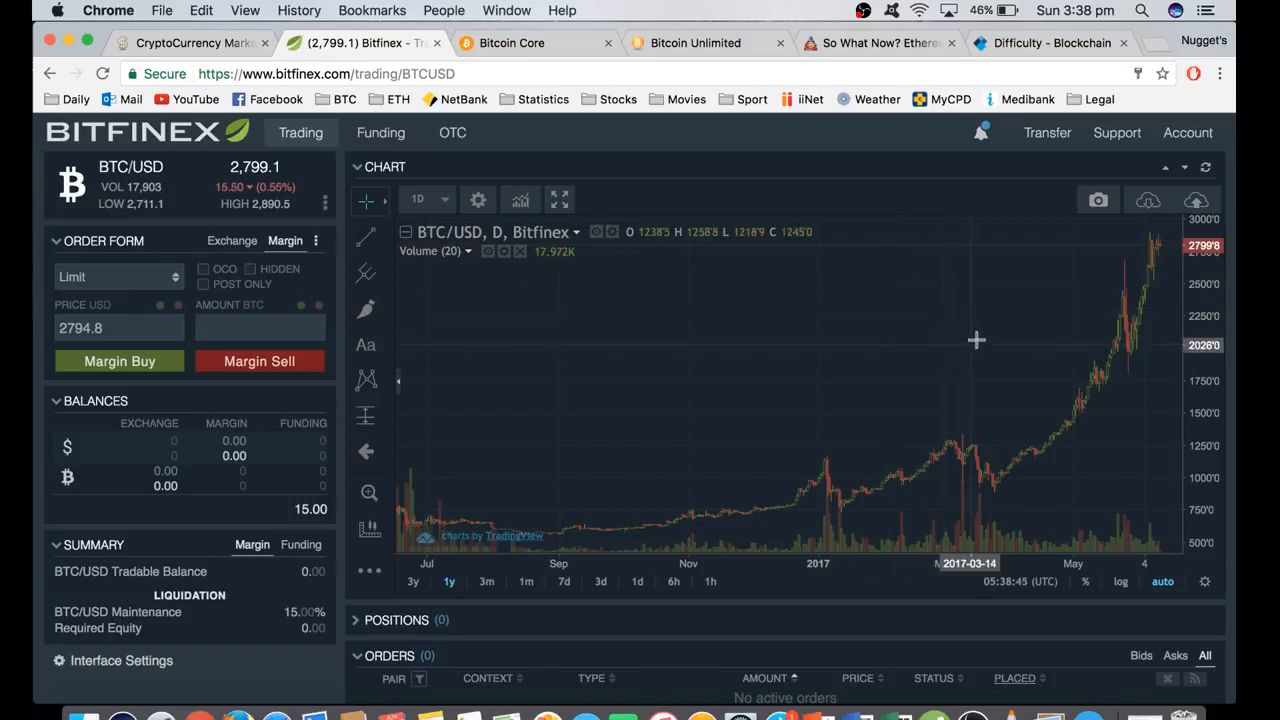
mouse_move(990, 316)
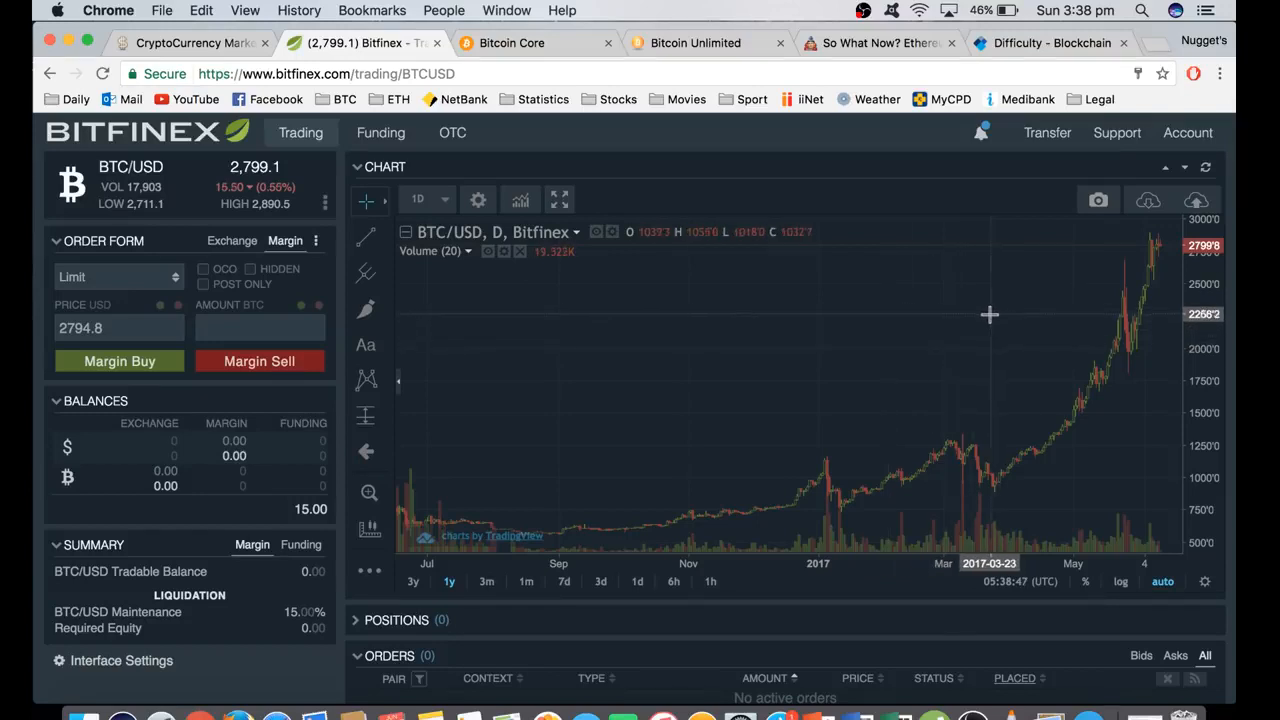
mouse_move(1028, 302)
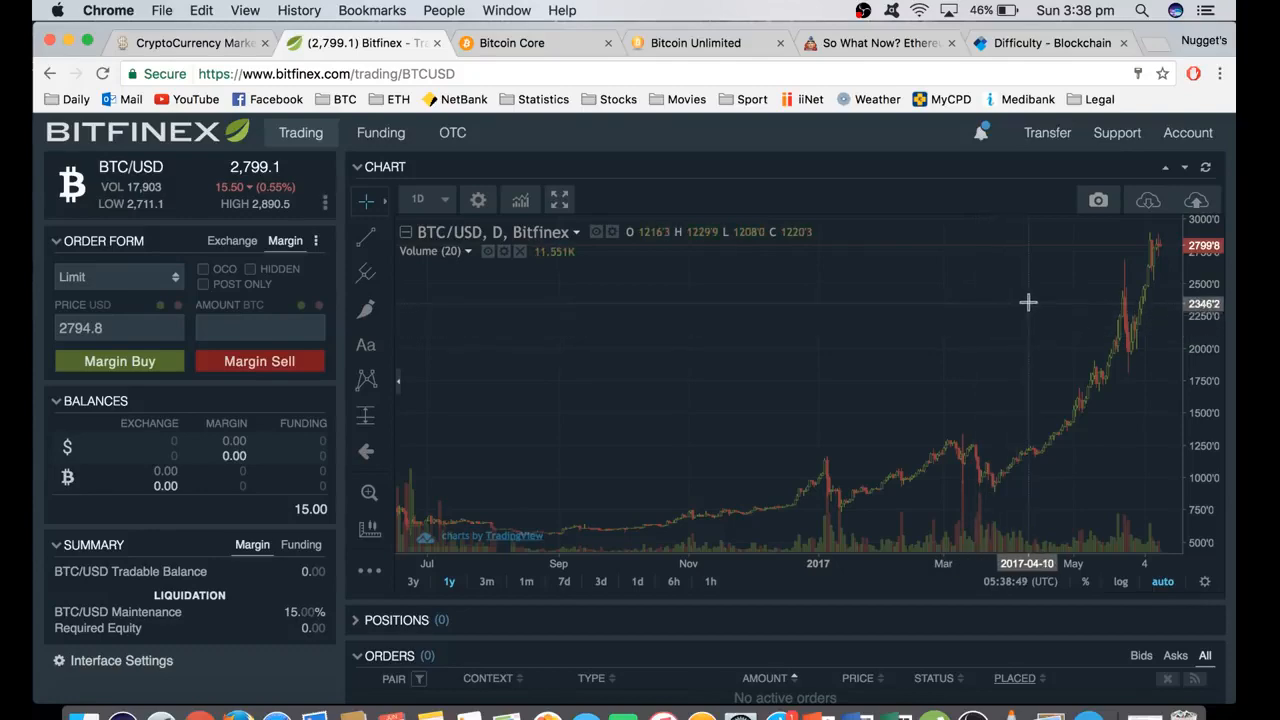
mouse_move(672, 344)
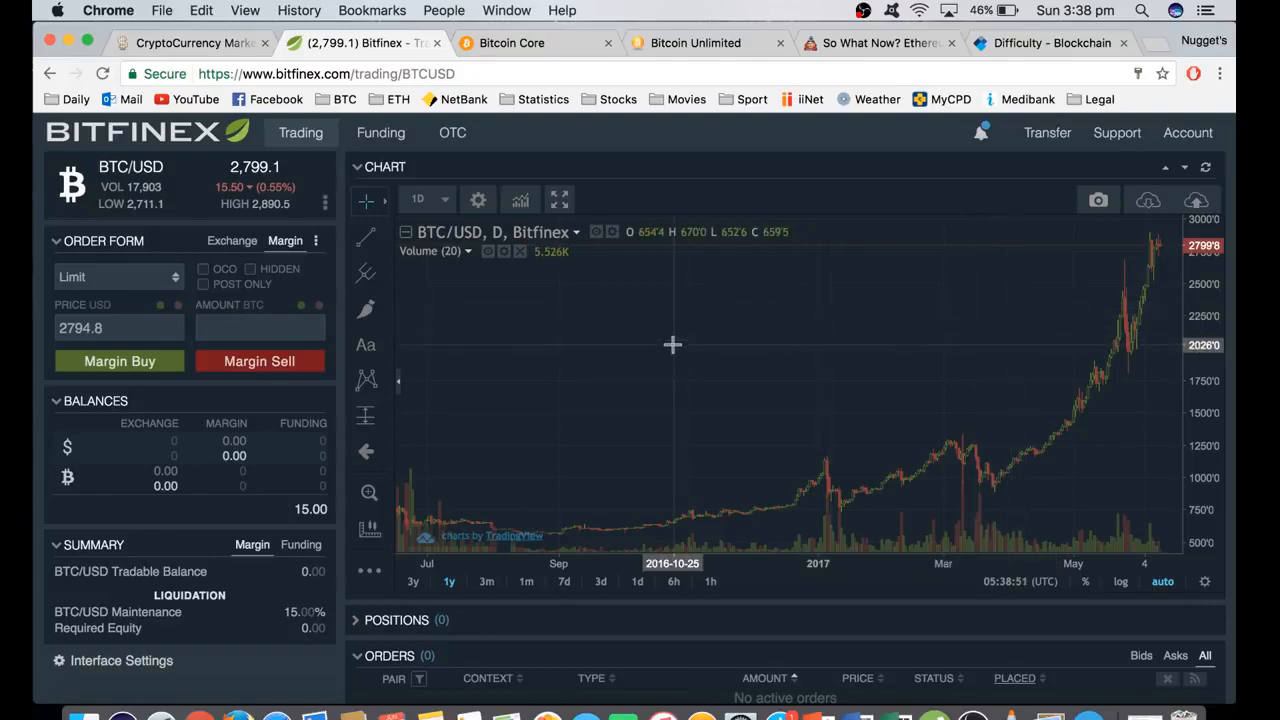
- Return to the CoinMarketCap rankings and highlight Bitcoin's $47.1 billion market cap
click(190, 44)
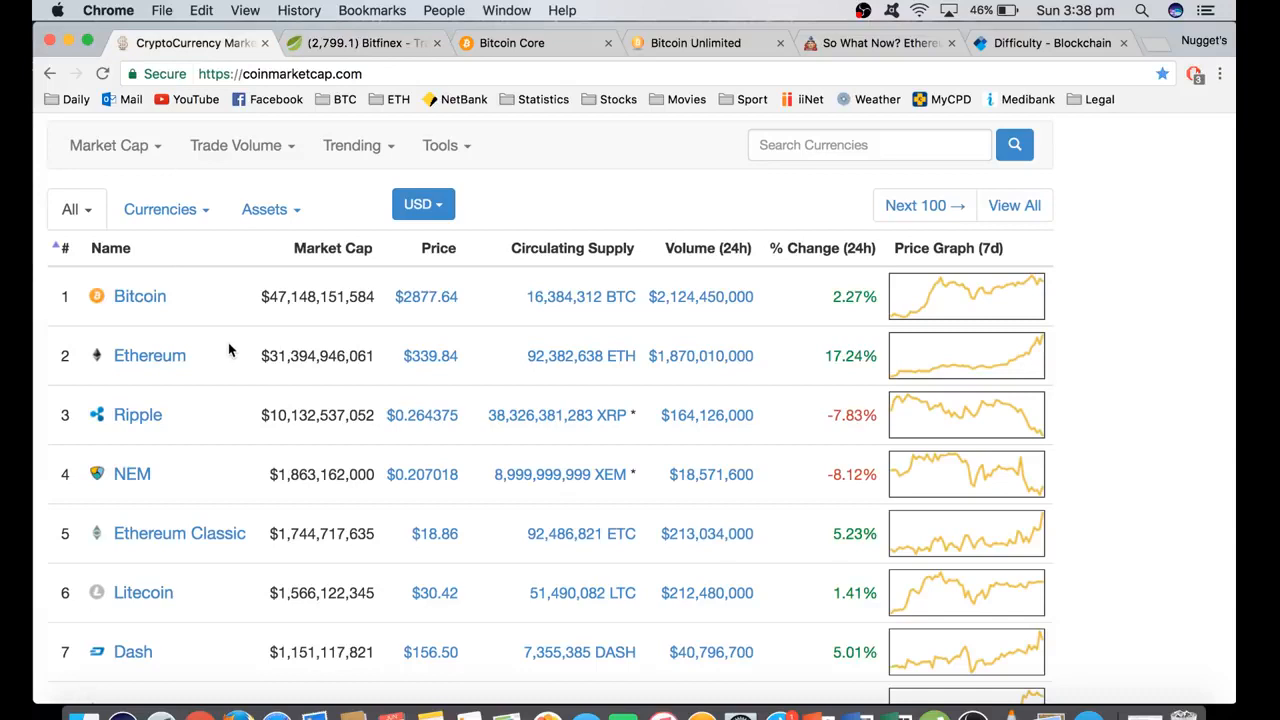
mouse_move(416, 388)
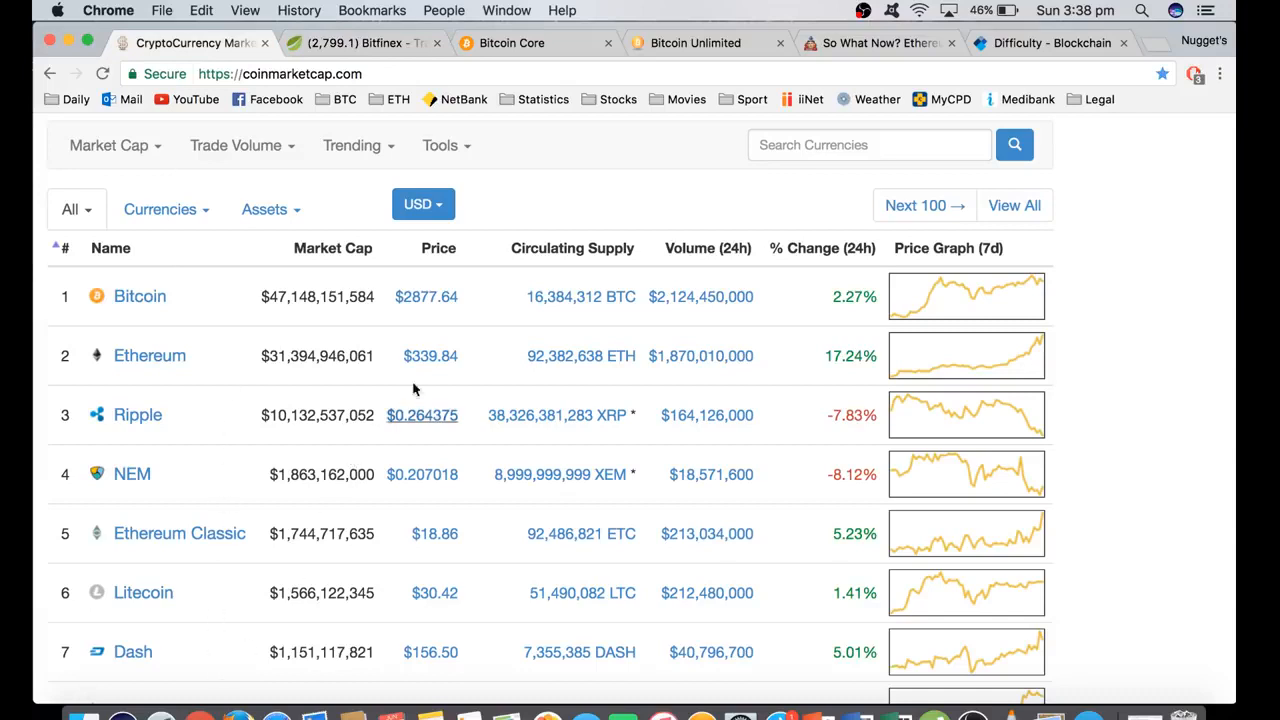
mouse_move(284, 292)
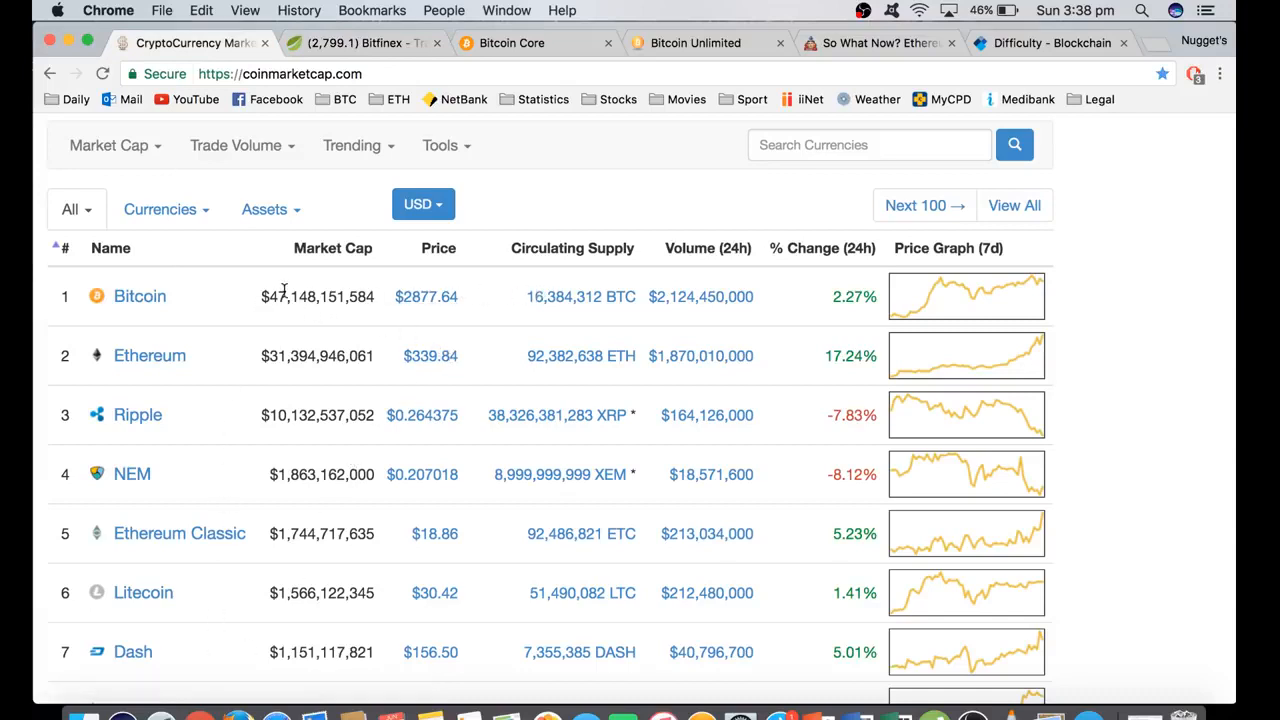
double_click(318, 296)
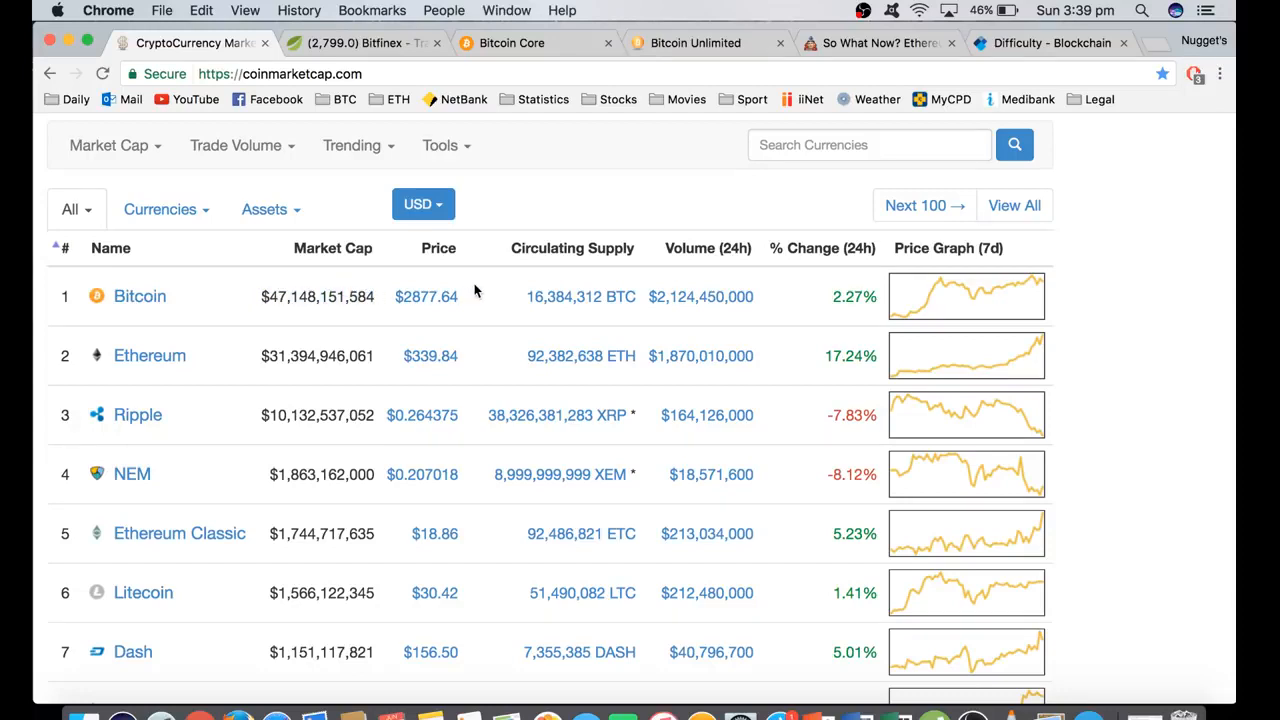
mouse_move(460, 296)
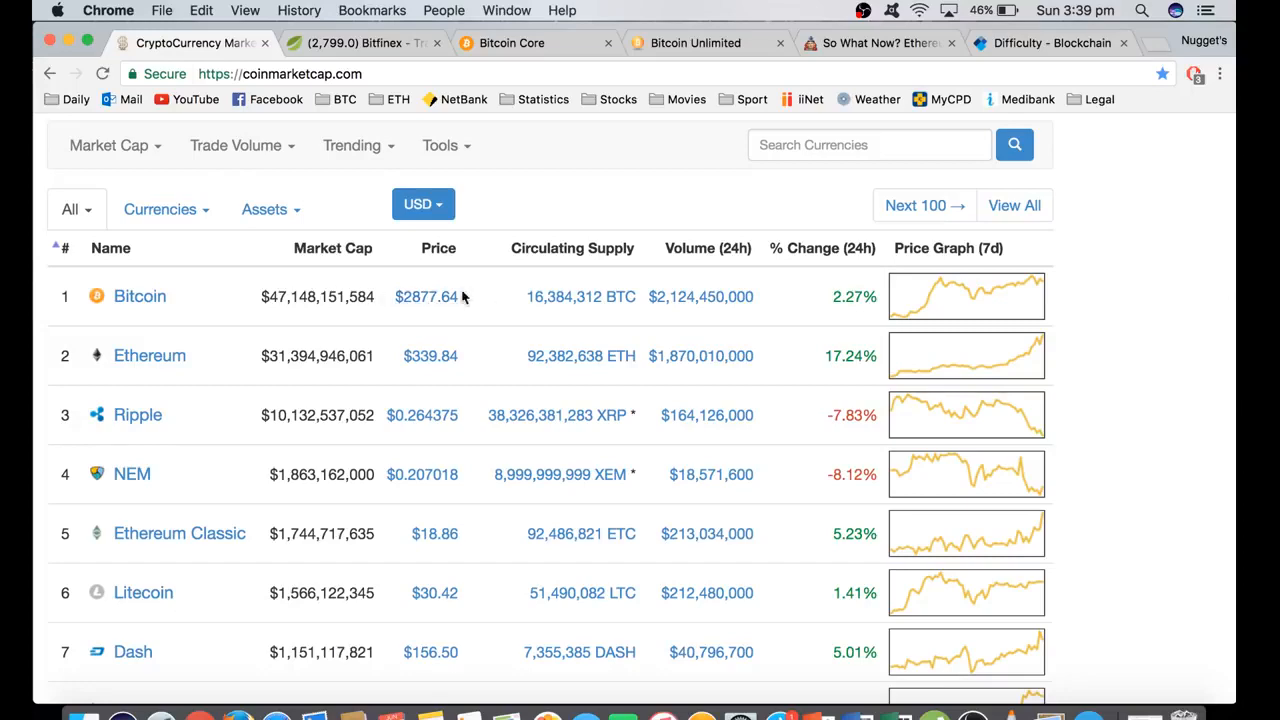
mouse_move(440, 248)
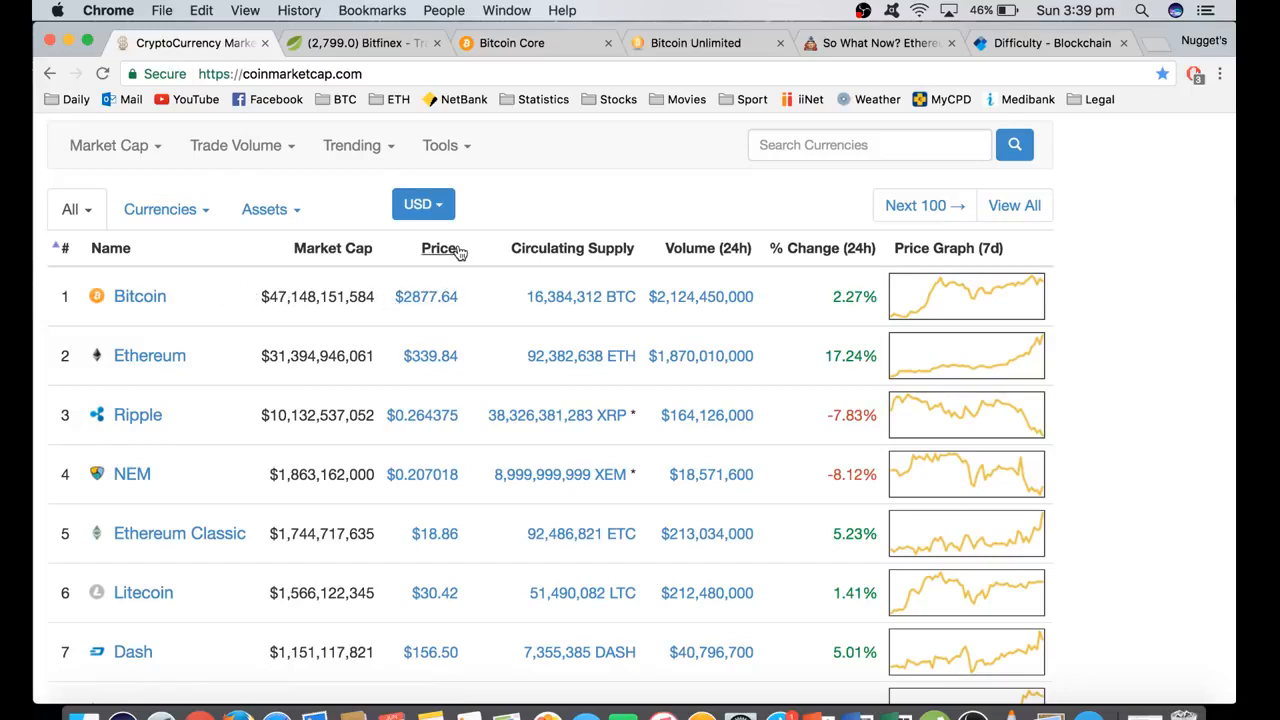
- Switch back to the Bitfinex BTC/USD daily chart near 2,799
click(360, 42)
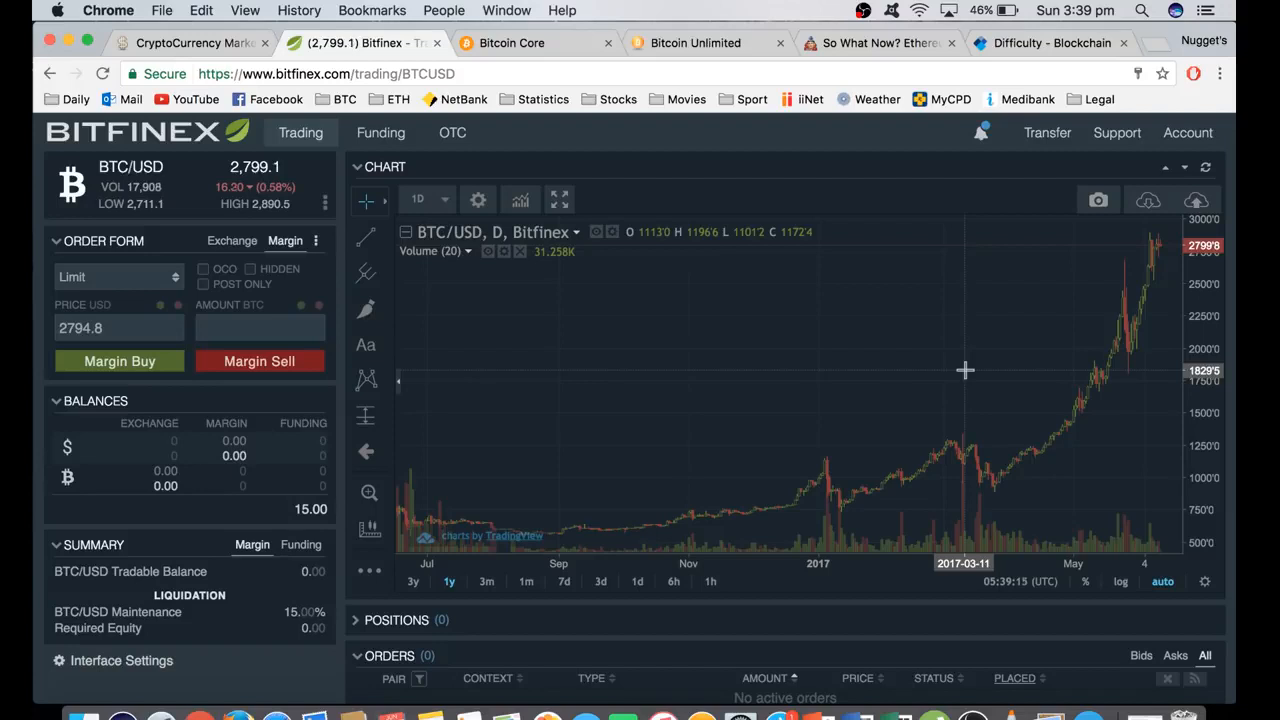
mouse_move(682, 290)
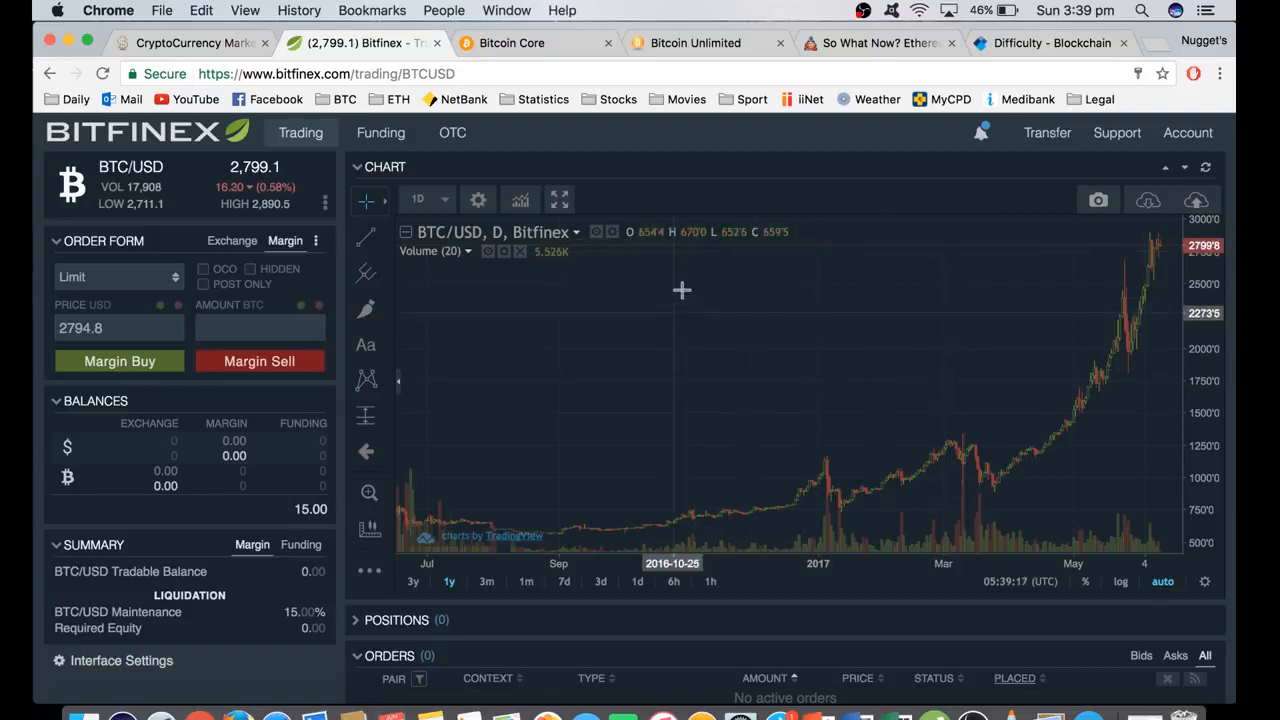
- Switch to the bitcoin.org Bitcoin Core page headed 'Helping you keep Bitcoin decentralized'
click(512, 44)
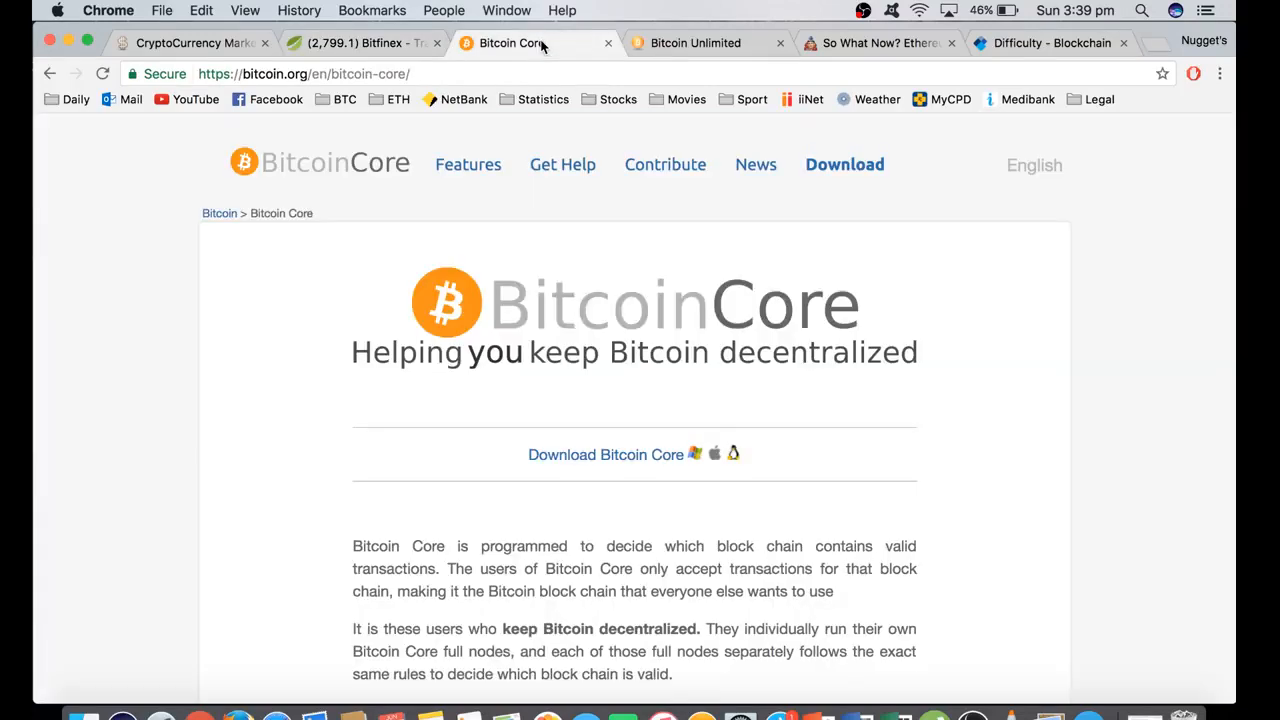
mouse_move(268, 320)
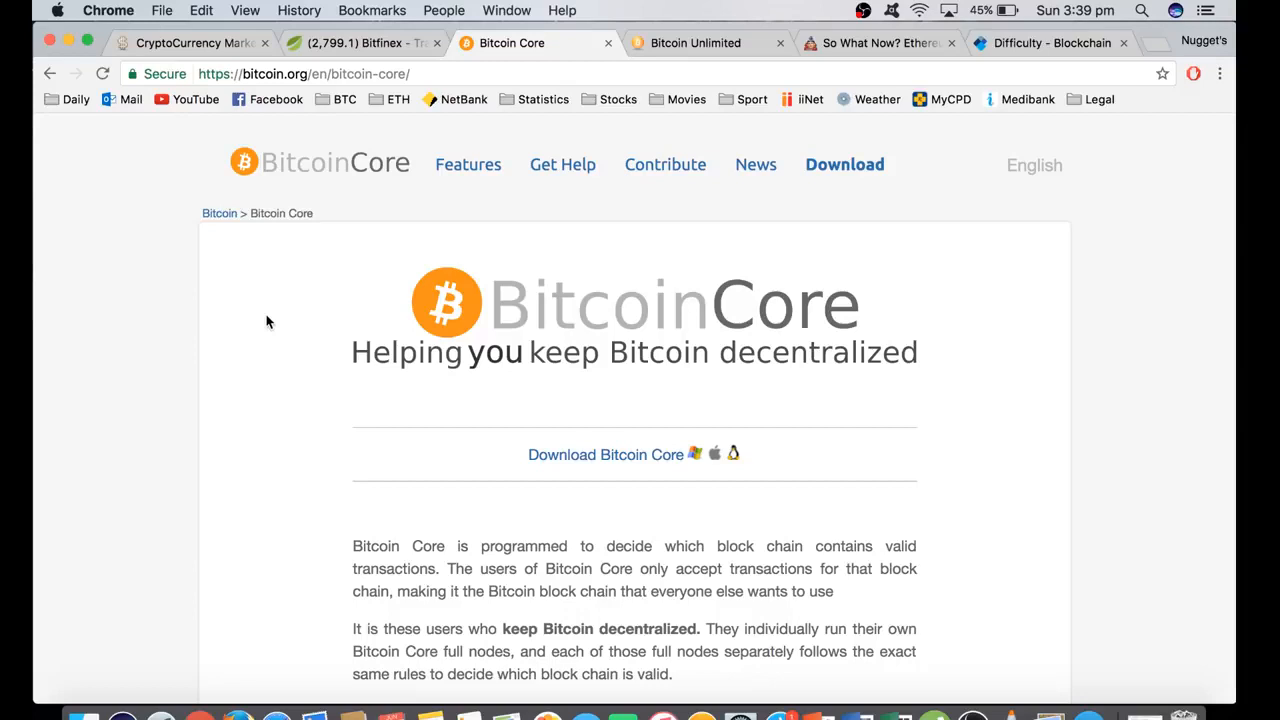
mouse_move(556, 324)
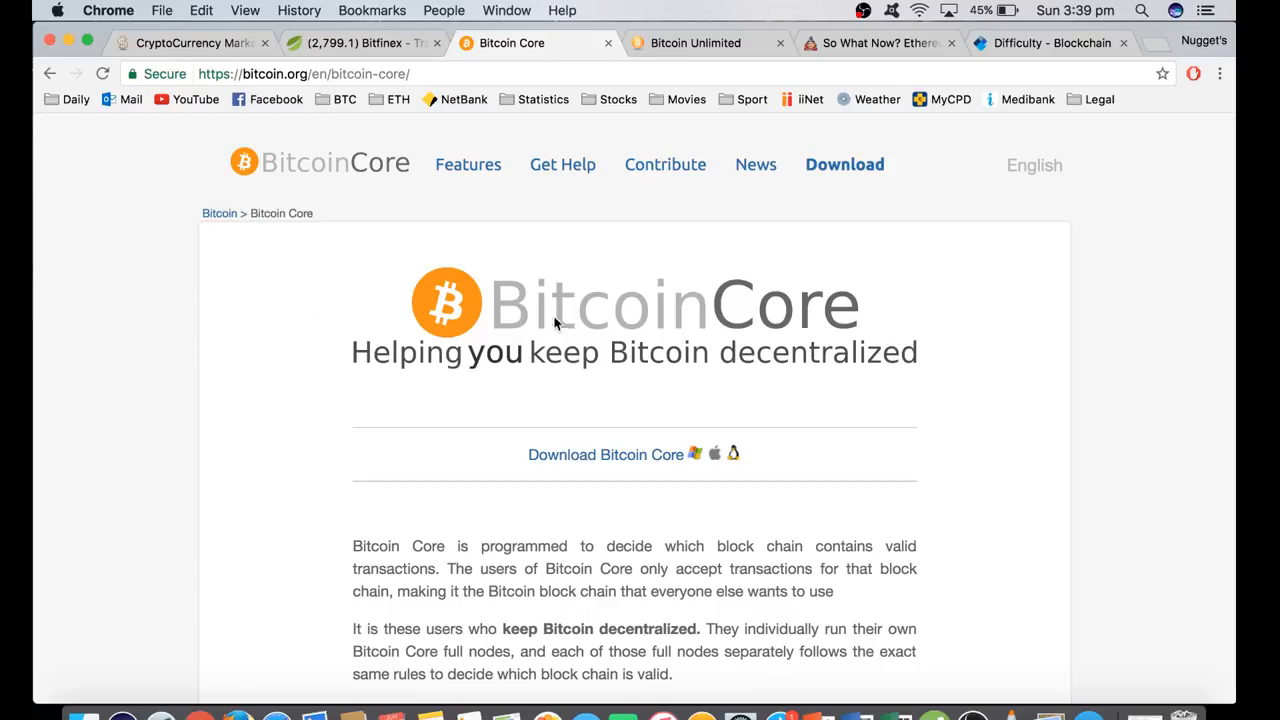
mouse_move(296, 330)
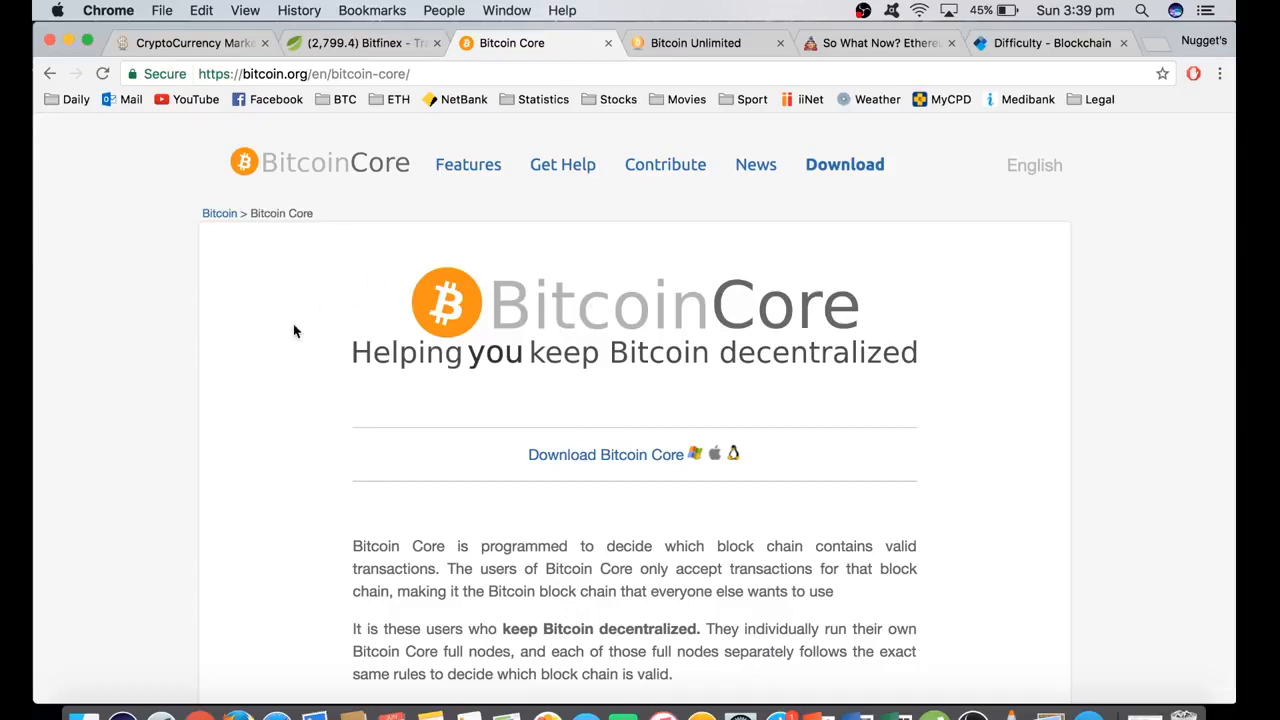
mouse_move(284, 362)
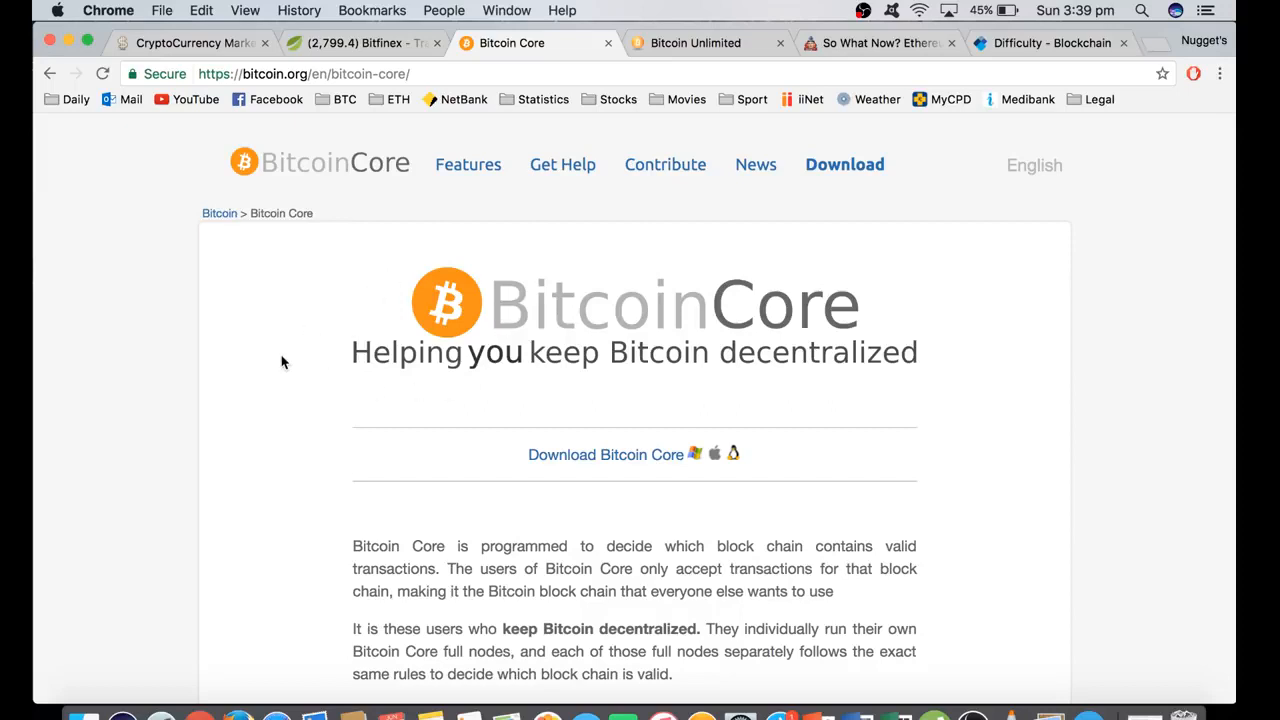
mouse_move(278, 430)
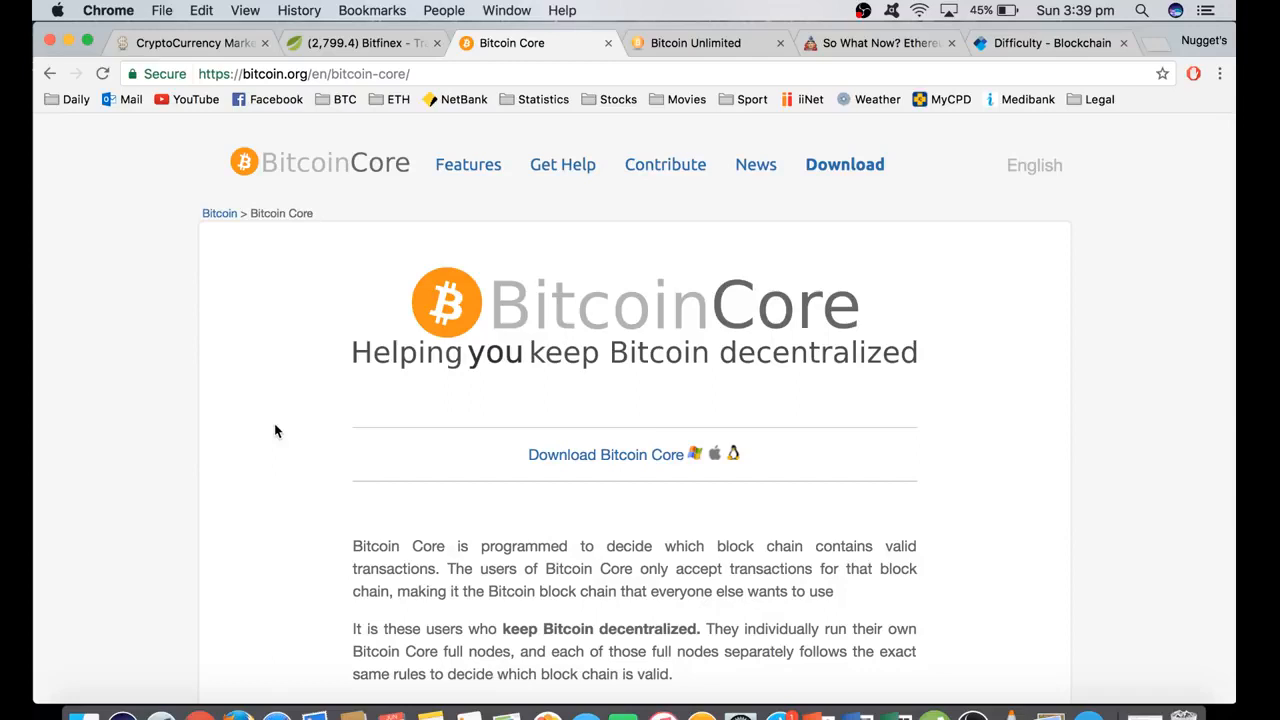
mouse_move(560, 384)
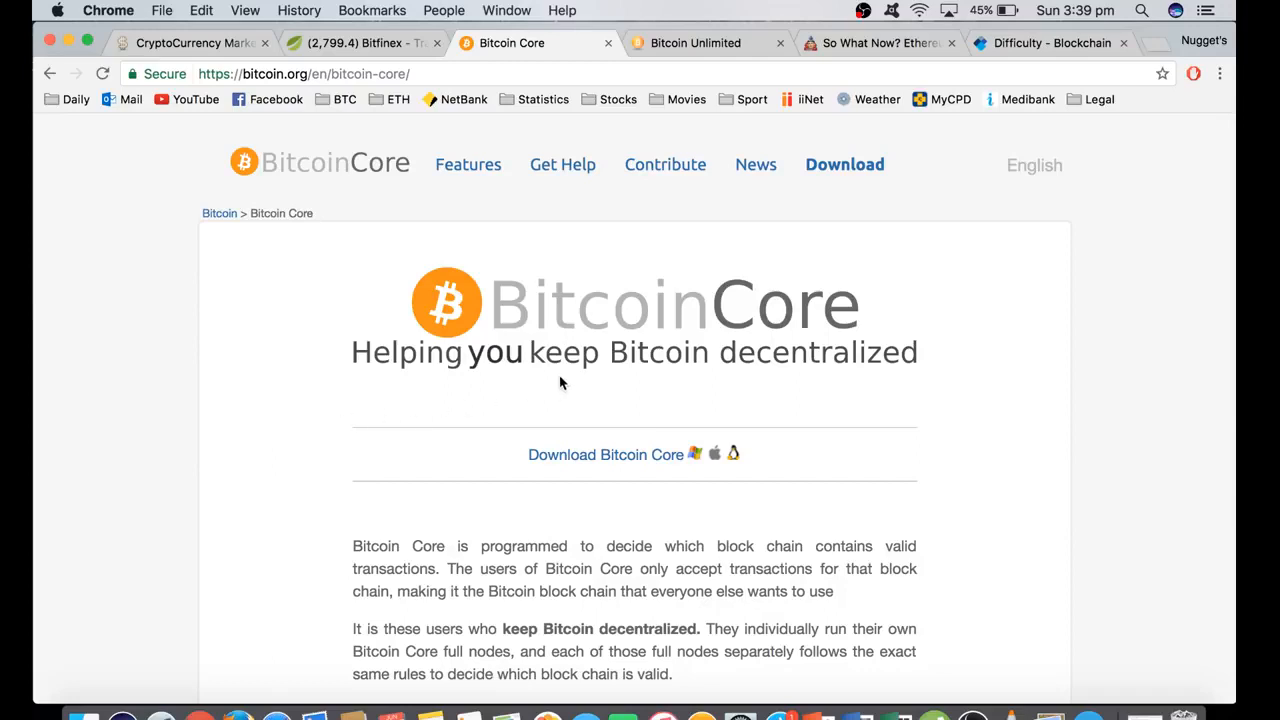
mouse_move(708, 536)
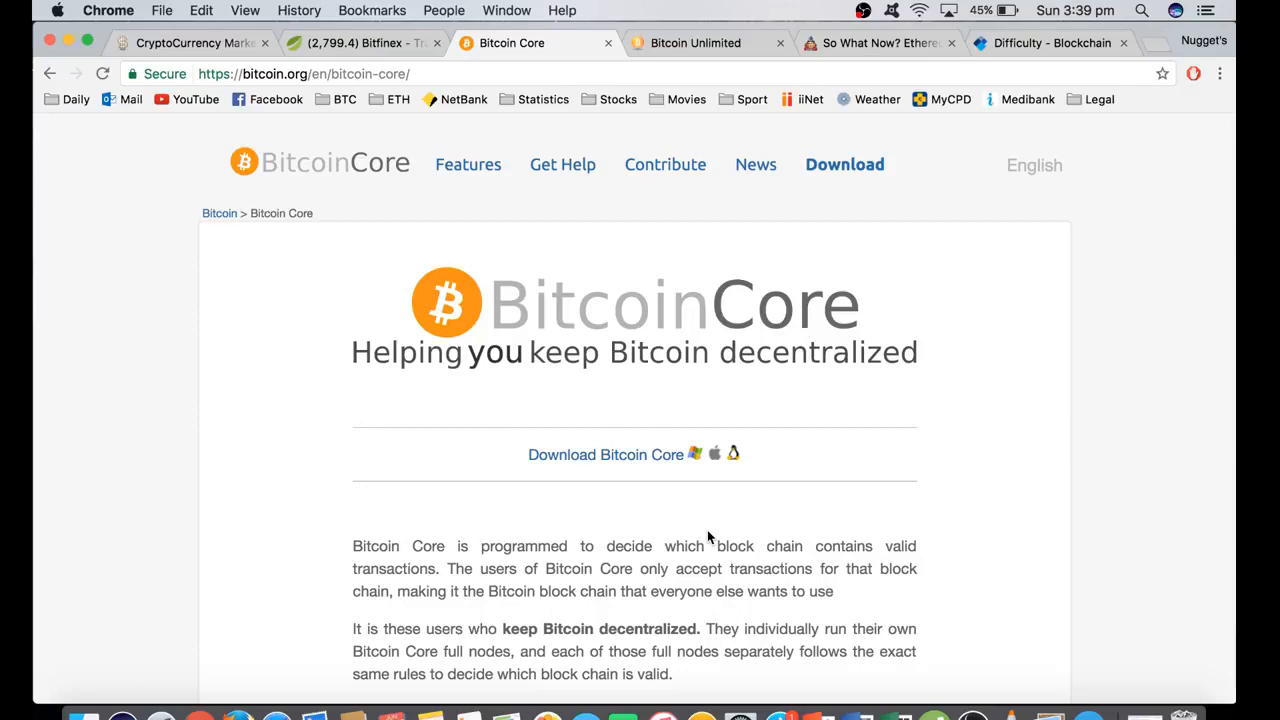
mouse_move(976, 388)
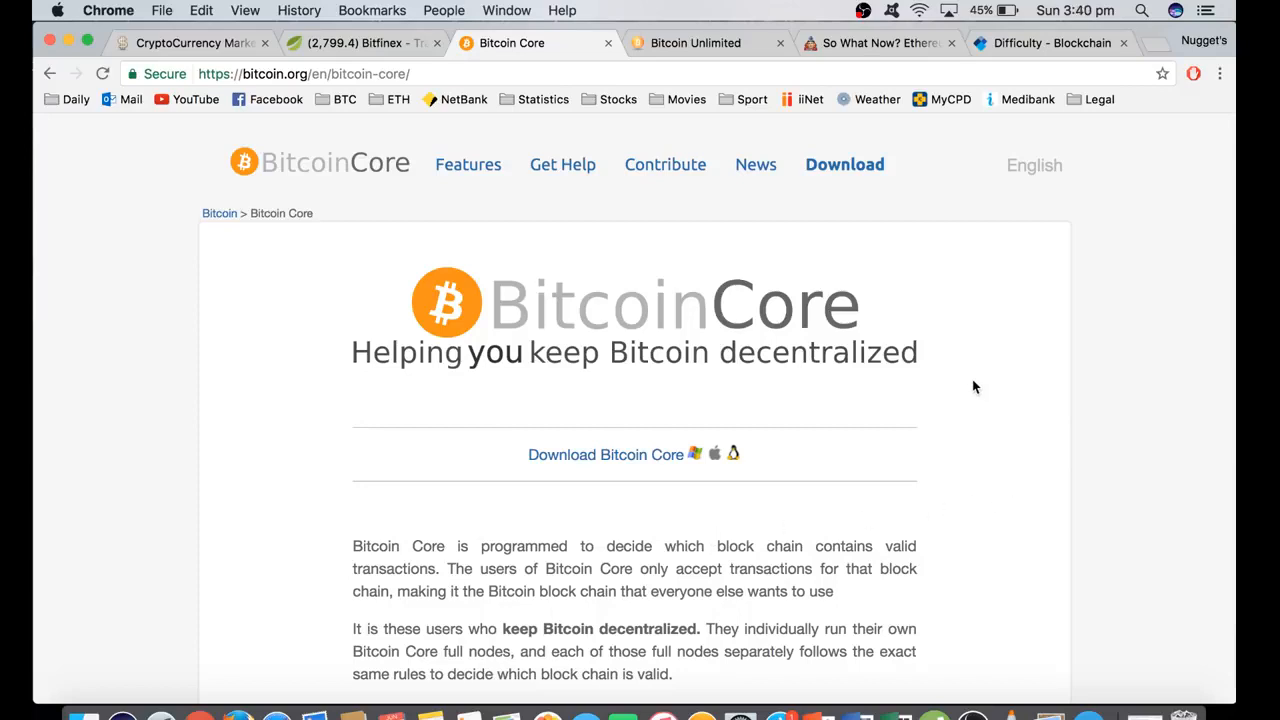
mouse_move(320, 404)
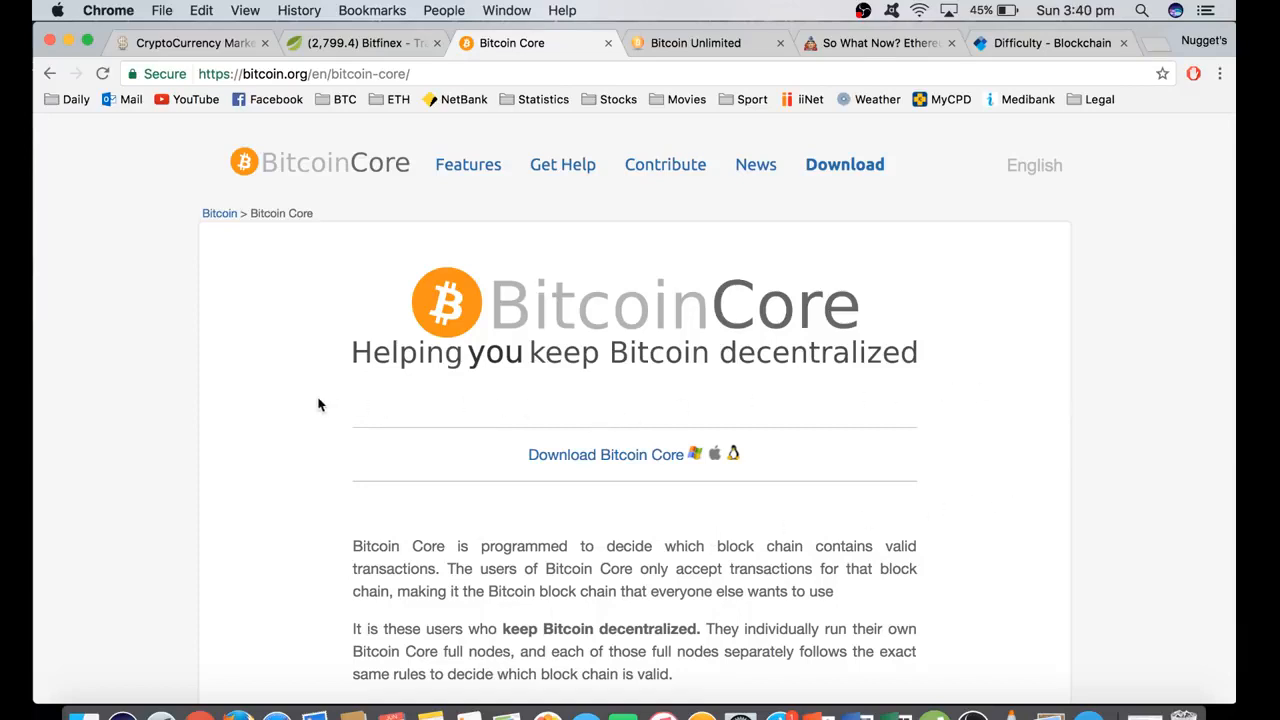
mouse_move(784, 530)
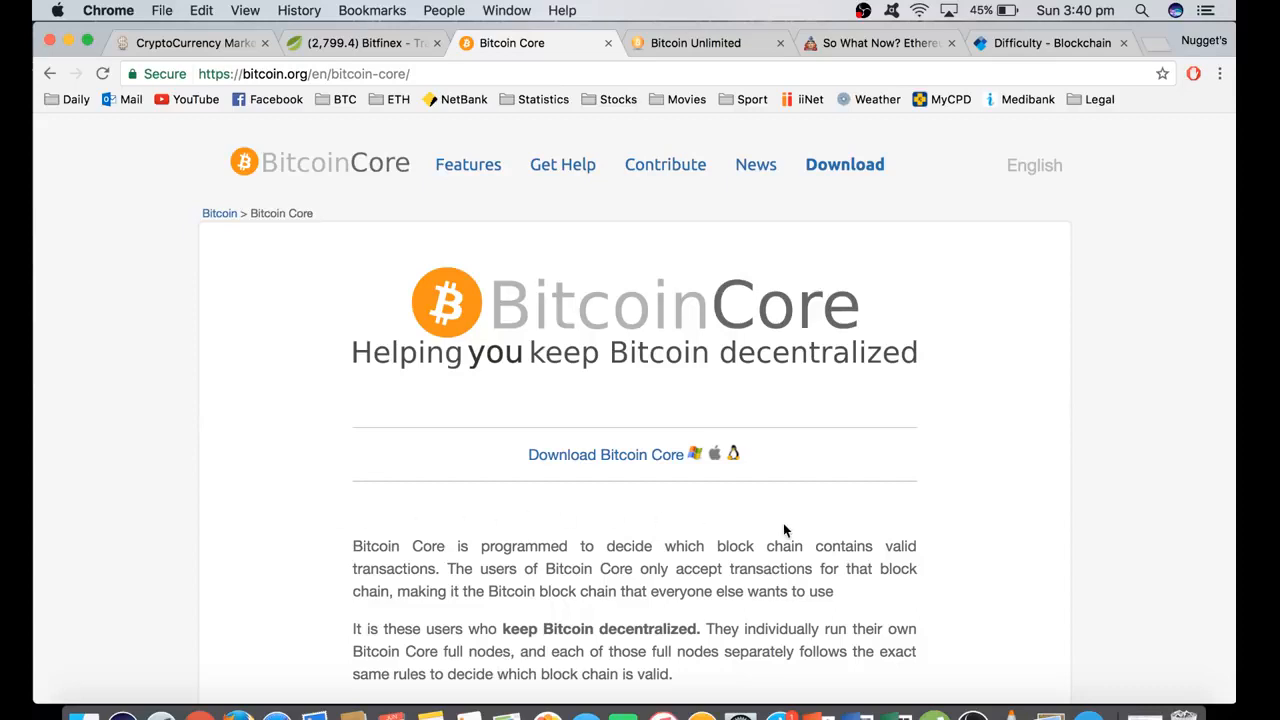
mouse_move(630, 504)
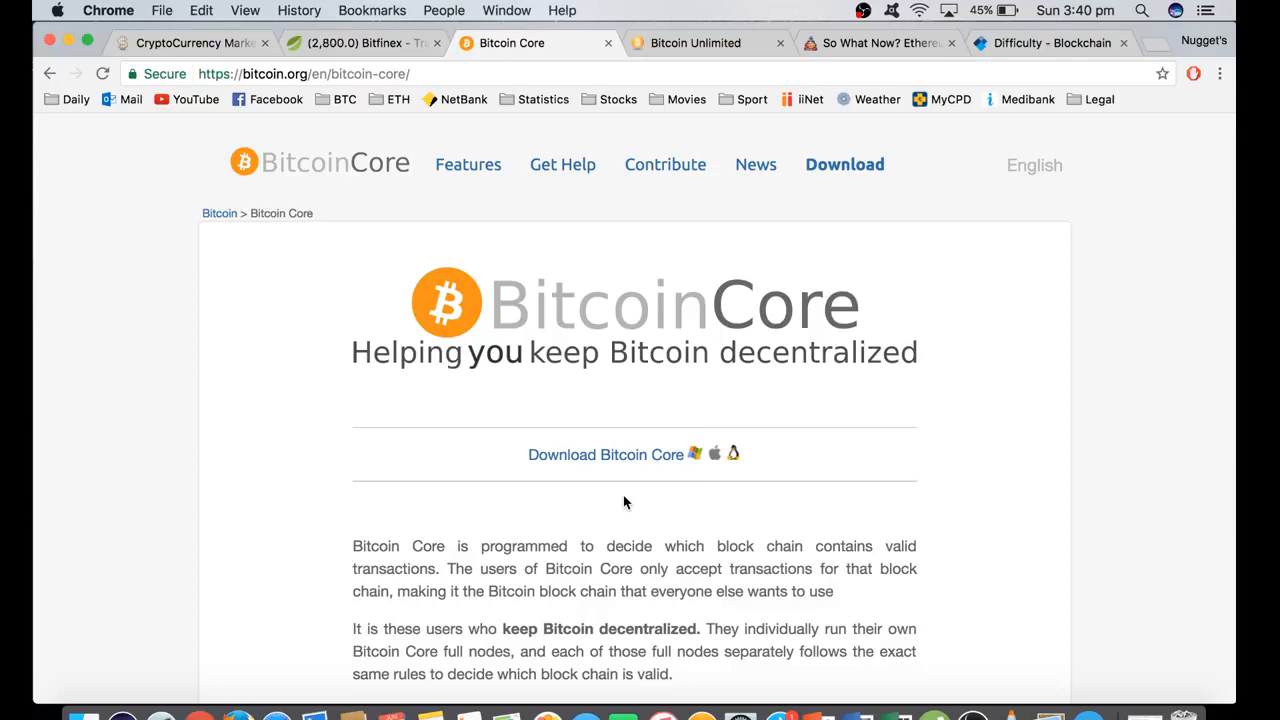
mouse_move(324, 404)
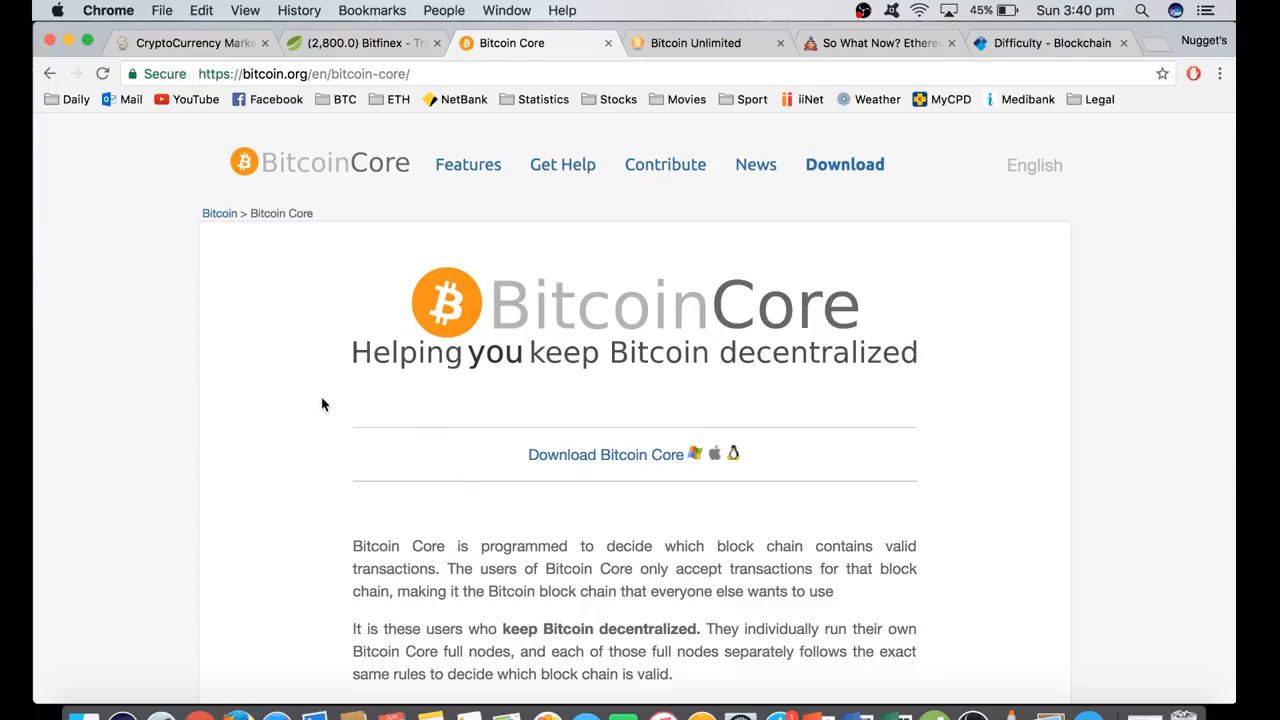
mouse_move(996, 470)
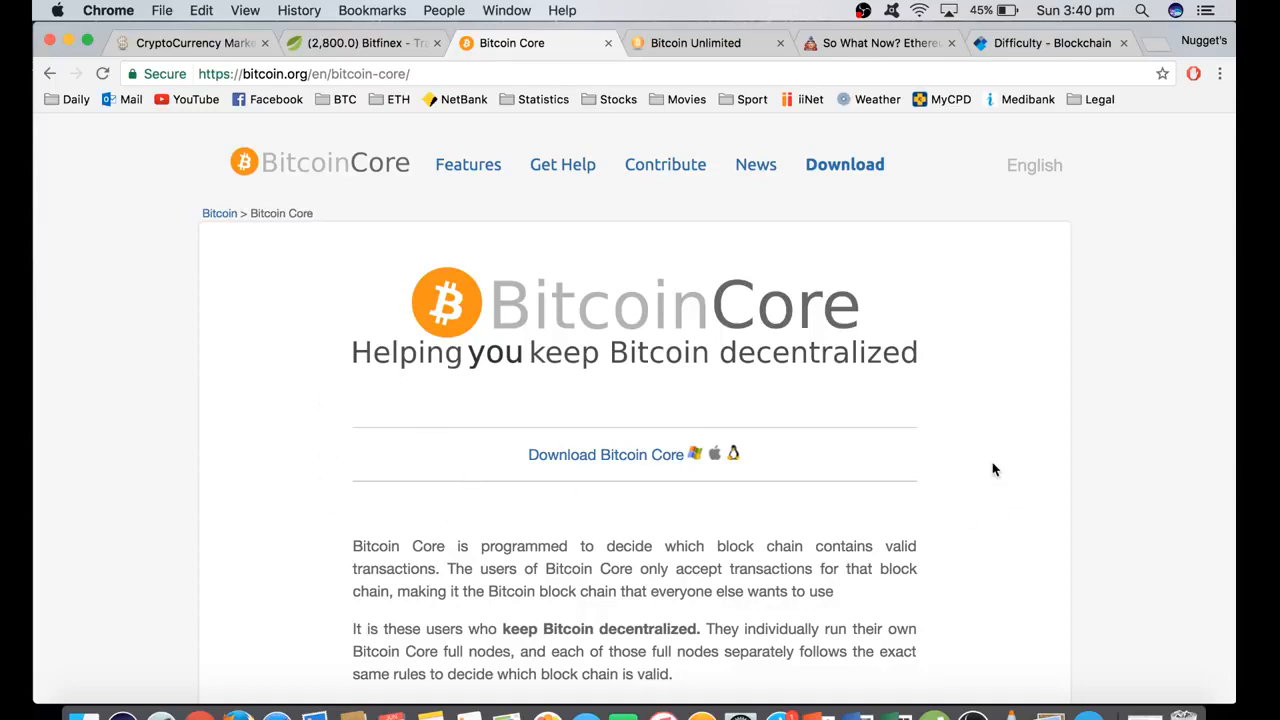
mouse_move(998, 428)
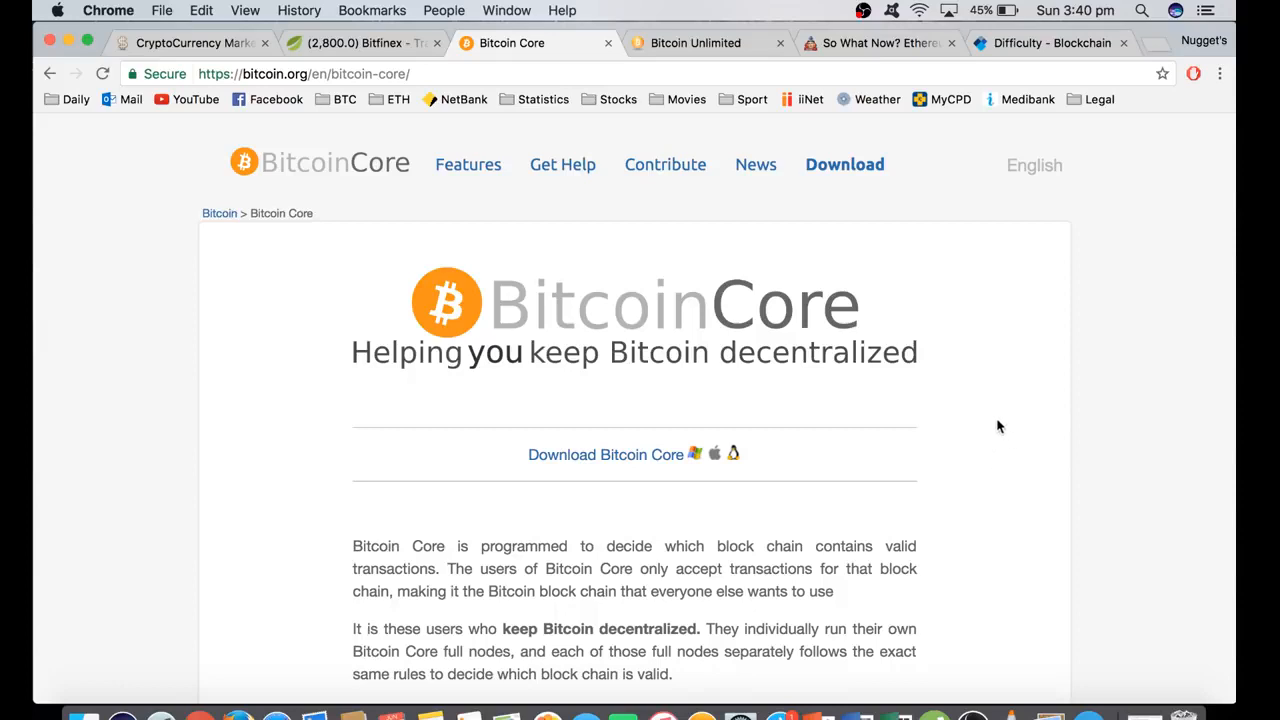
mouse_move(960, 382)
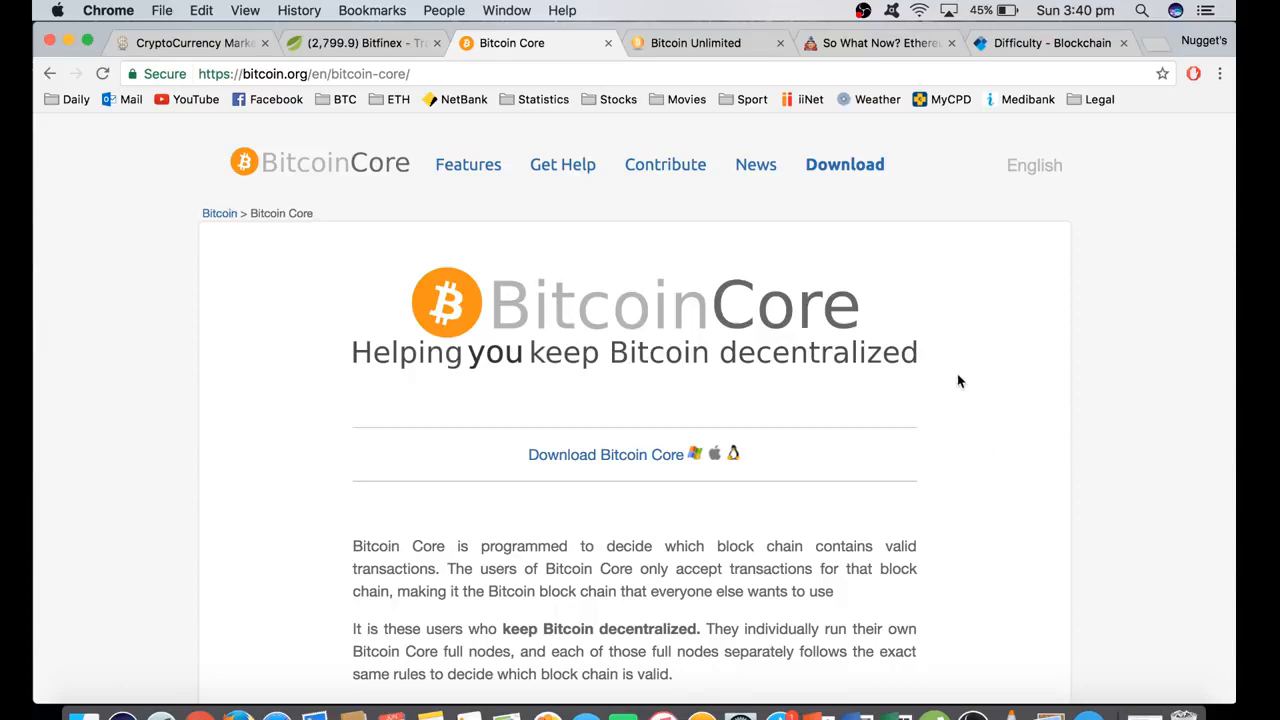
mouse_move(964, 414)
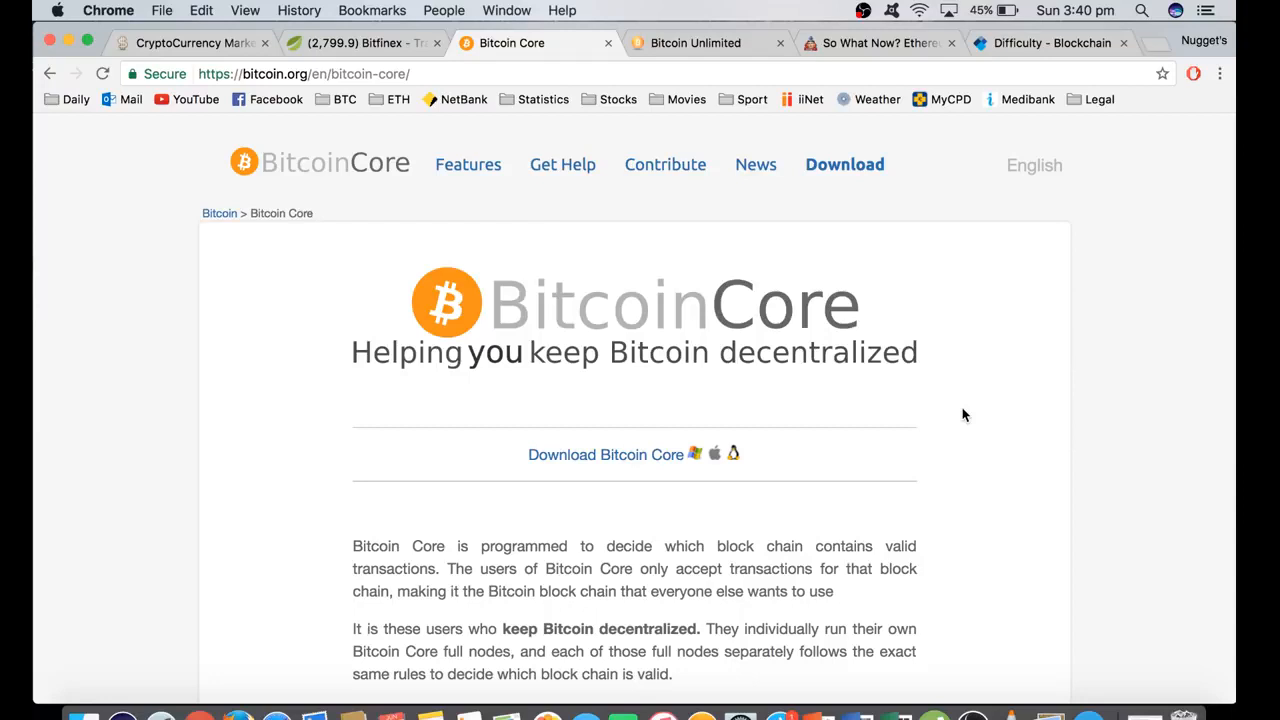
mouse_move(890, 402)
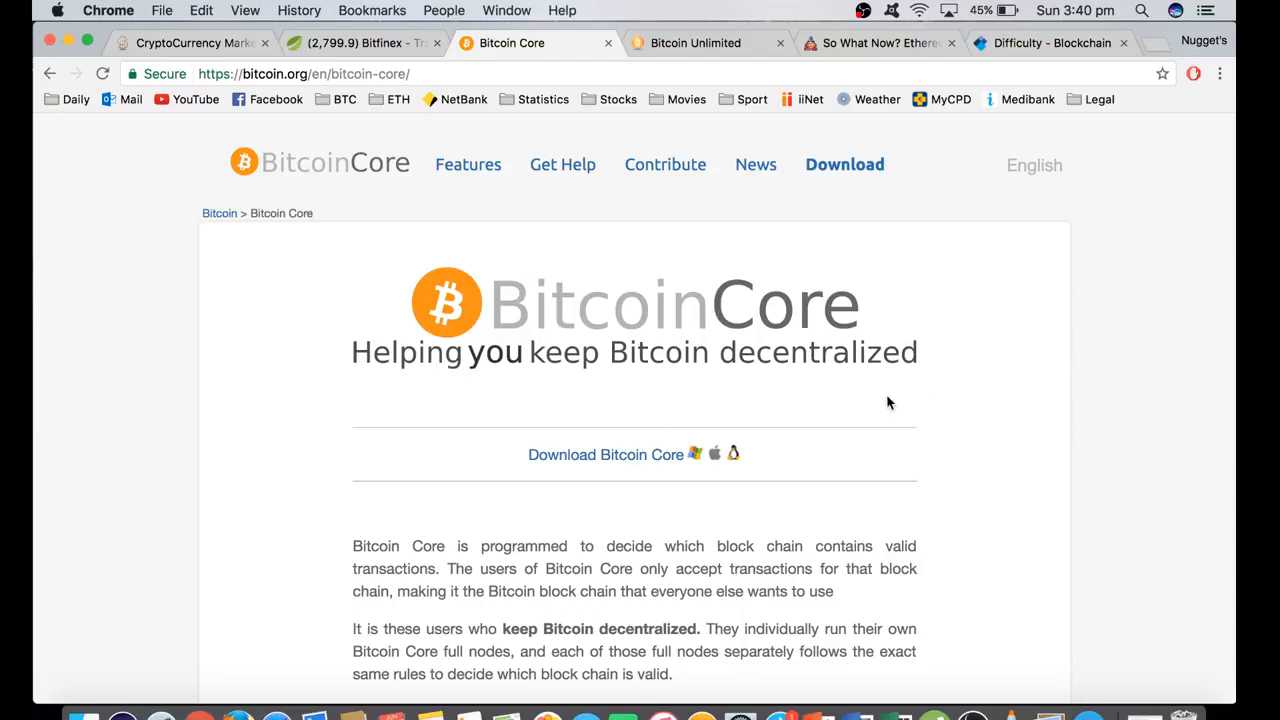
- Switch to the Bitcoin Unlimited homepage announcing release BU 1.0.2.0
click(696, 42)
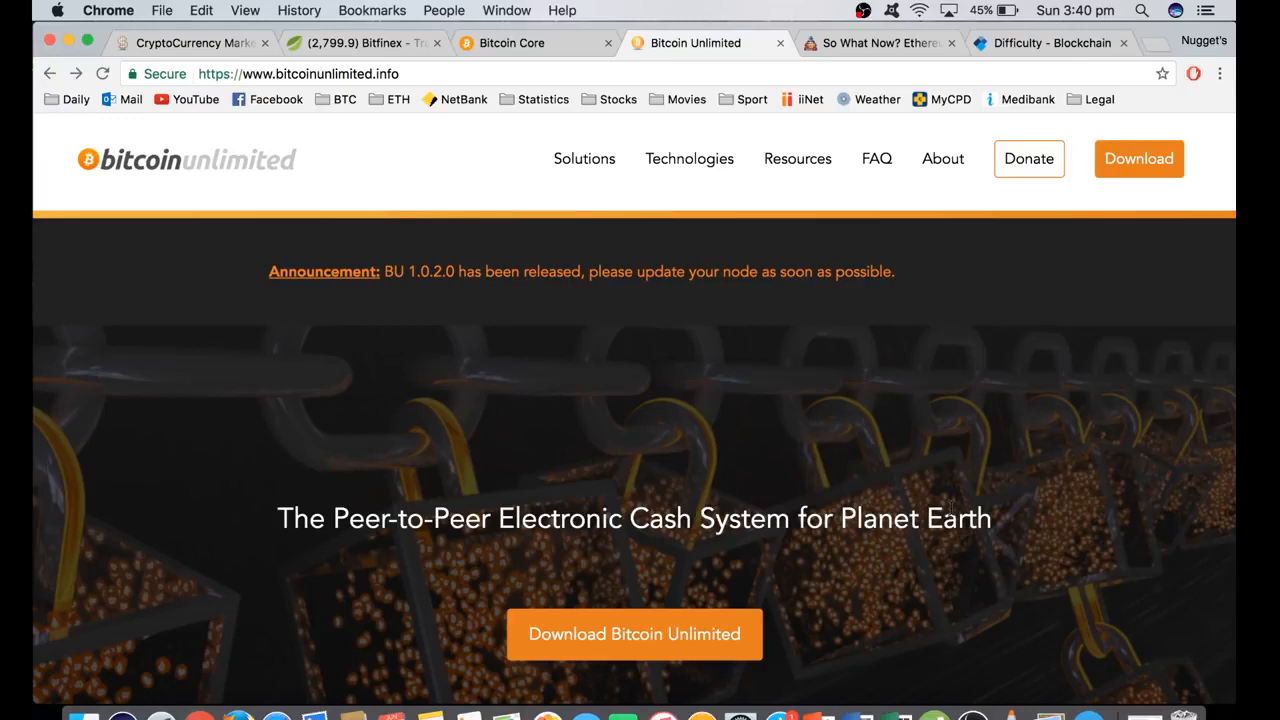
mouse_move(996, 530)
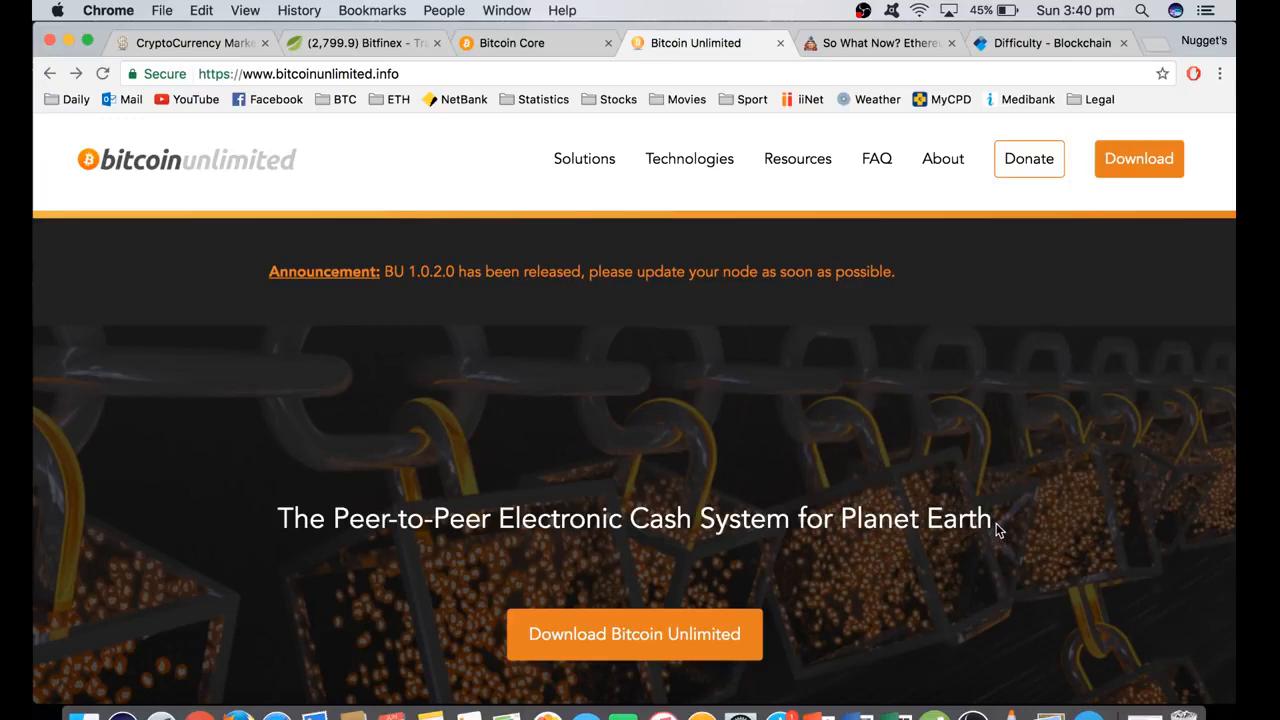
mouse_move(988, 568)
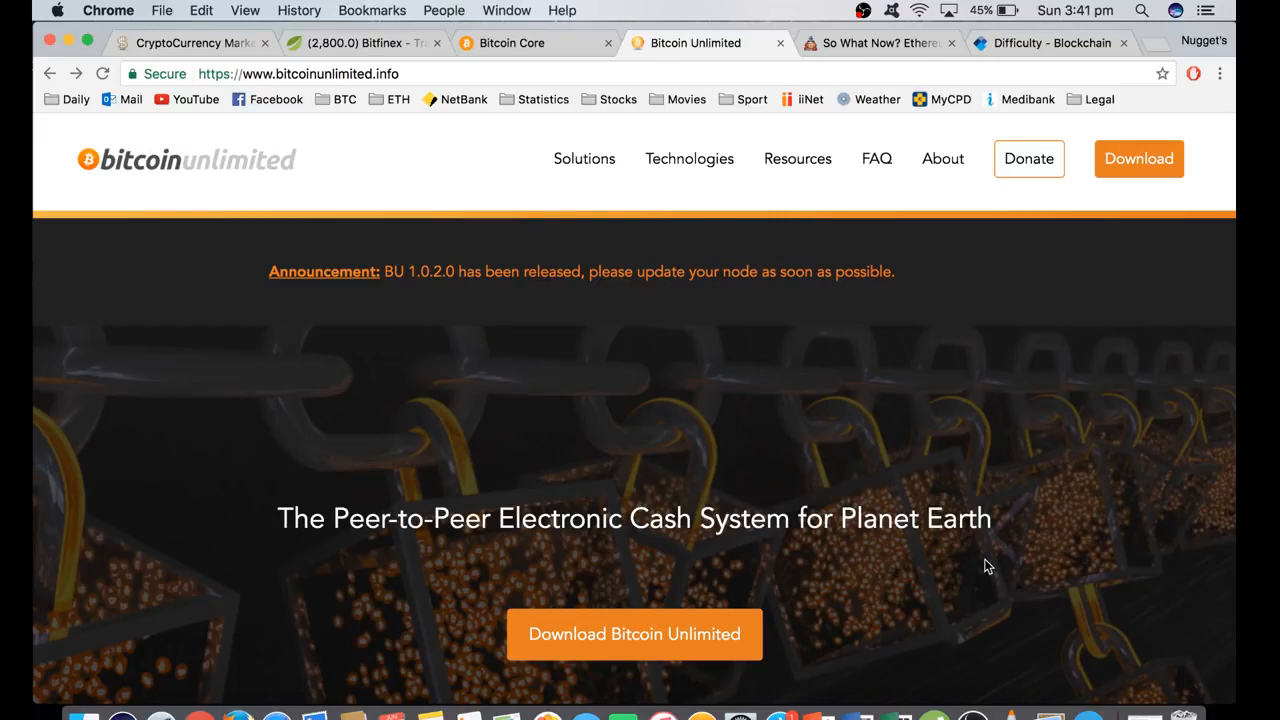
mouse_move(996, 562)
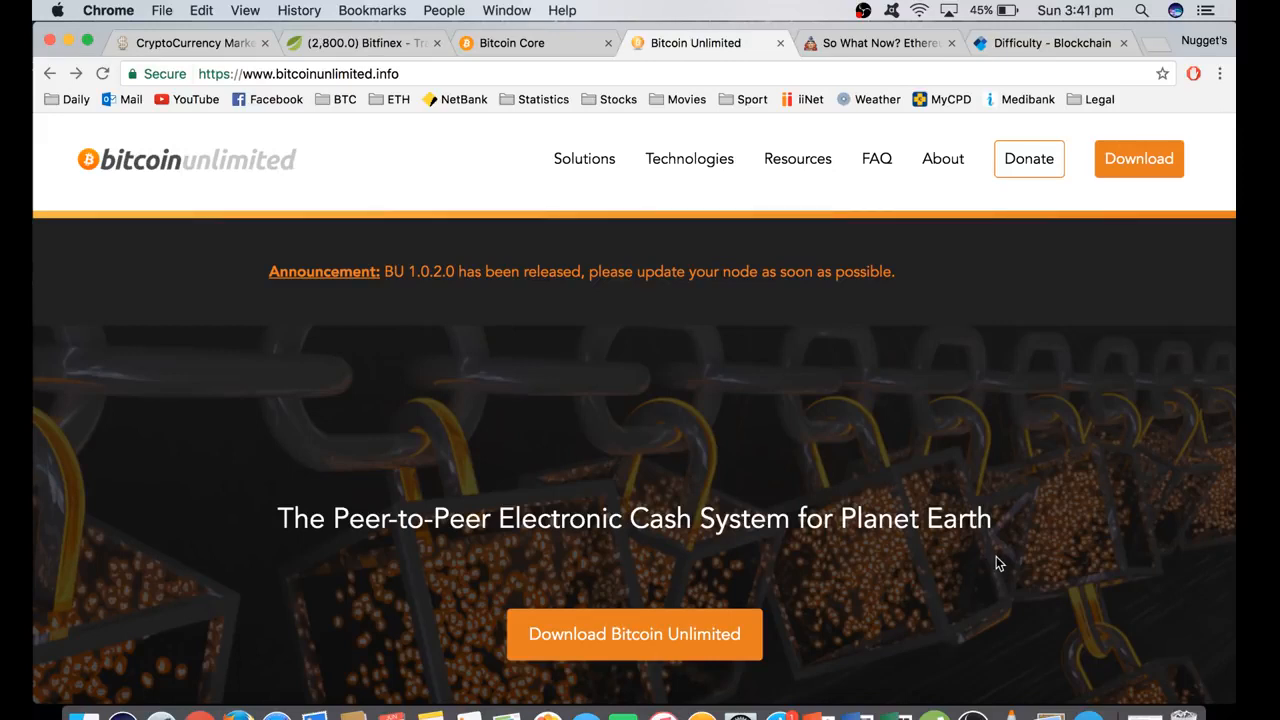
mouse_move(1012, 526)
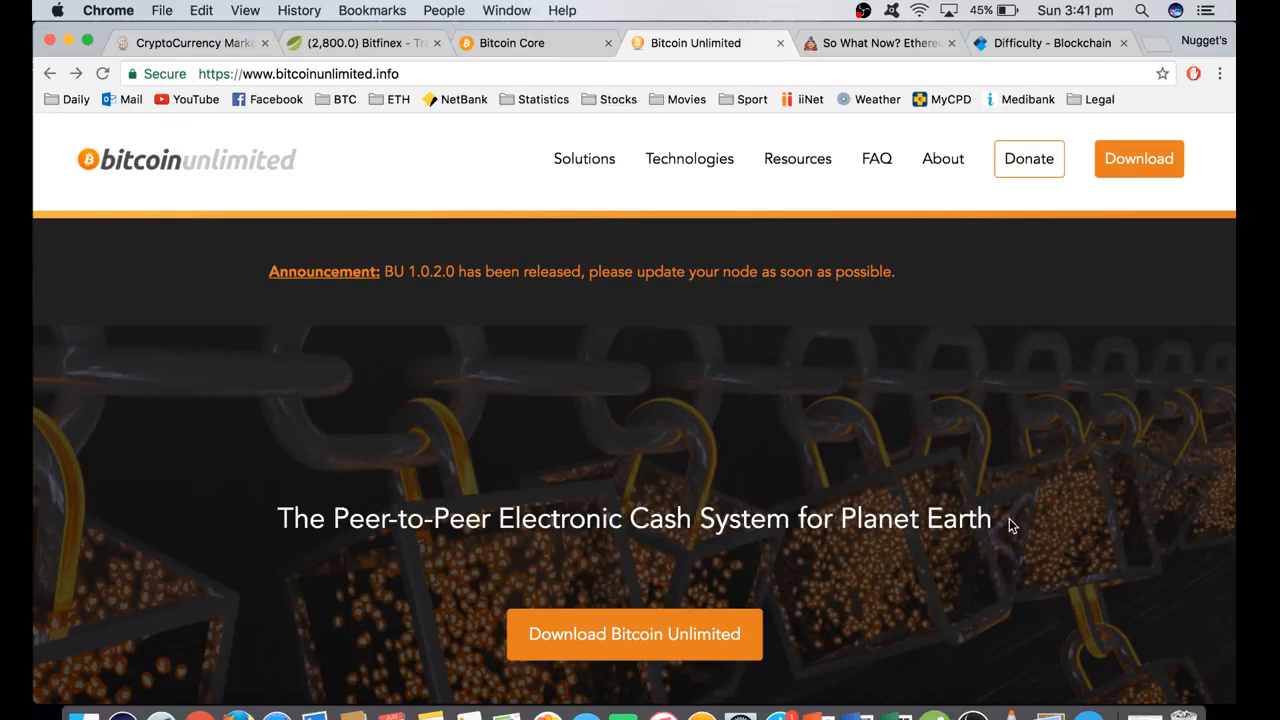
mouse_move(660, 492)
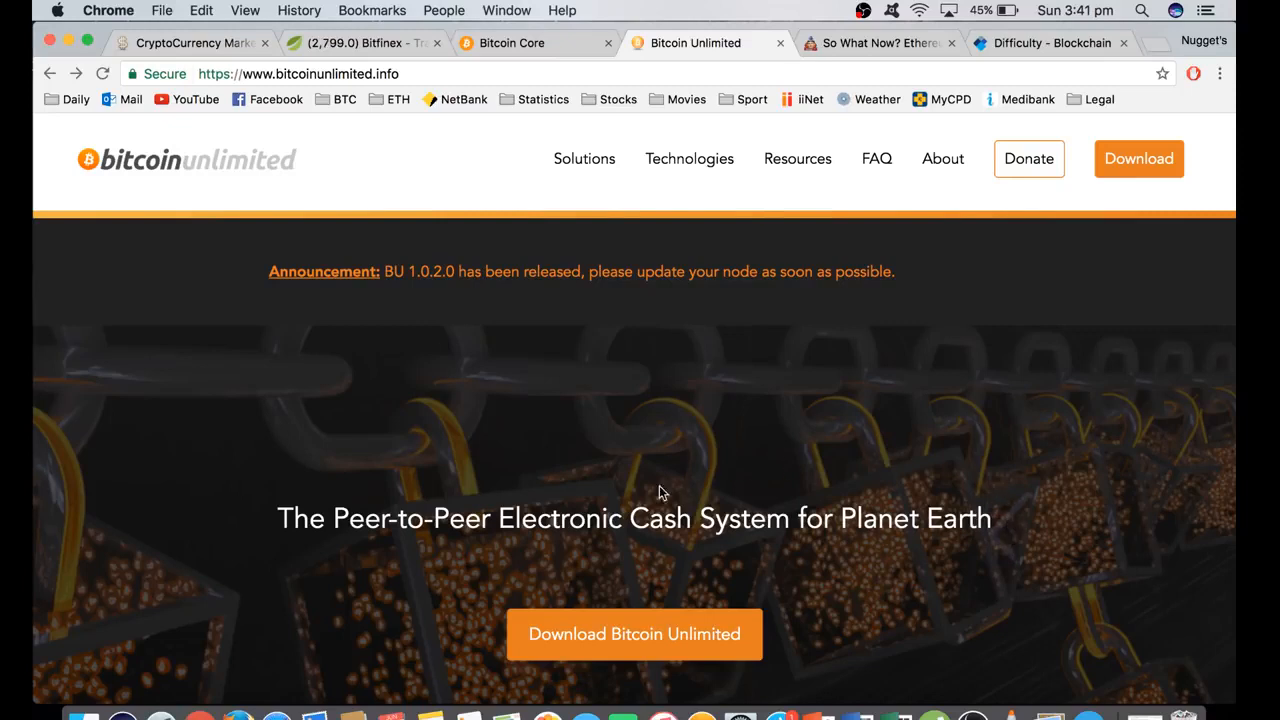
mouse_move(996, 488)
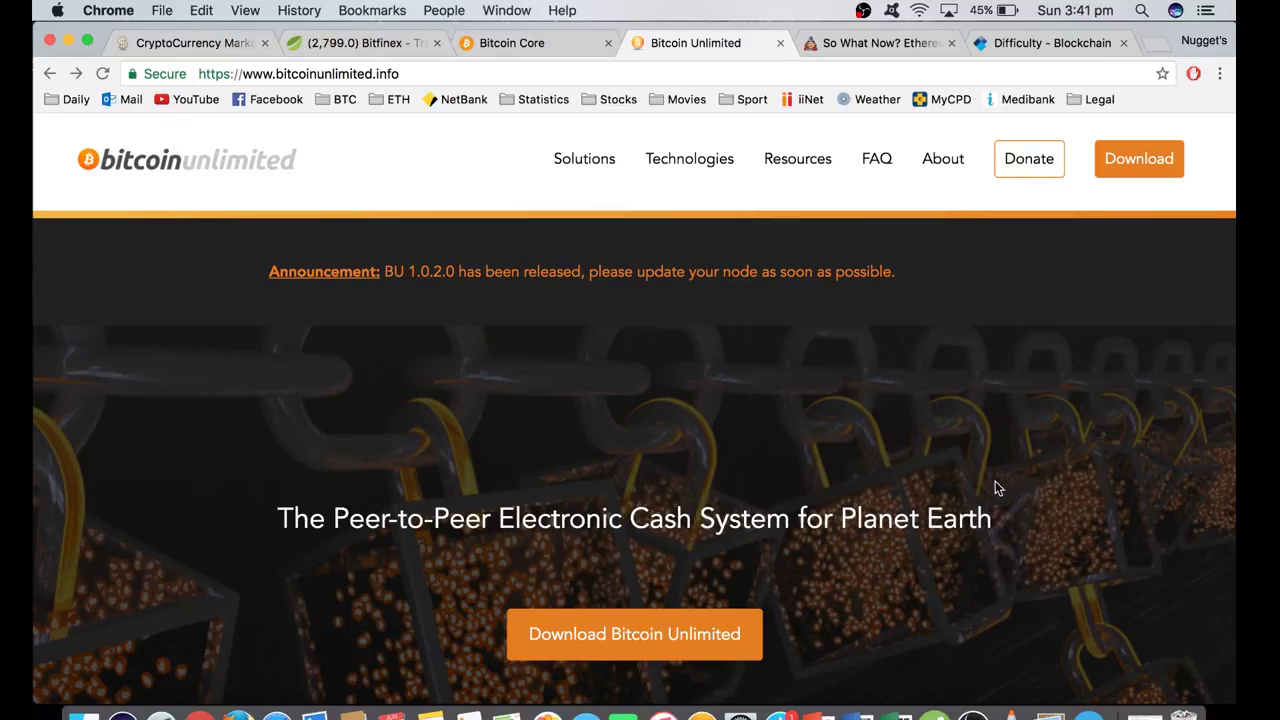
mouse_move(658, 376)
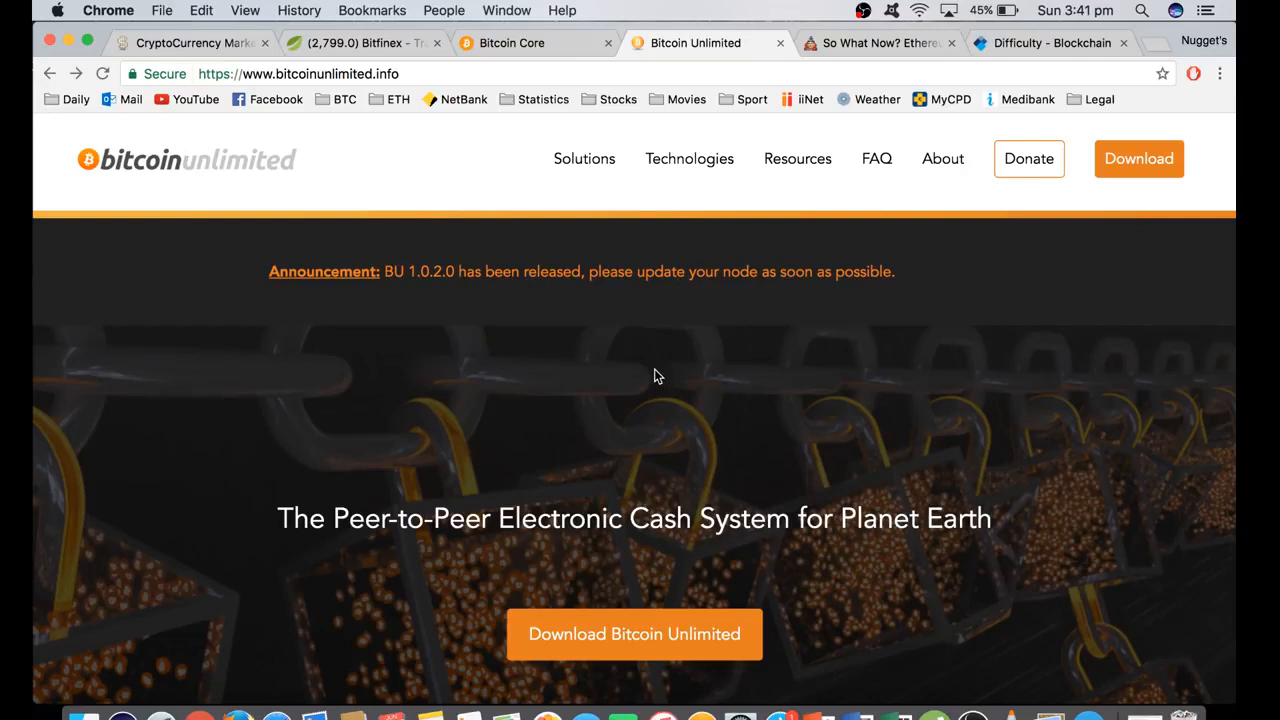
mouse_move(956, 396)
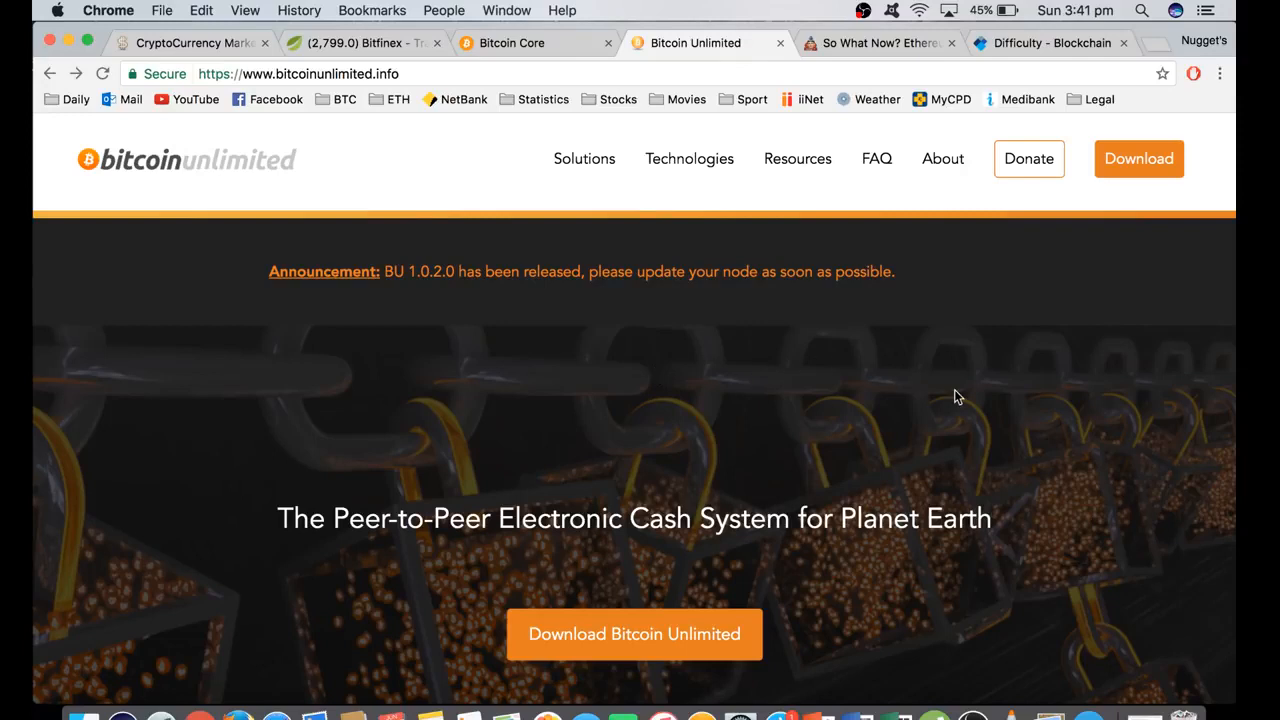
mouse_move(878, 44)
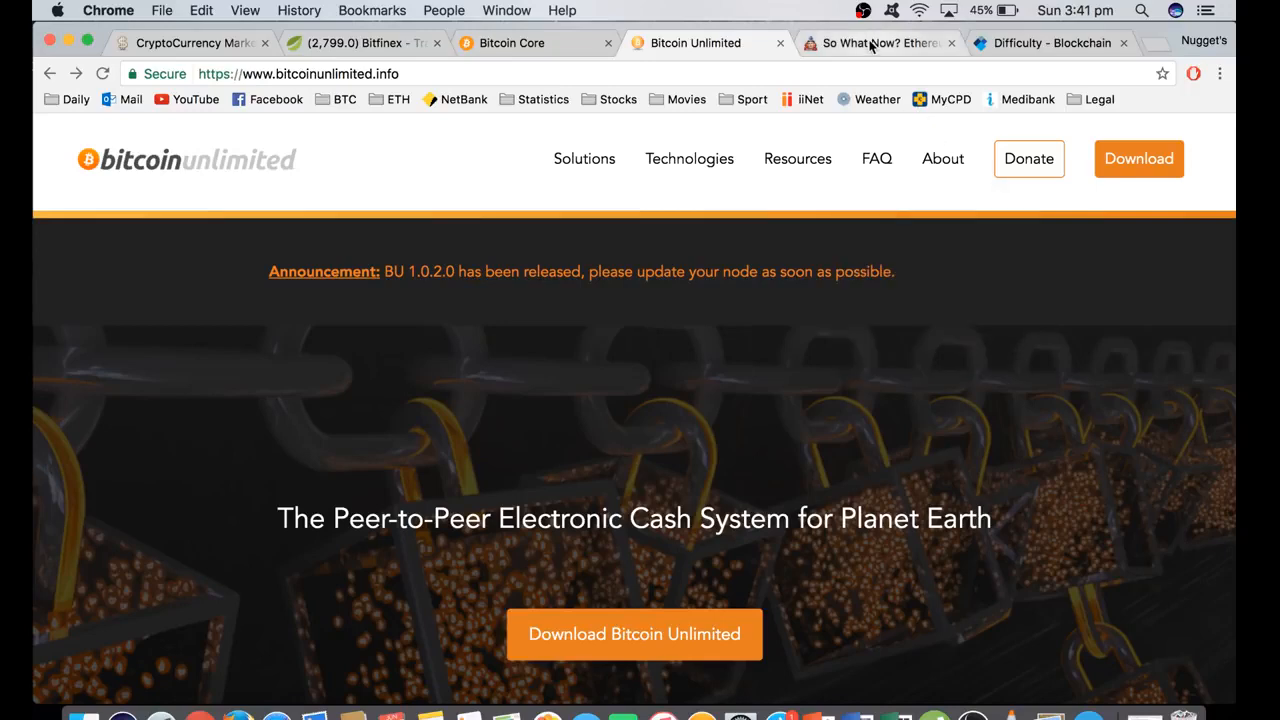
mouse_move(876, 44)
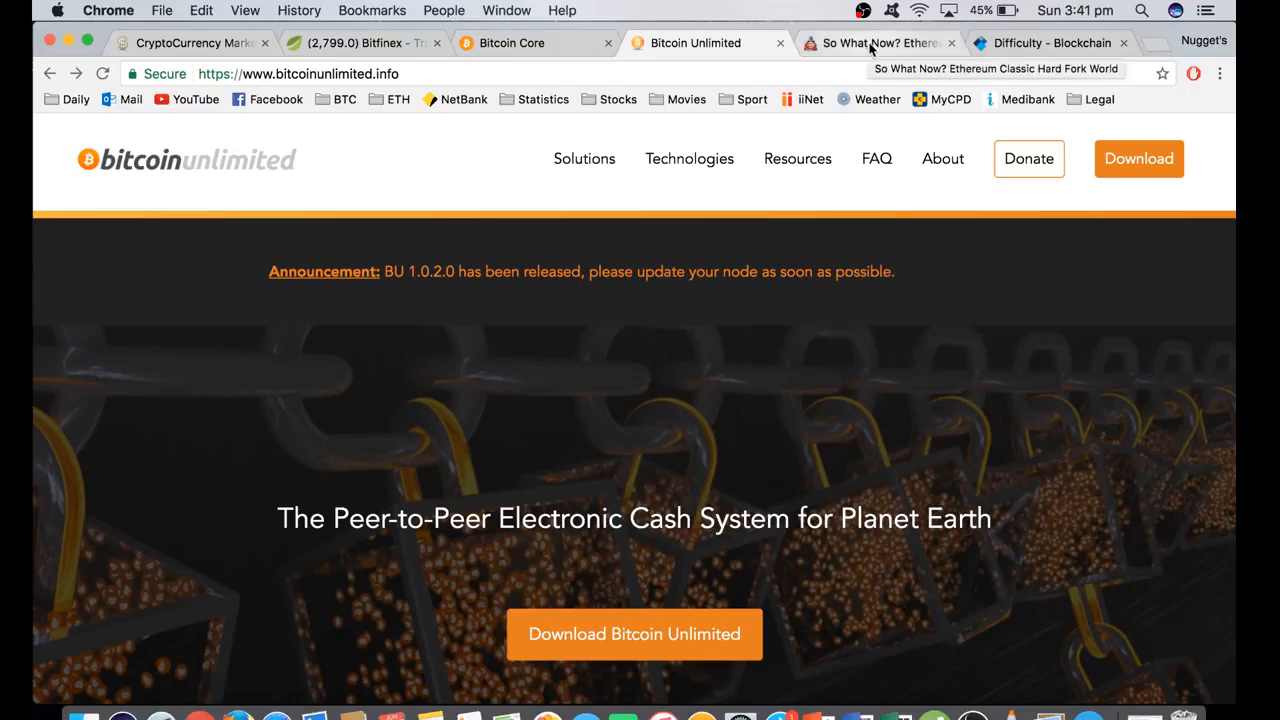
mouse_move(880, 44)
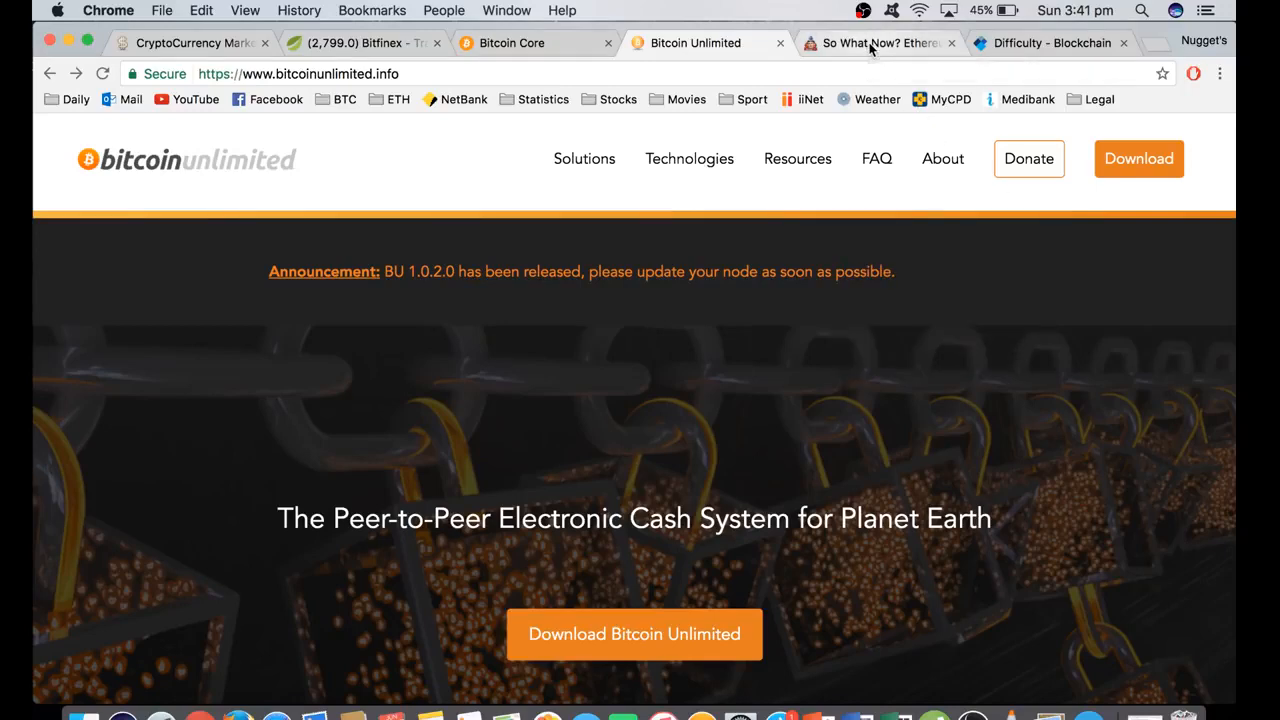
click(876, 44)
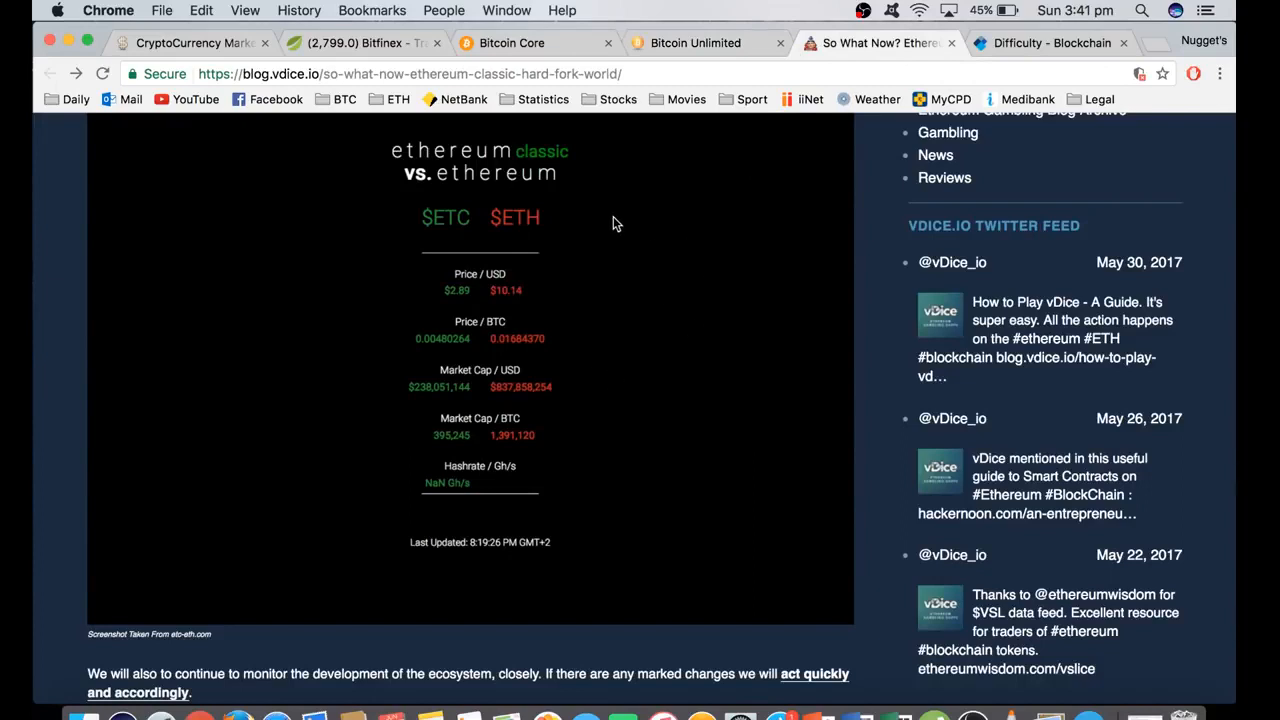
mouse_move(570, 204)
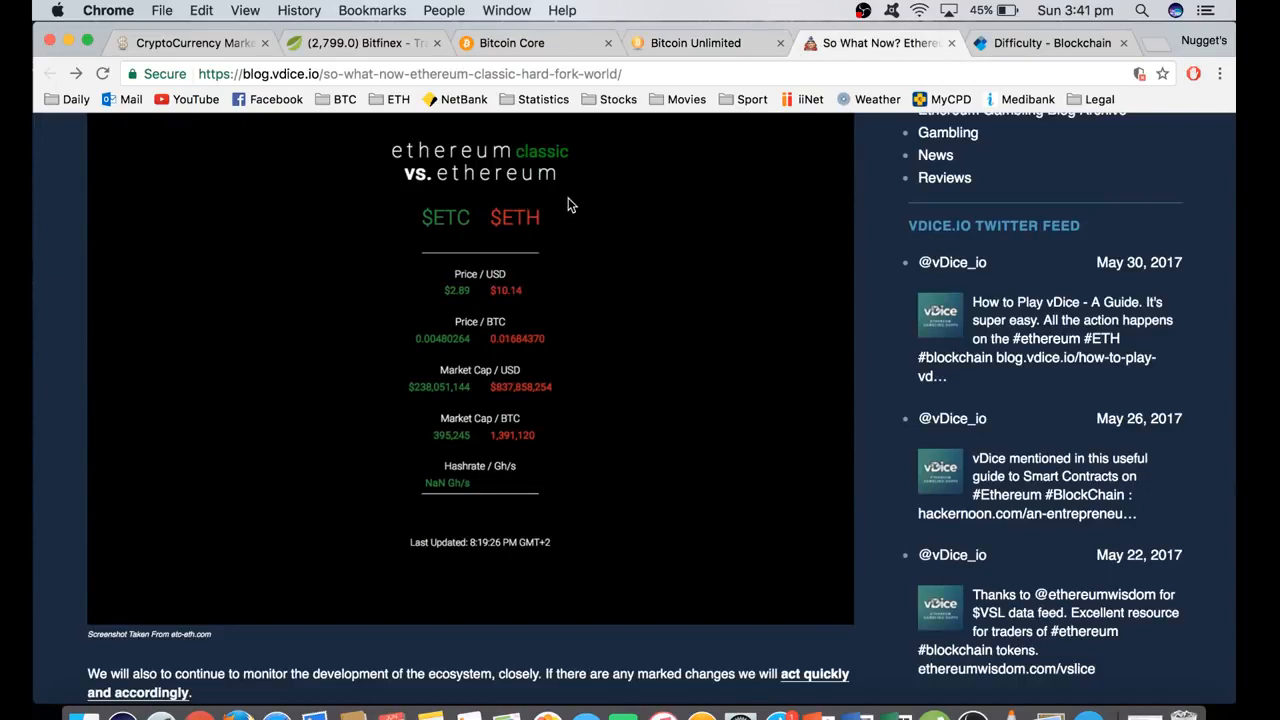
mouse_move(604, 224)
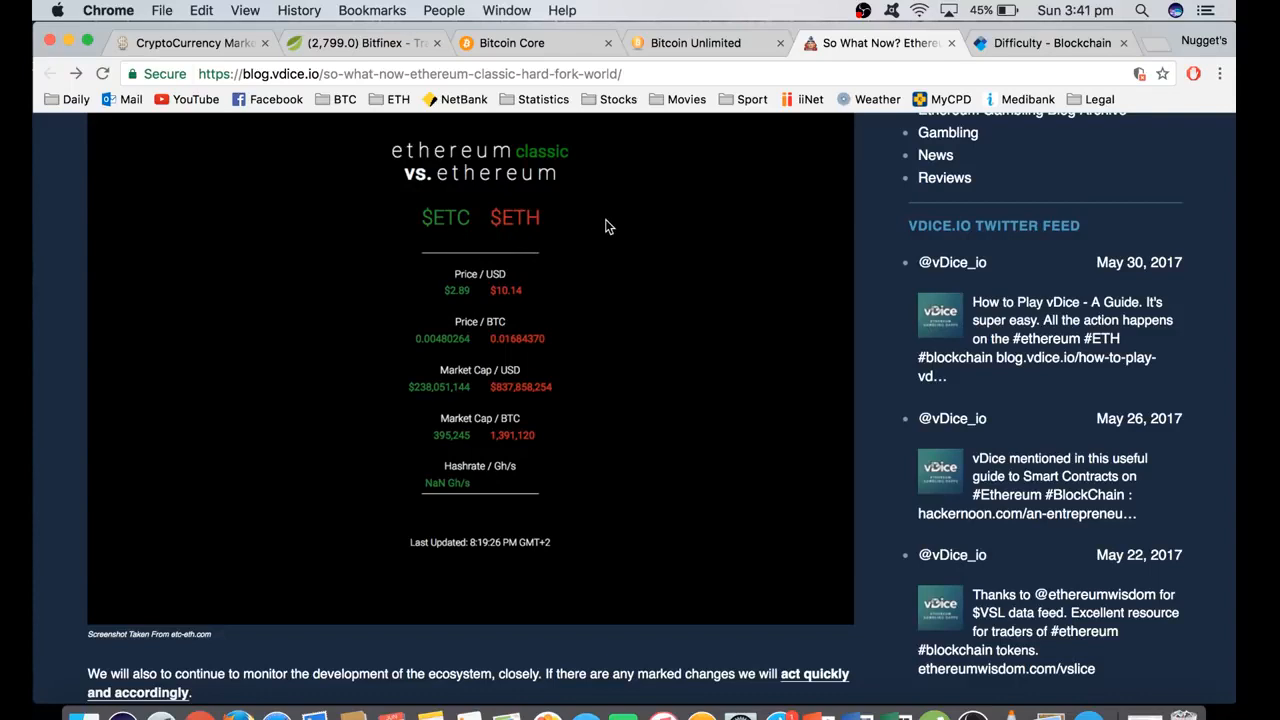
mouse_move(440, 236)
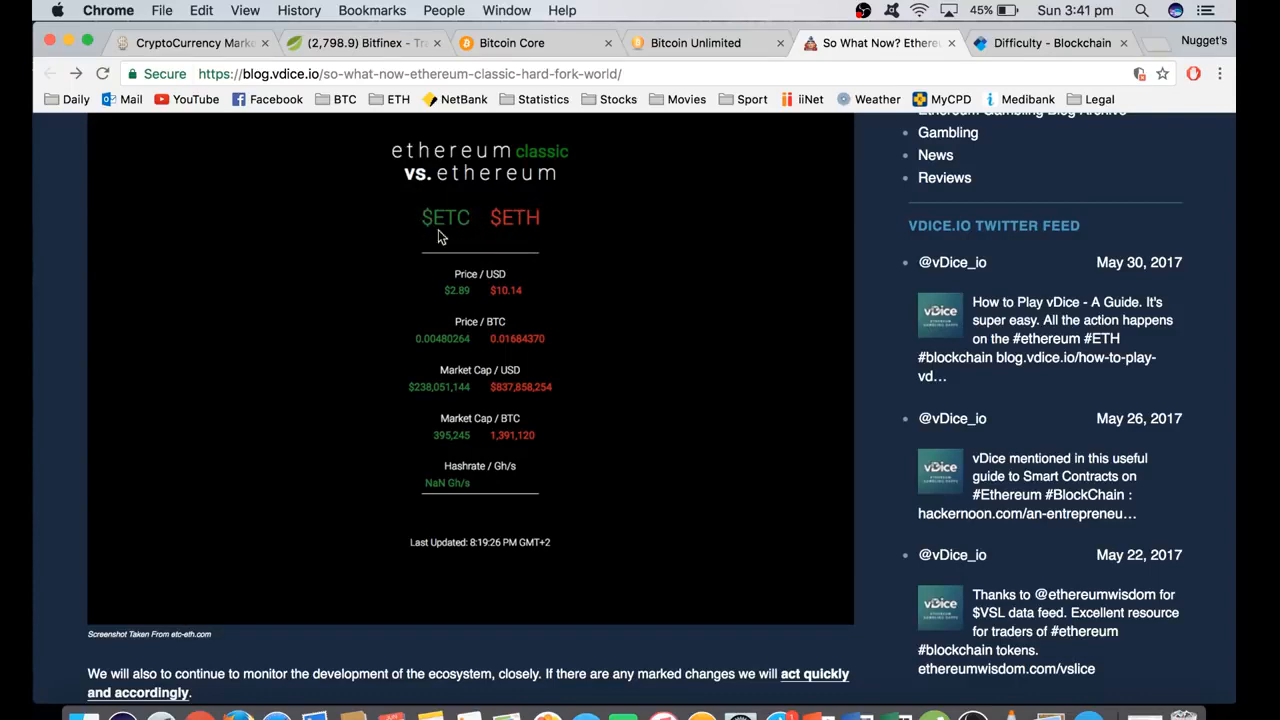
mouse_move(418, 238)
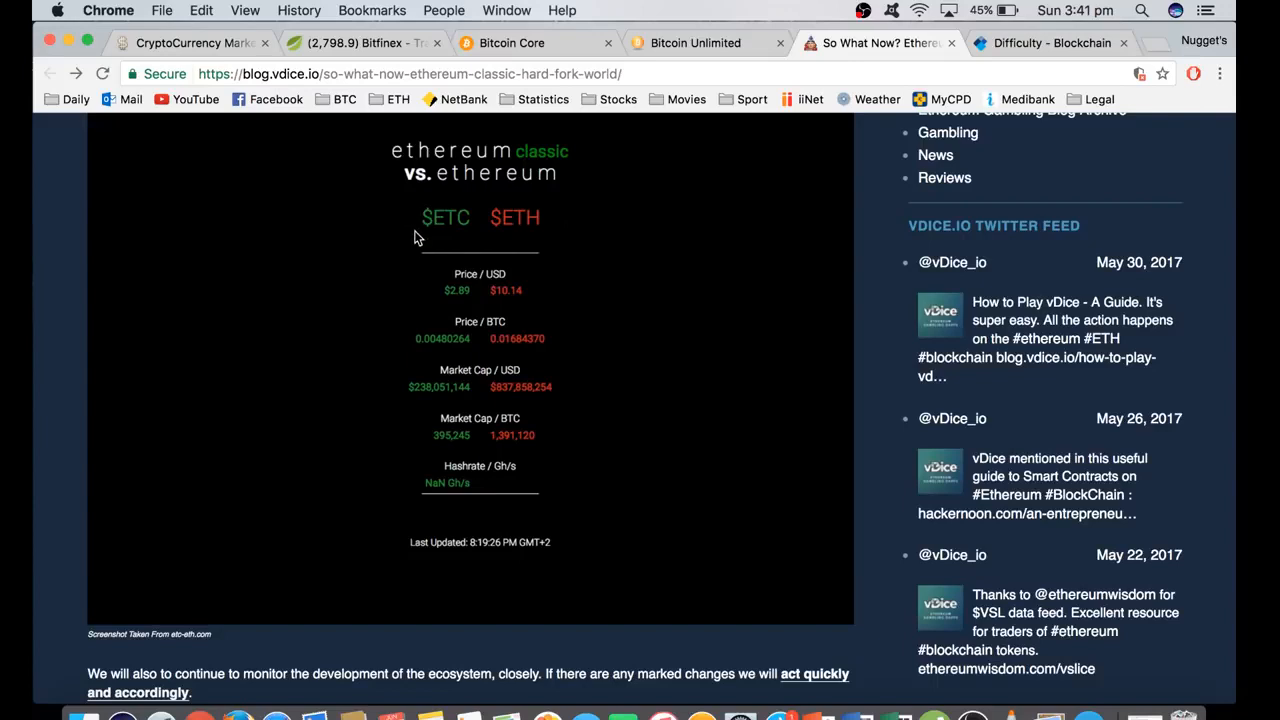
mouse_move(562, 232)
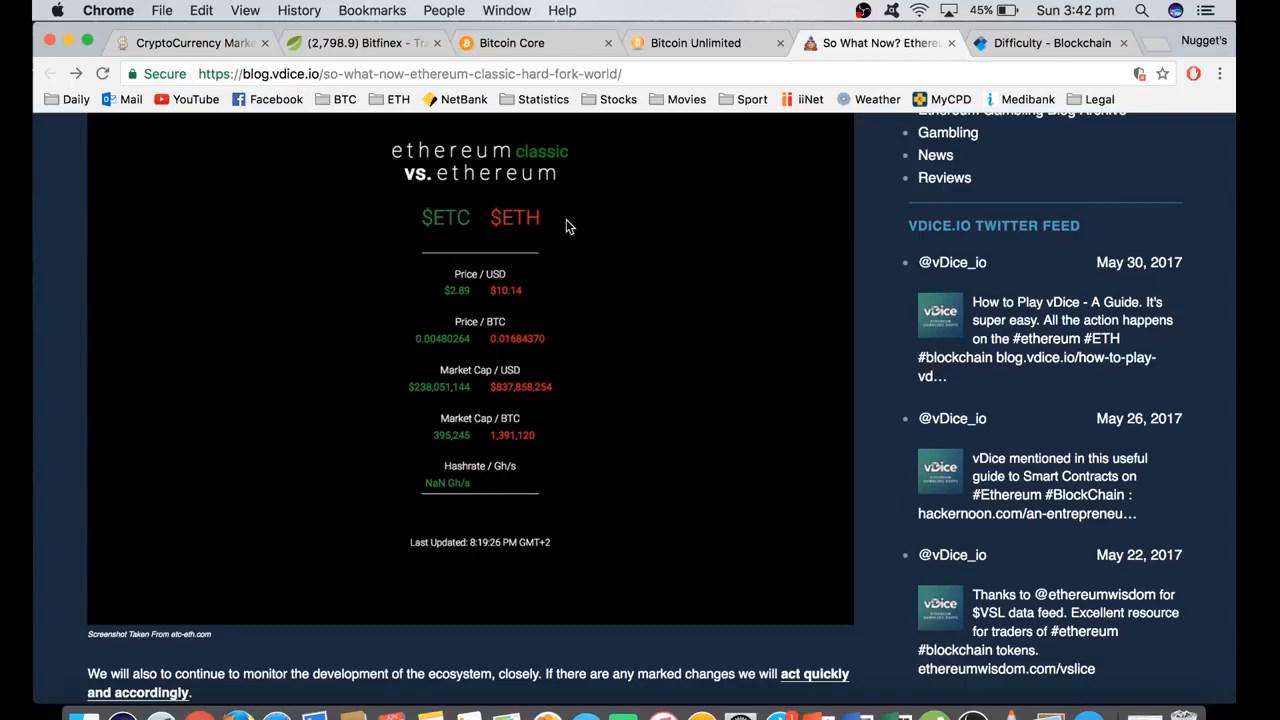
mouse_move(410, 198)
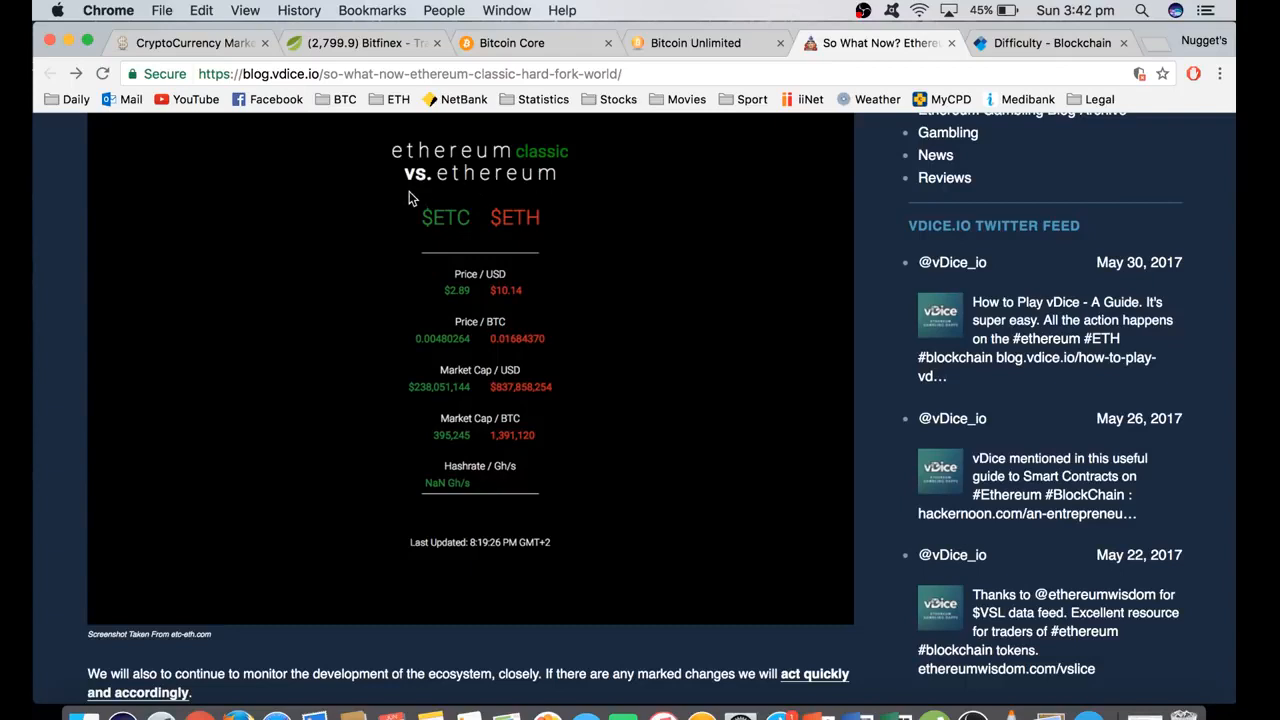
mouse_move(484, 232)
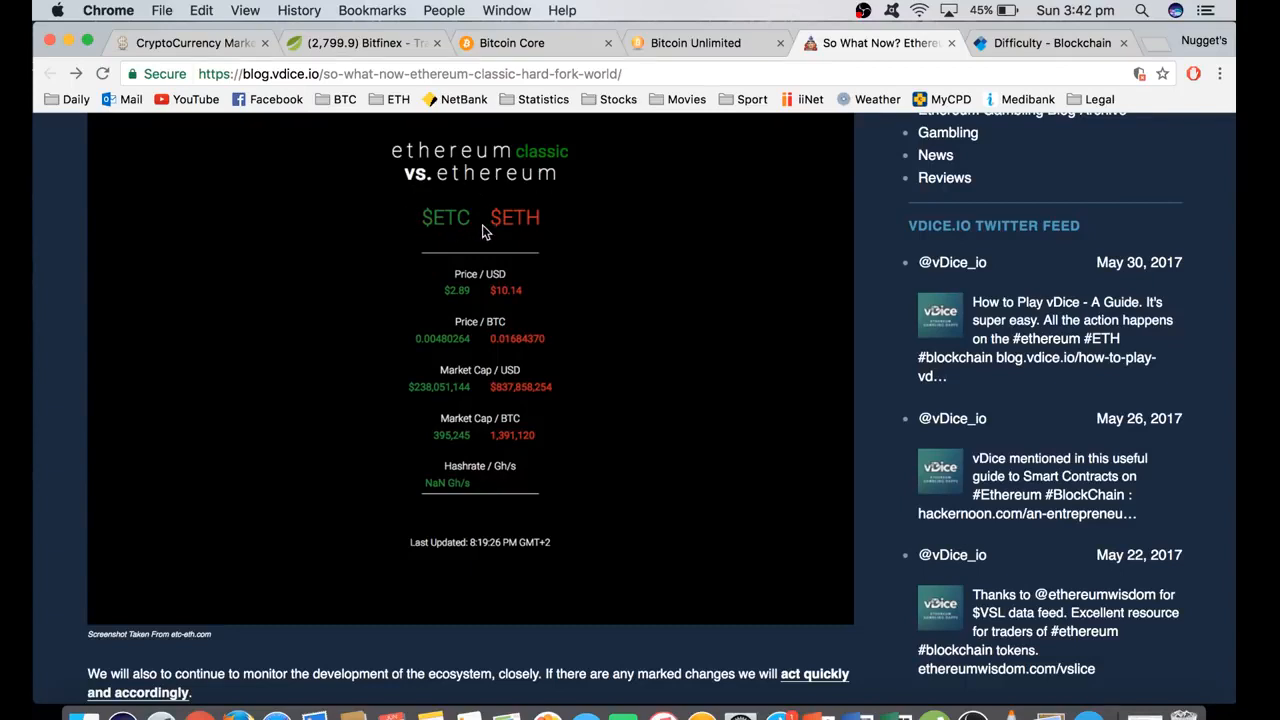
mouse_move(488, 244)
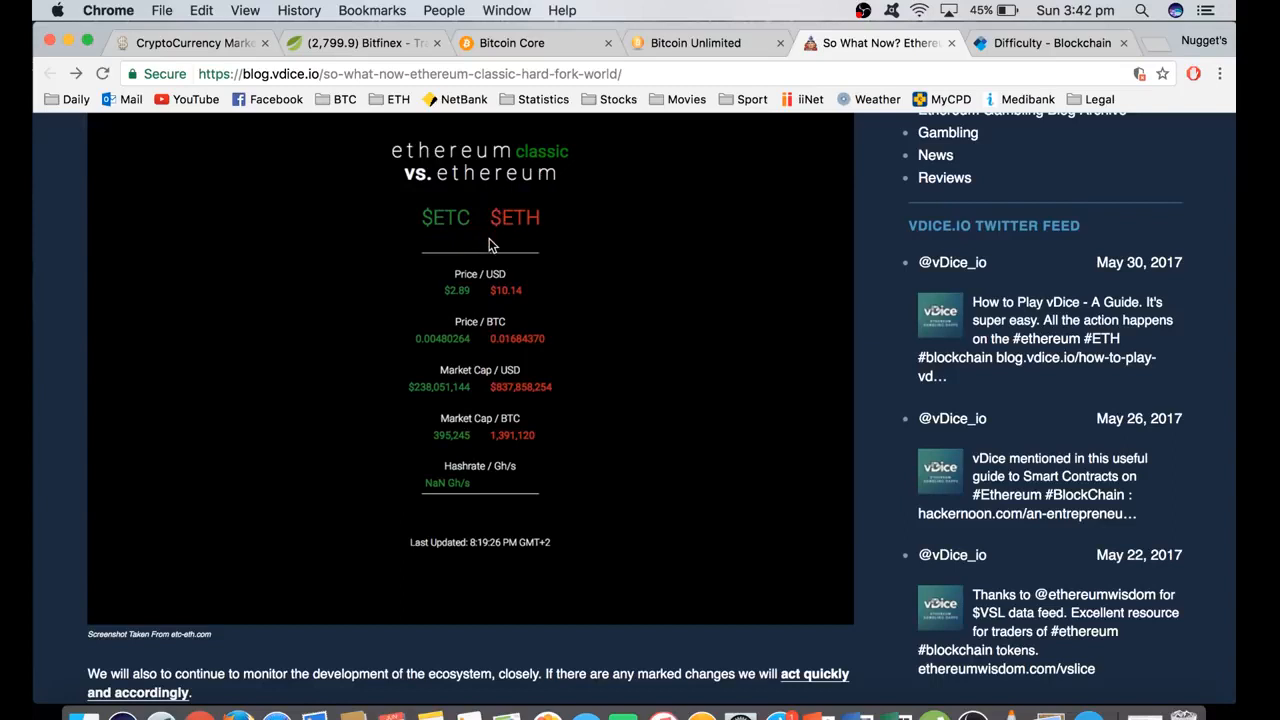
mouse_move(492, 208)
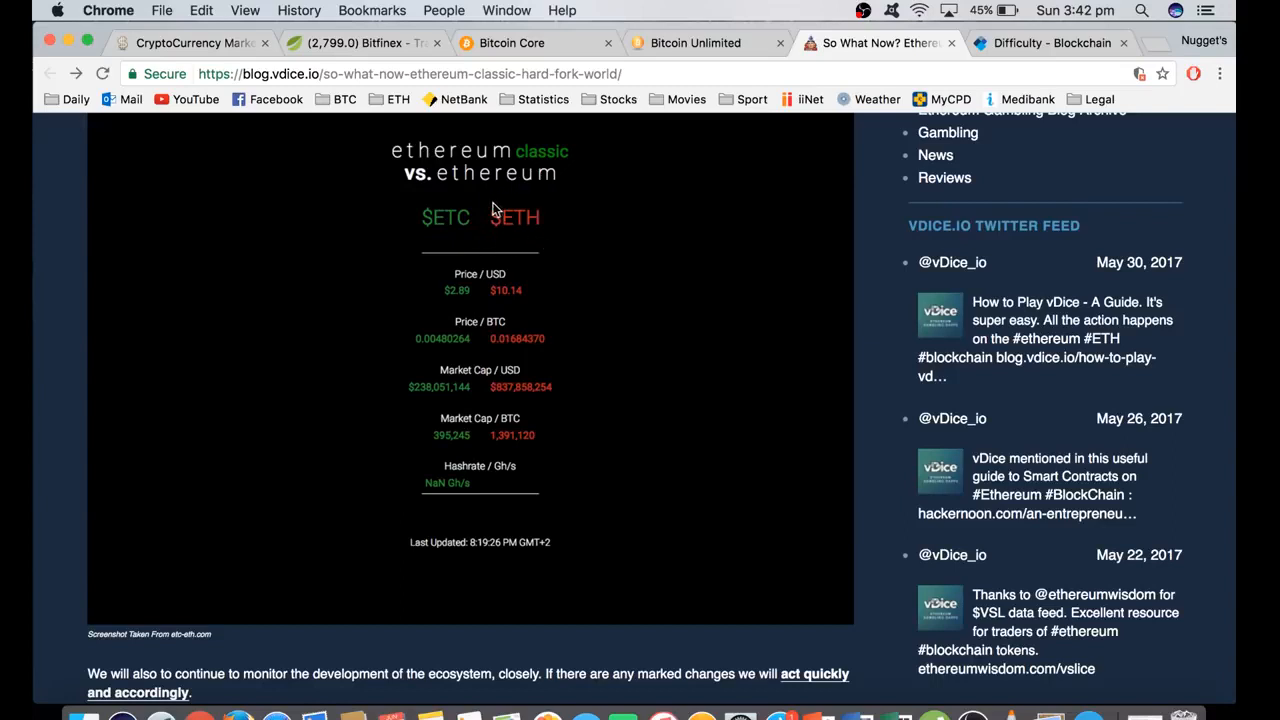
mouse_move(468, 212)
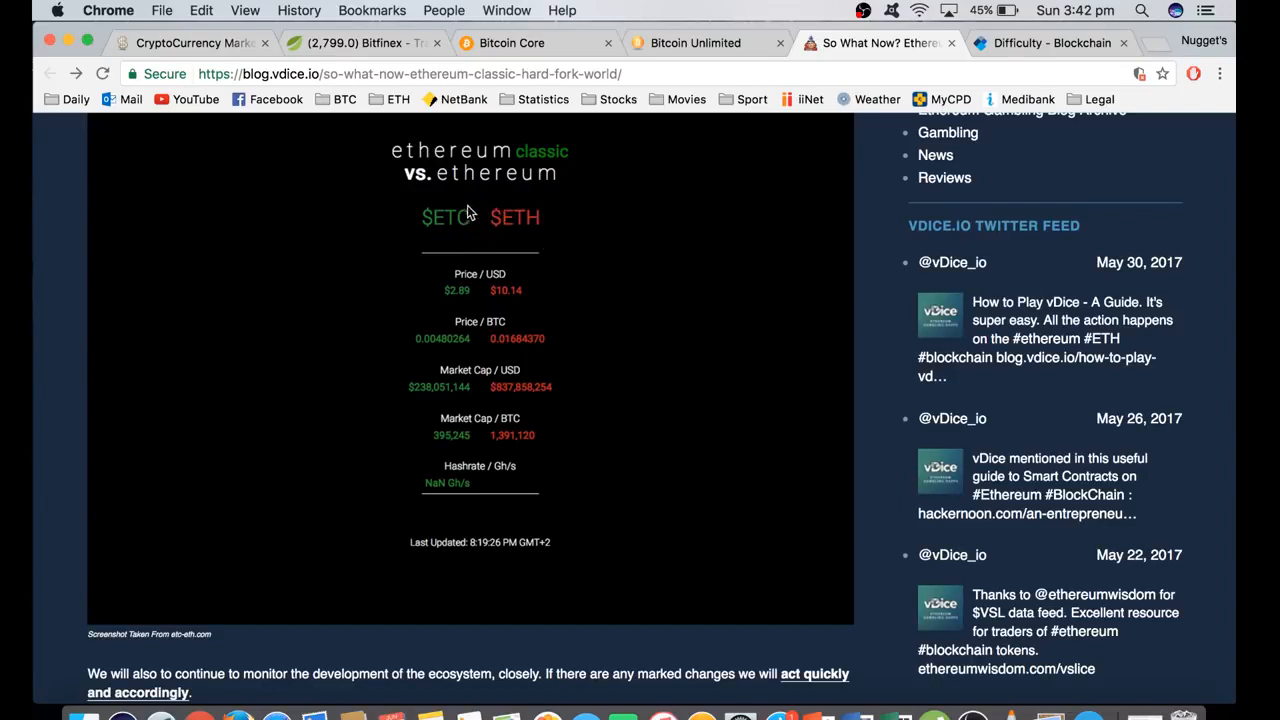
mouse_move(390, 310)
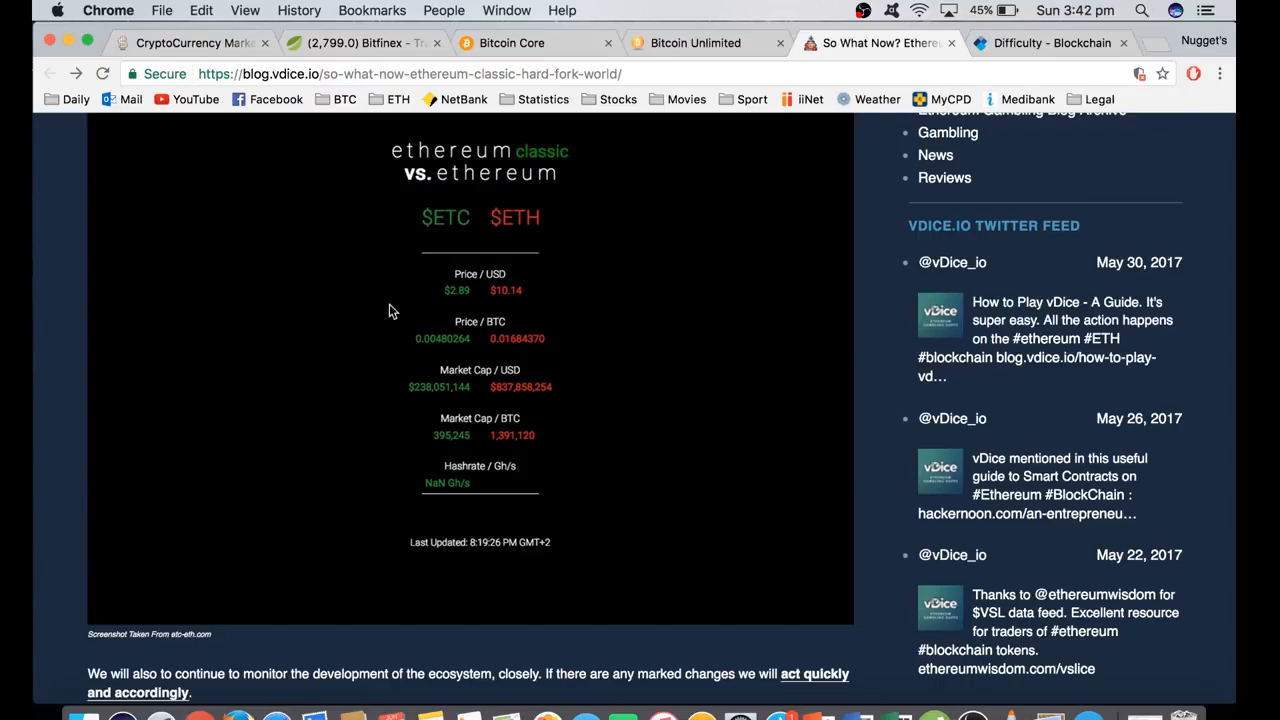
mouse_move(490, 218)
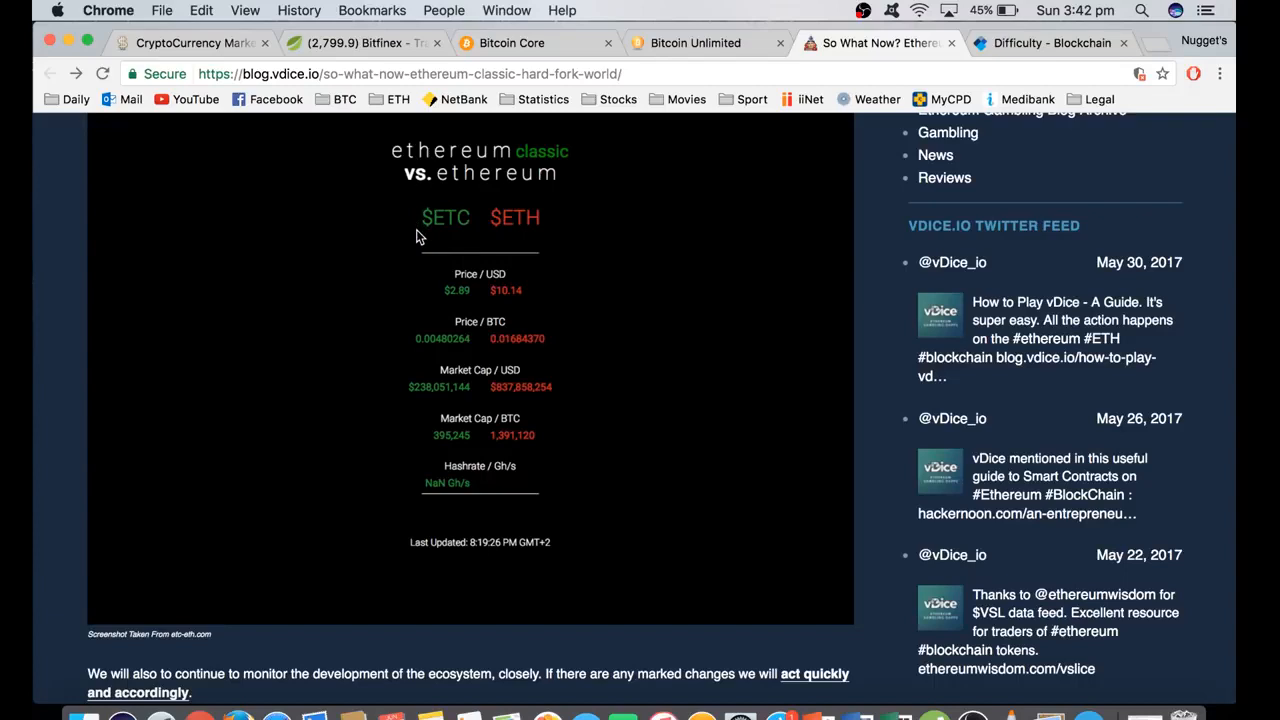
mouse_move(424, 212)
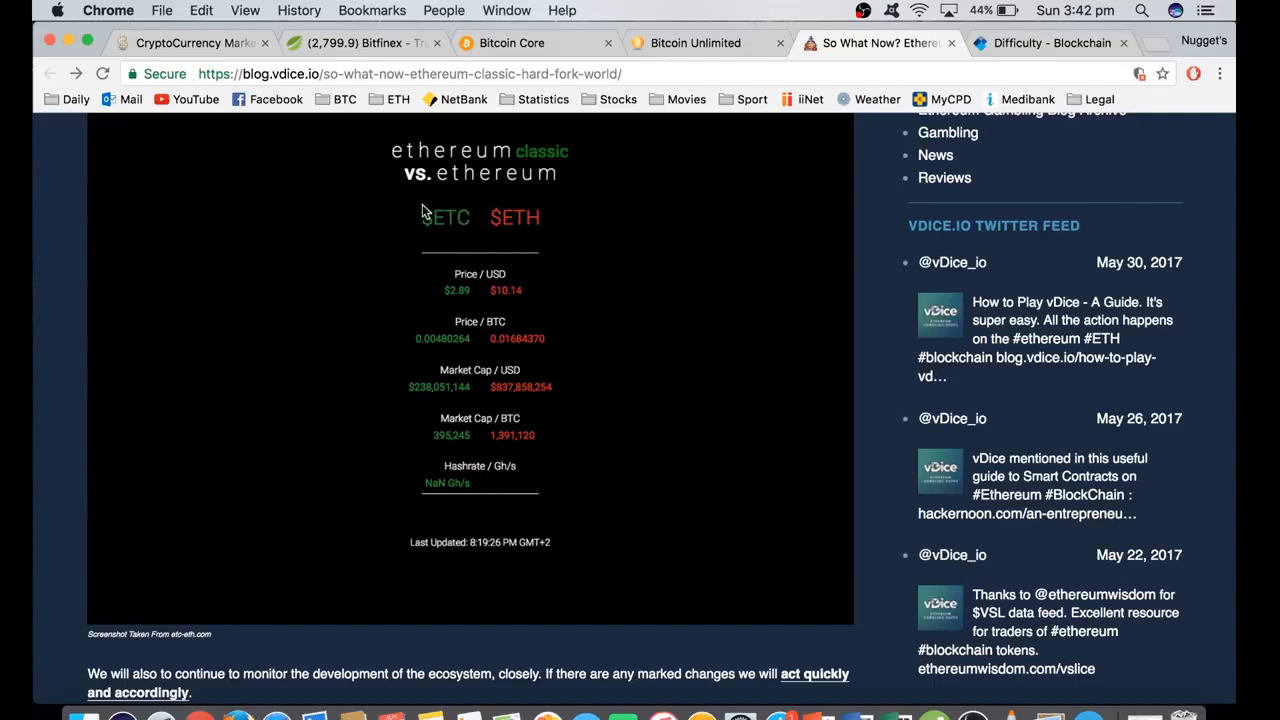
mouse_move(556, 240)
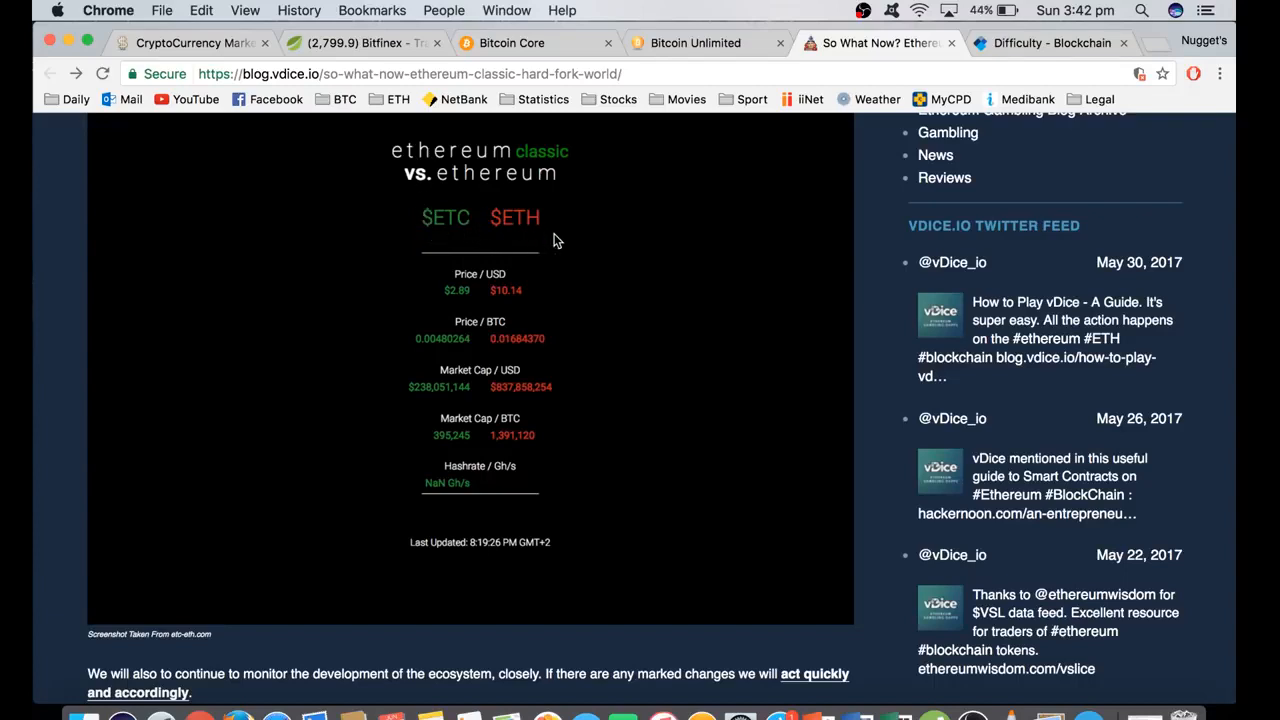
- Switch from the blog post to the Bitfinex BTC/USD trading chart
click(360, 44)
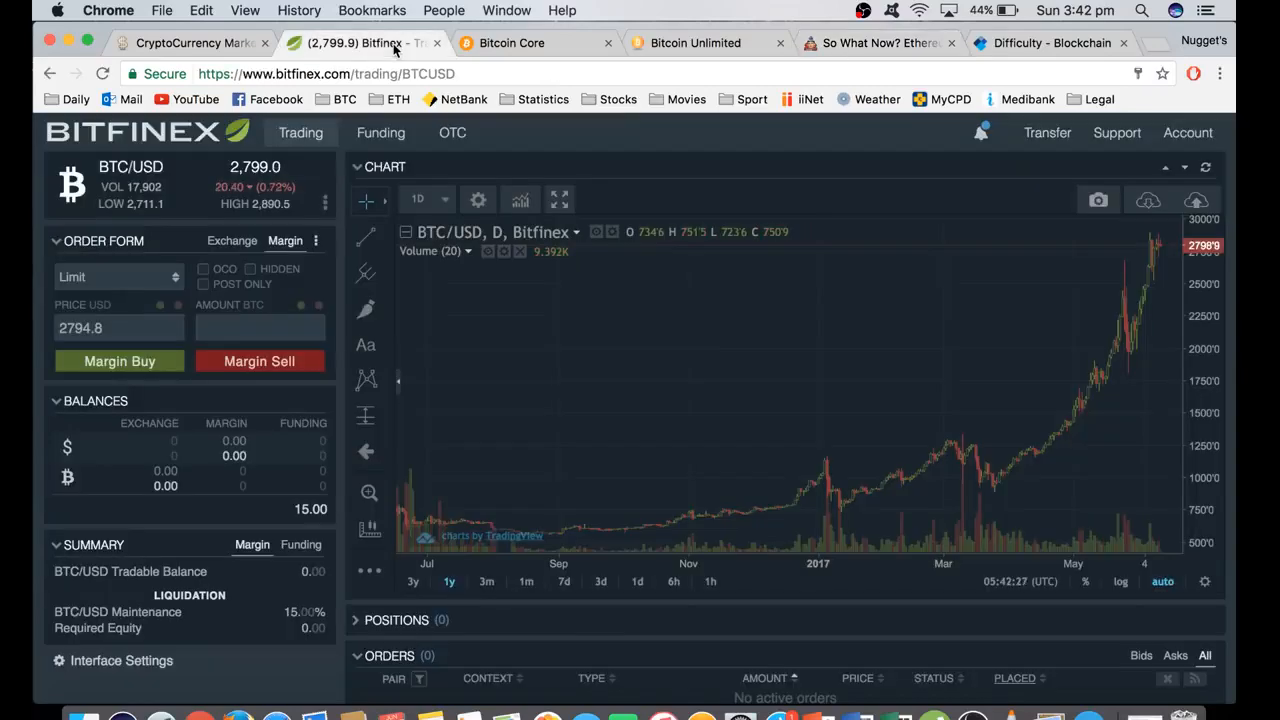
mouse_move(156, 164)
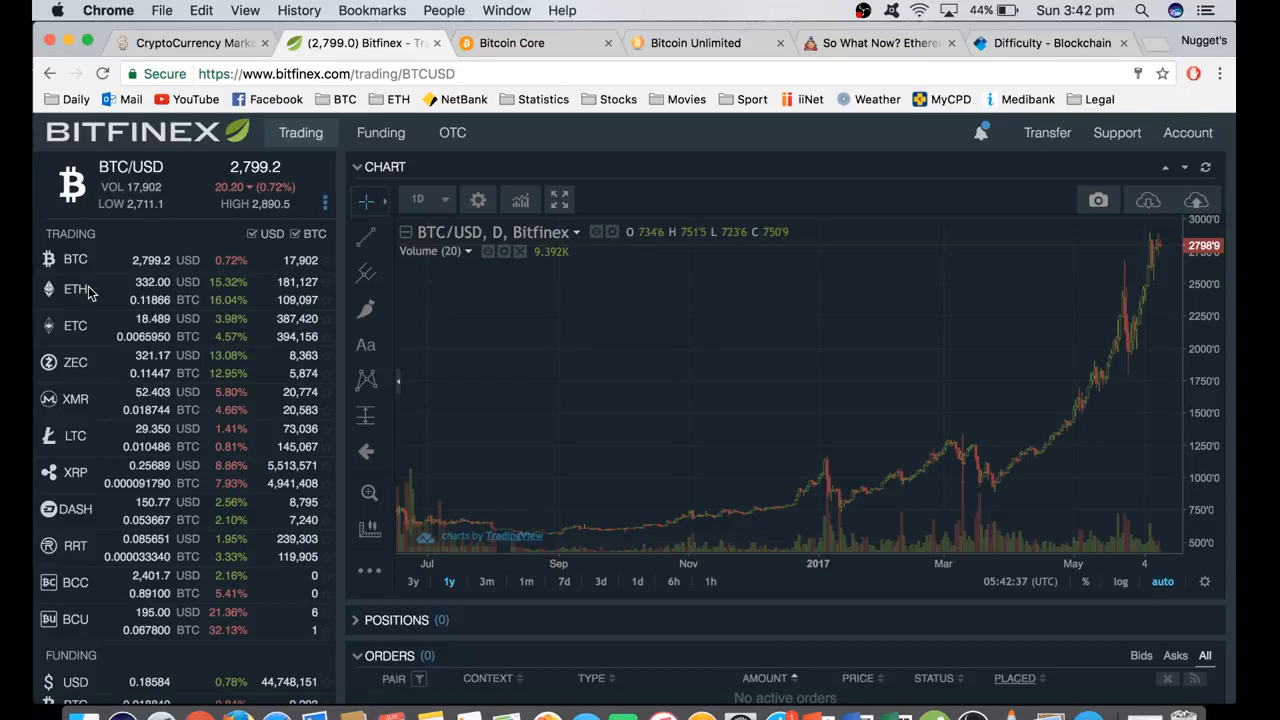
mouse_move(94, 330)
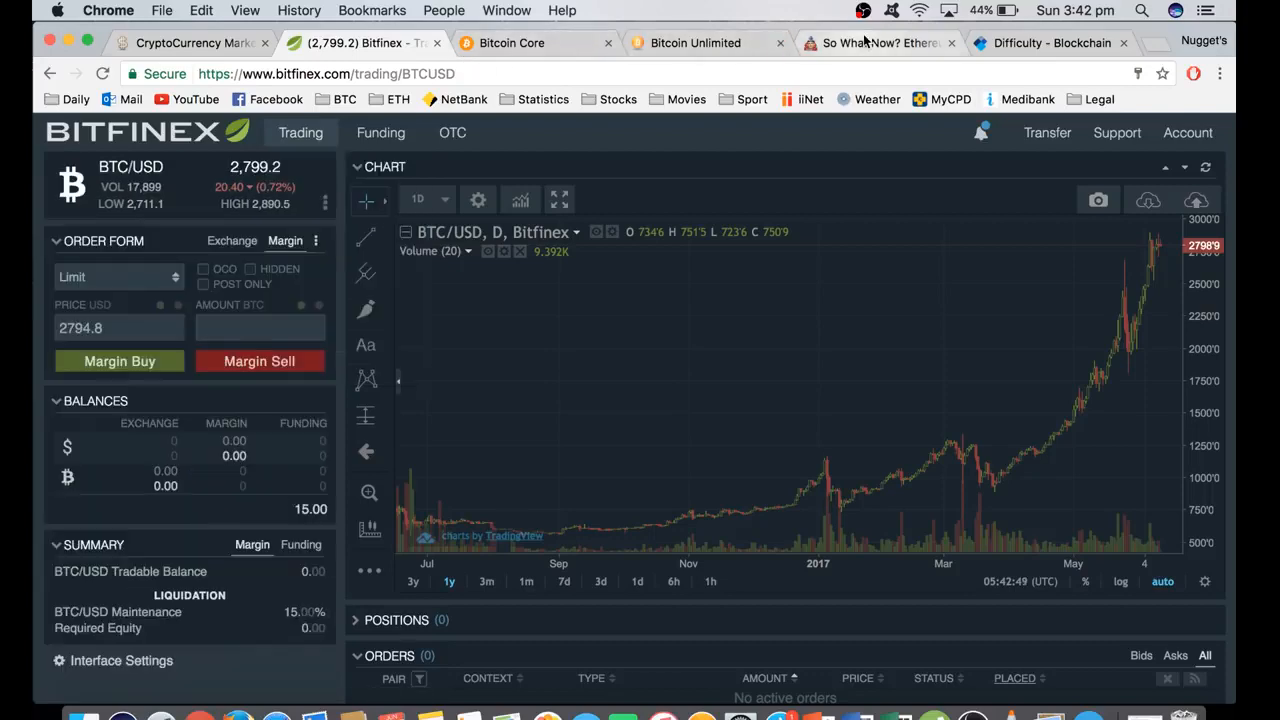
- Return to the vdice blog post comparing Ethereum Classic and Ethereum prices
click(878, 44)
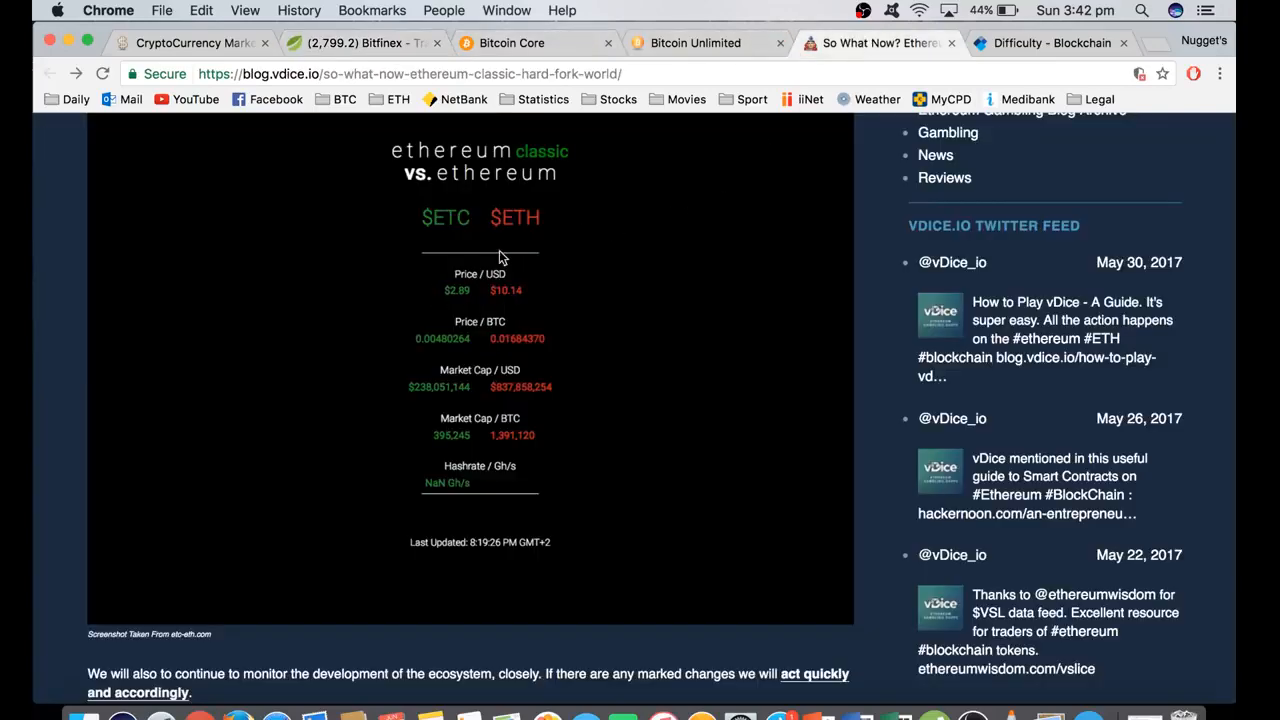
mouse_move(516, 272)
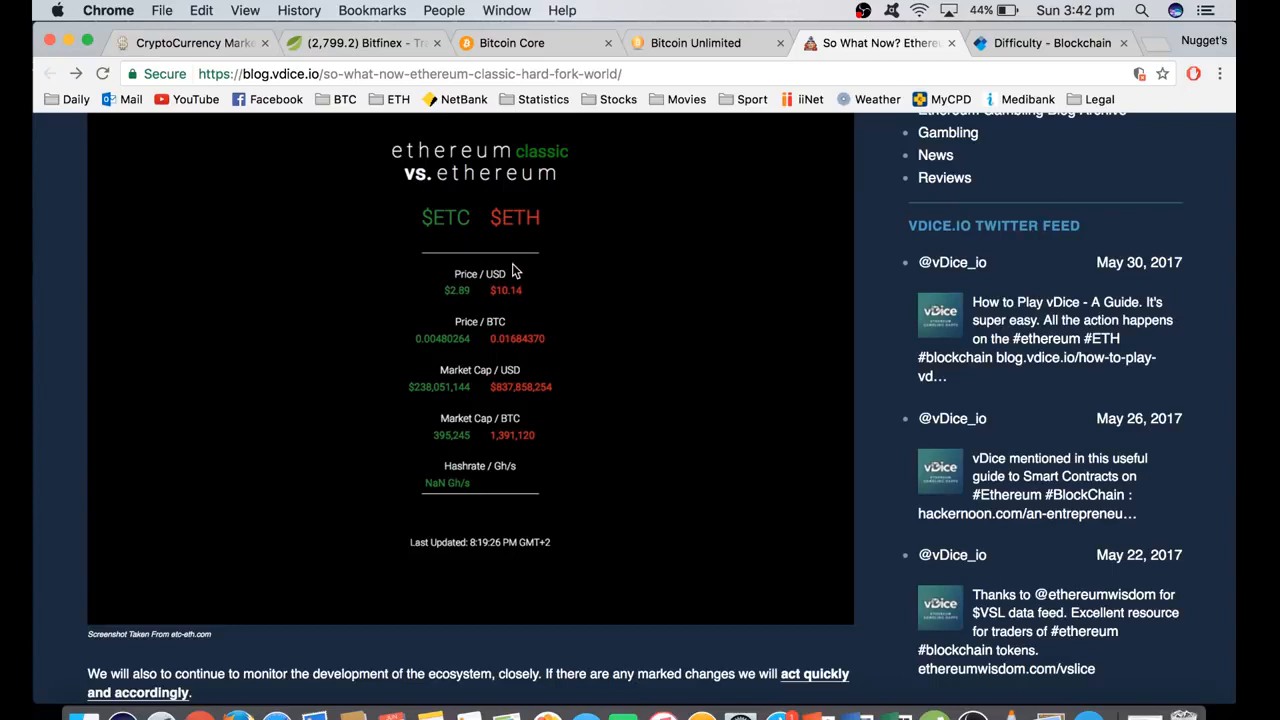
mouse_move(504, 252)
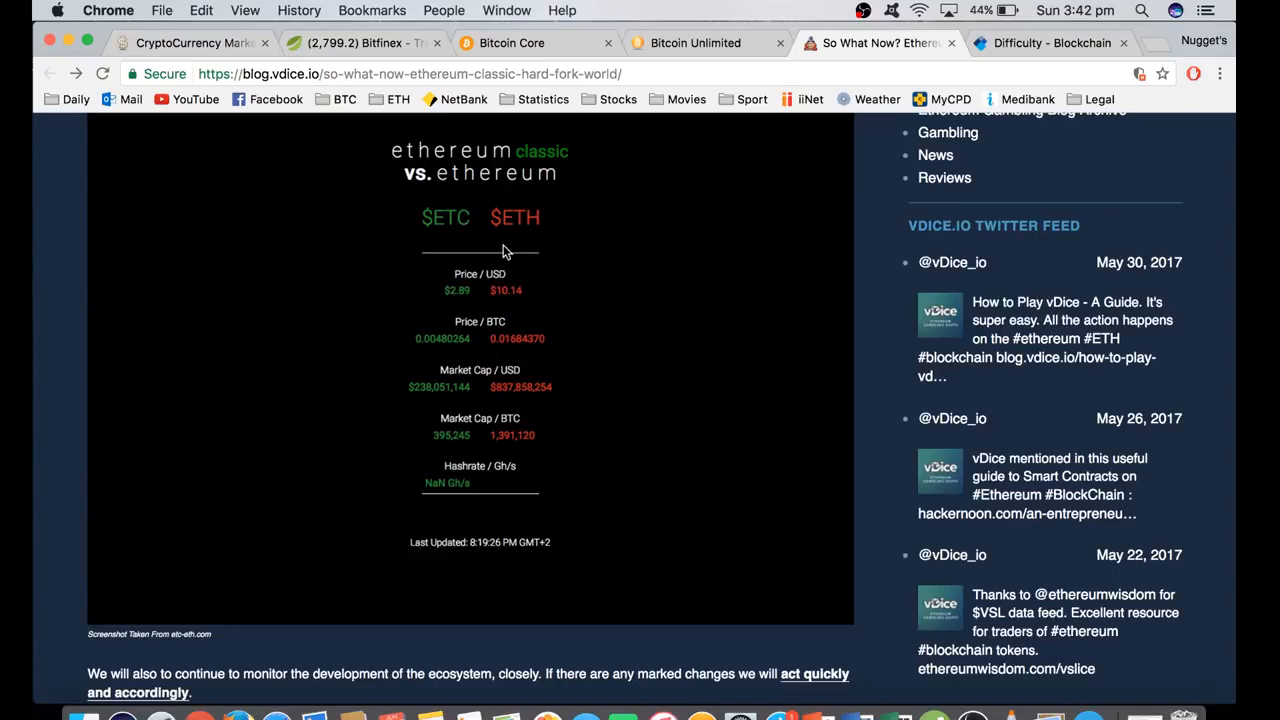
mouse_move(492, 298)
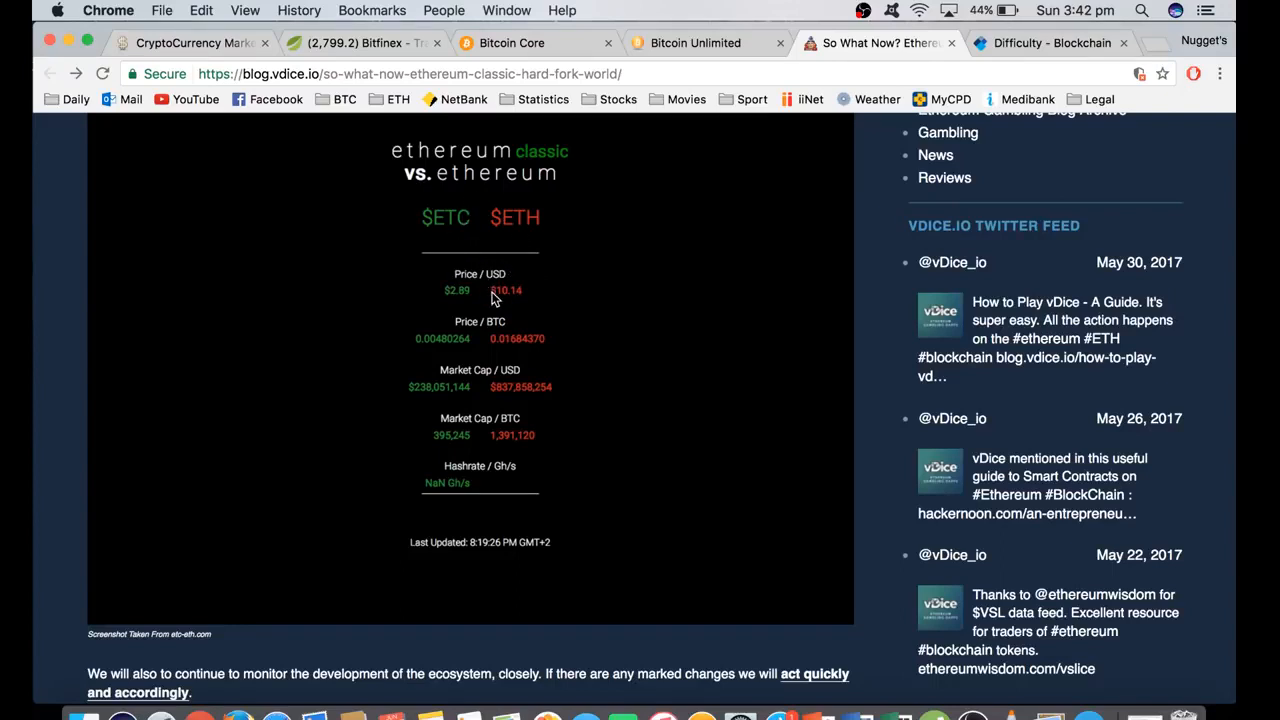
mouse_move(528, 296)
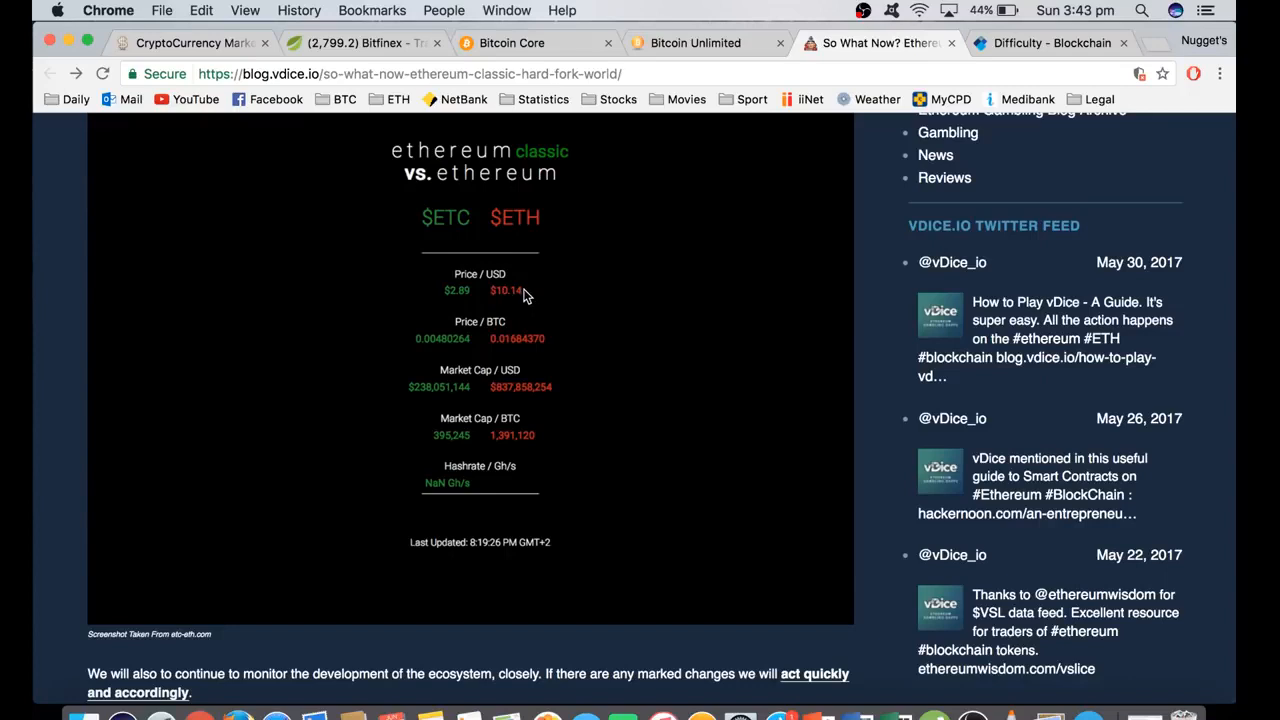
mouse_move(464, 292)
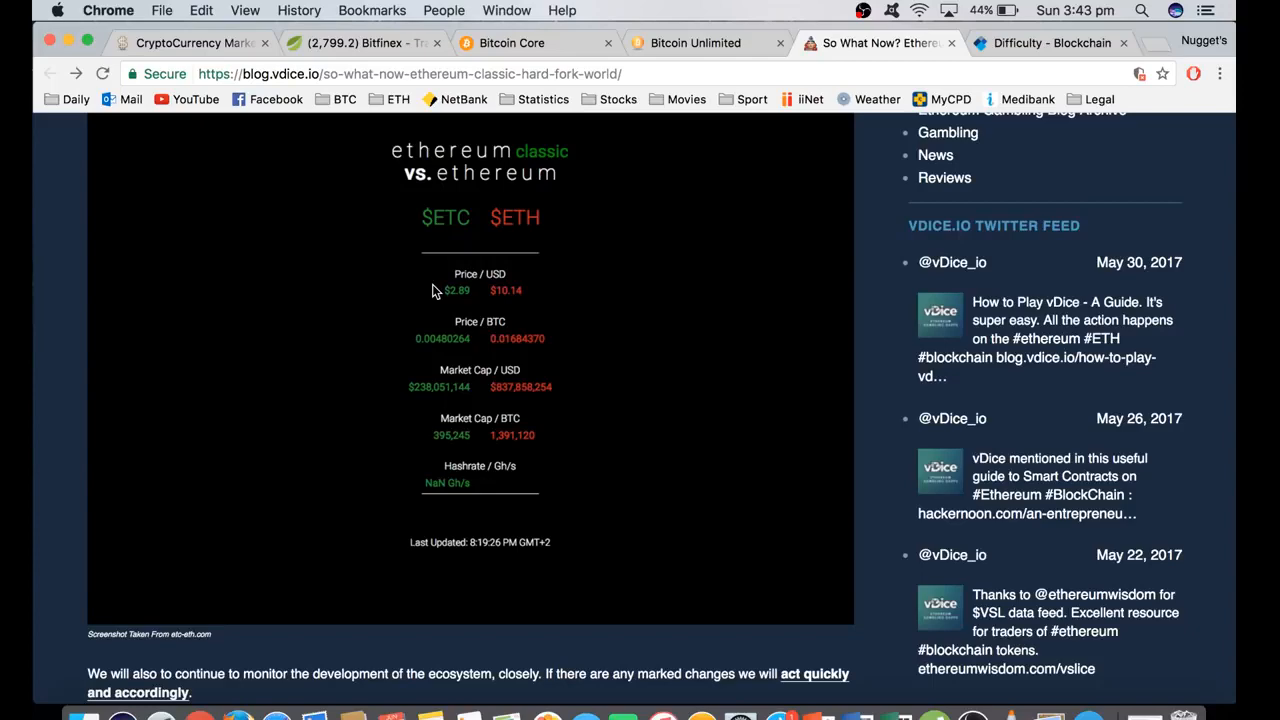
- Review the CoinMarketCap table, highlighting Bitcoin's market cap and its $2877.64 price
click(190, 42)
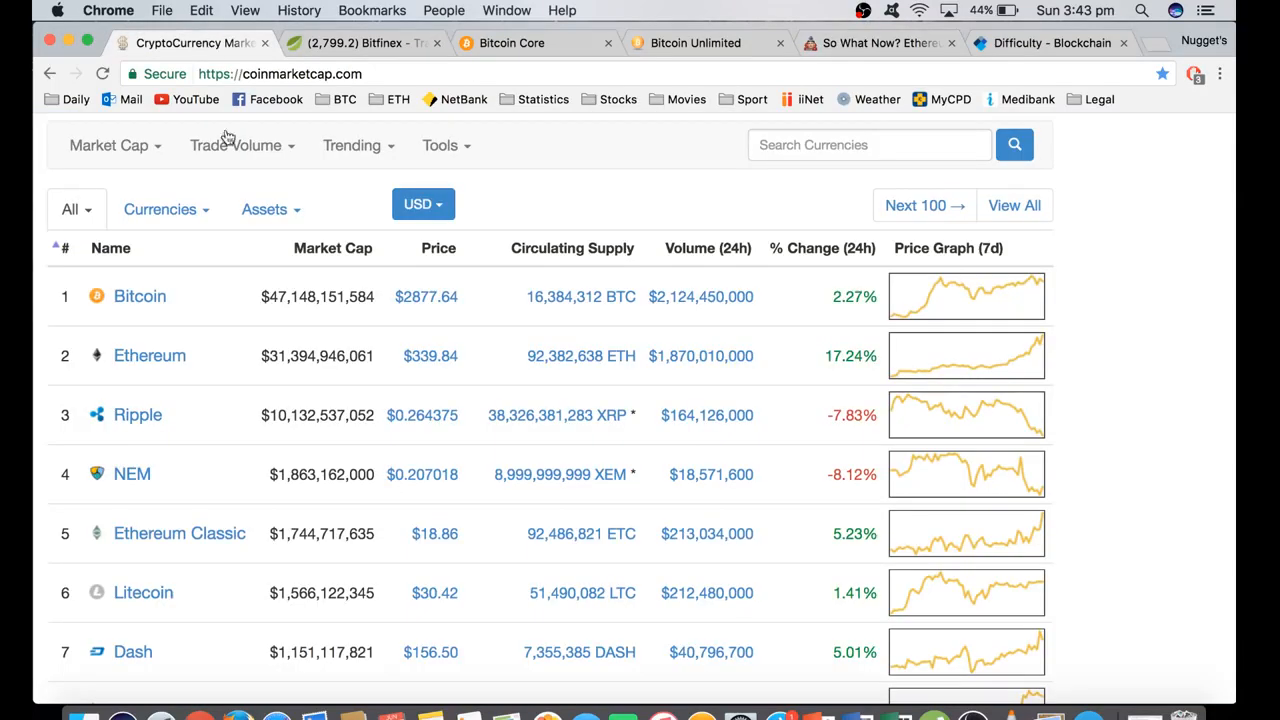
double_click(318, 296)
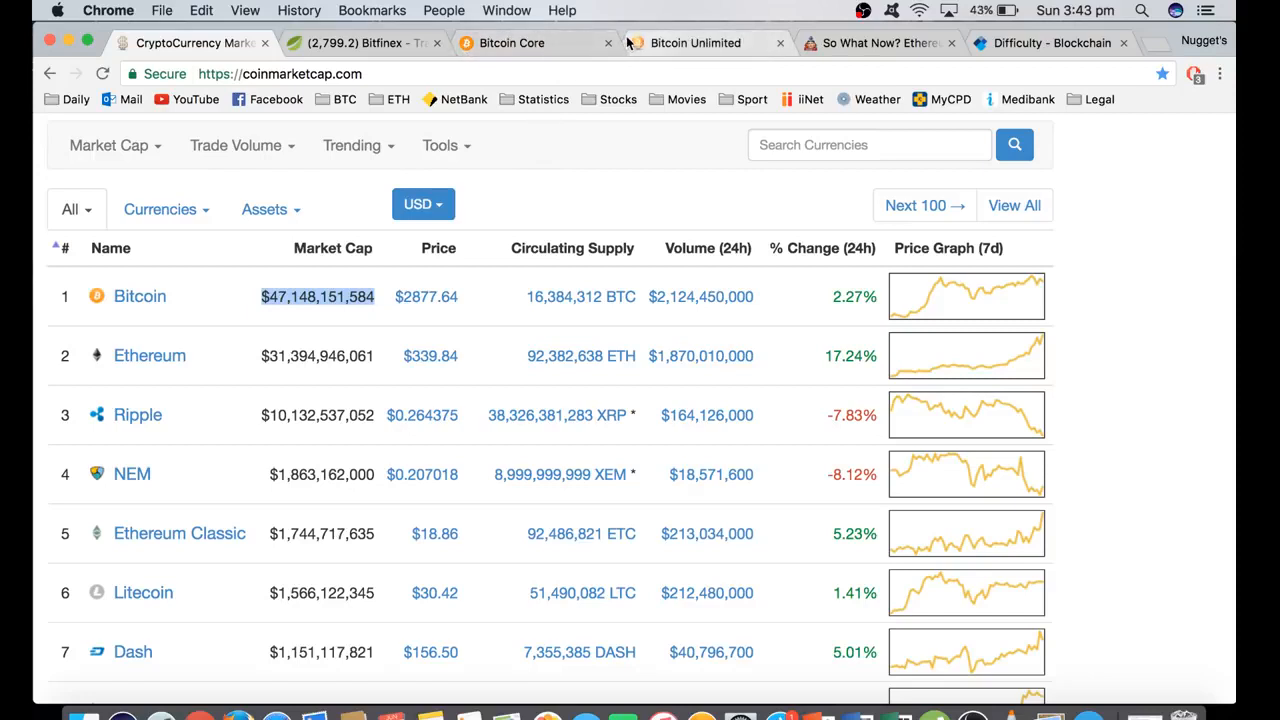
mouse_move(502, 324)
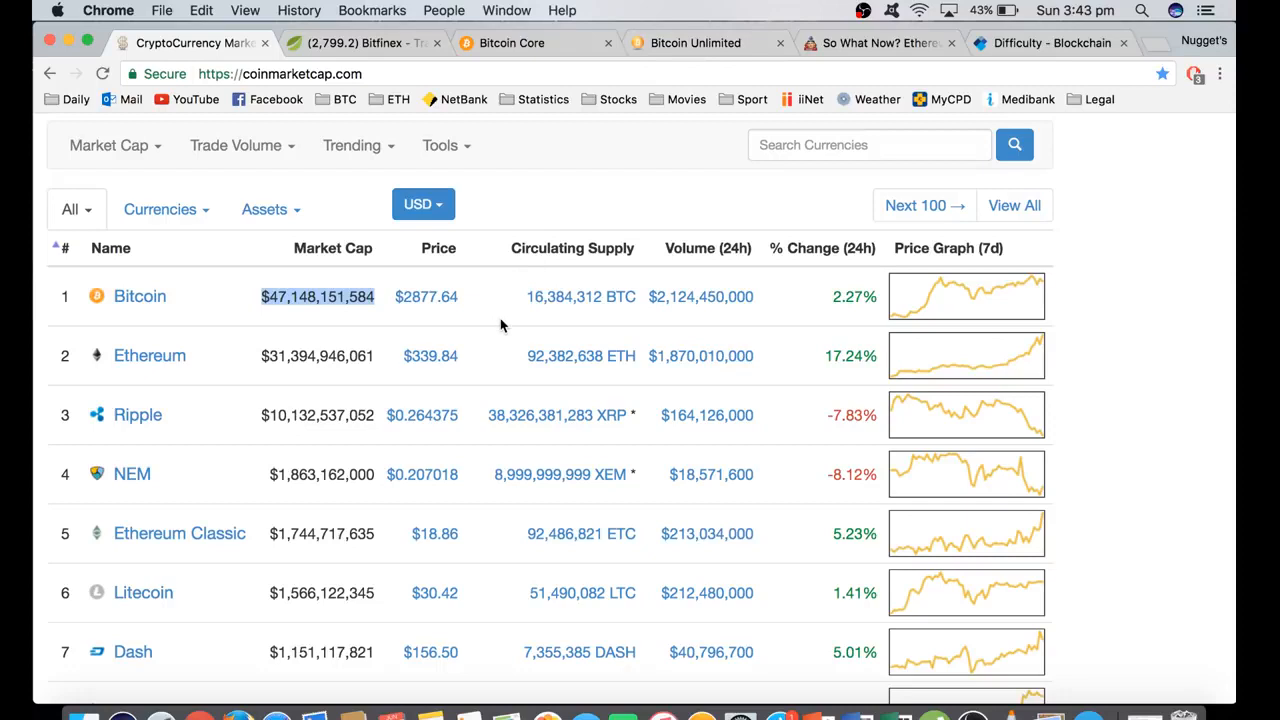
double_click(426, 296)
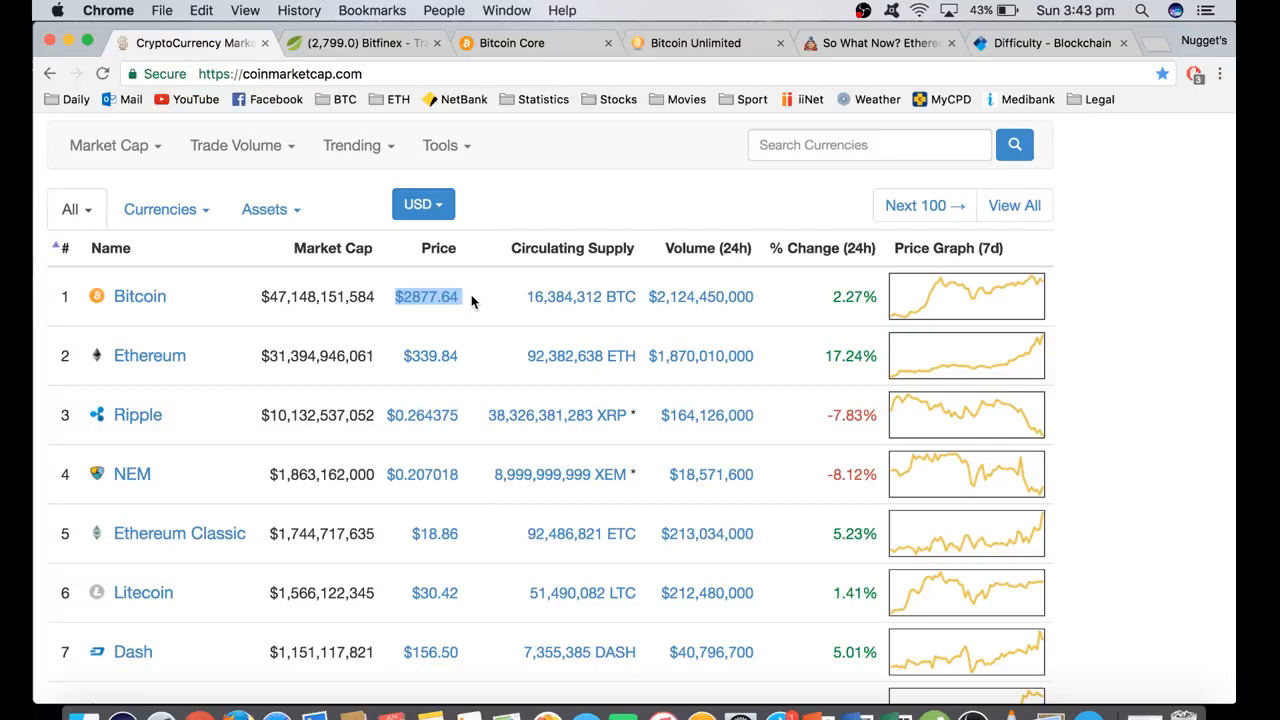
mouse_move(480, 300)
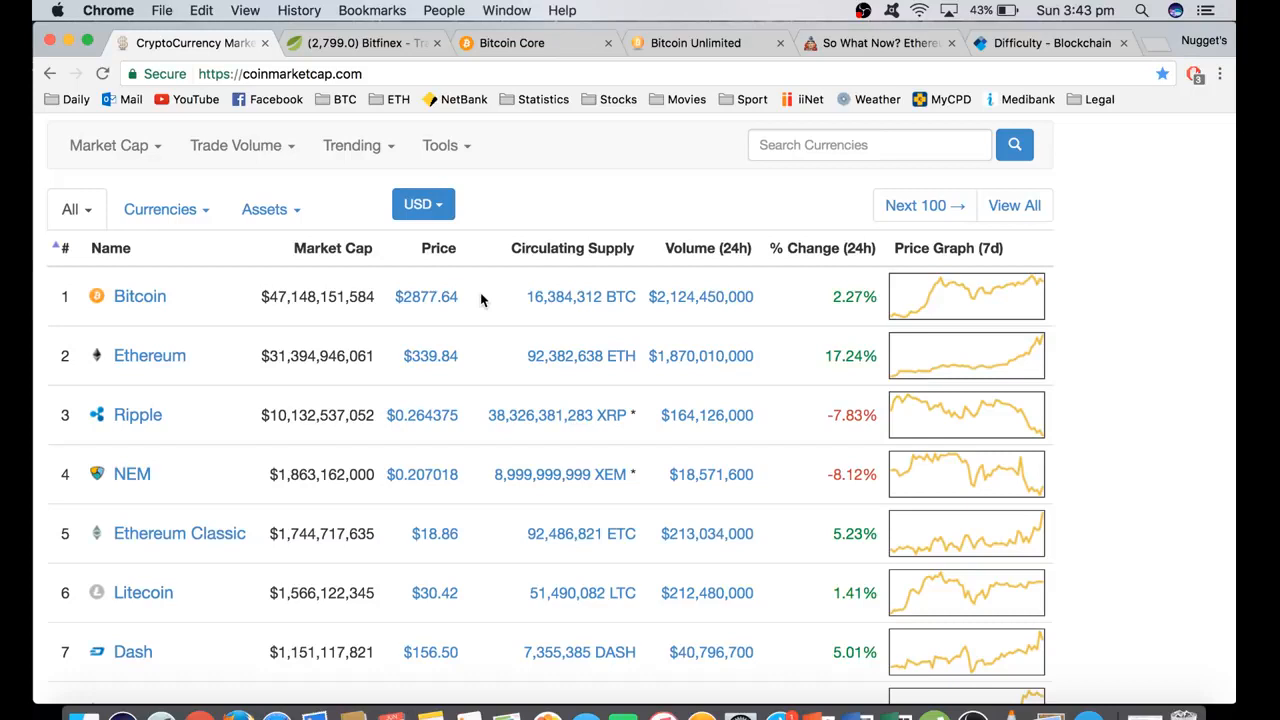
mouse_move(470, 296)
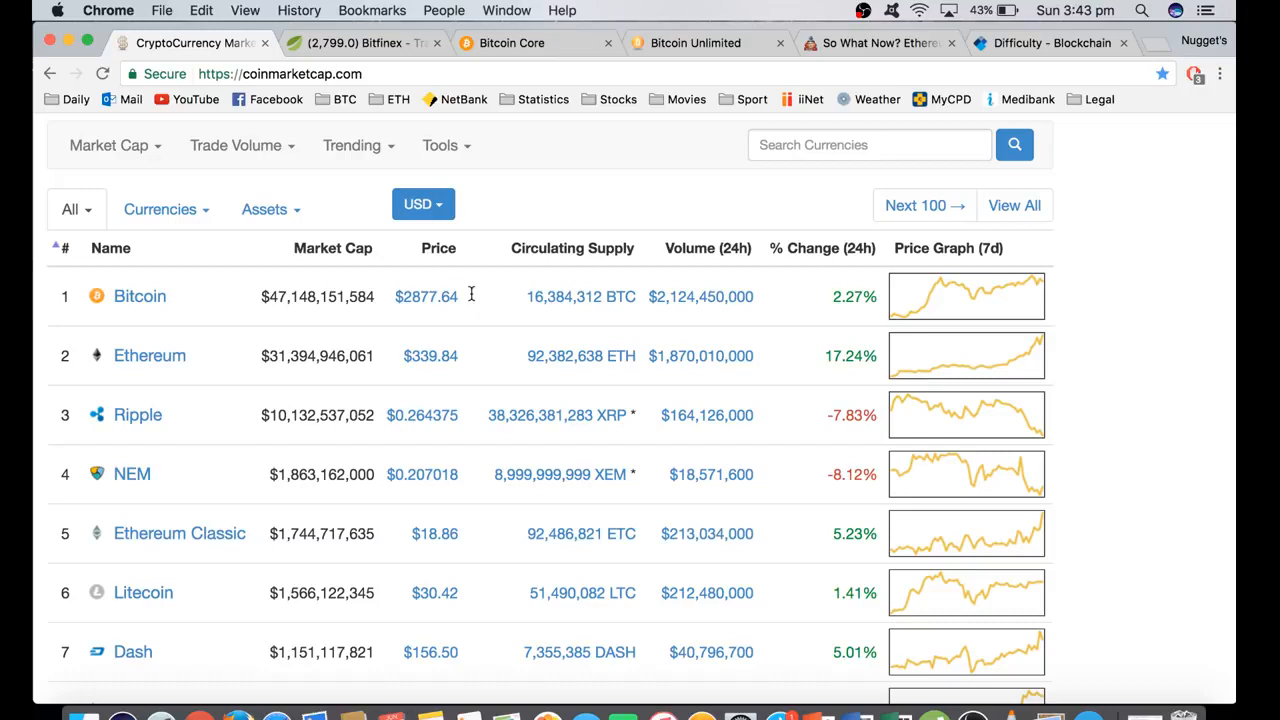
double_click(428, 296)
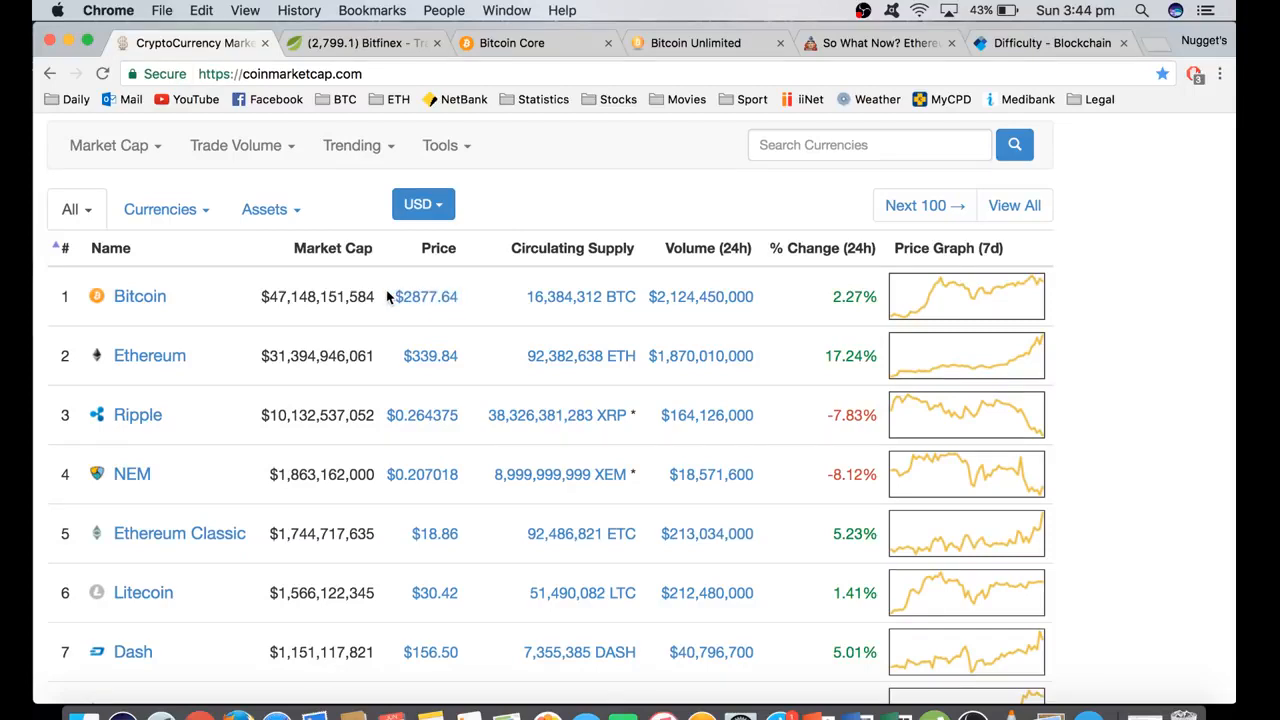
mouse_move(484, 300)
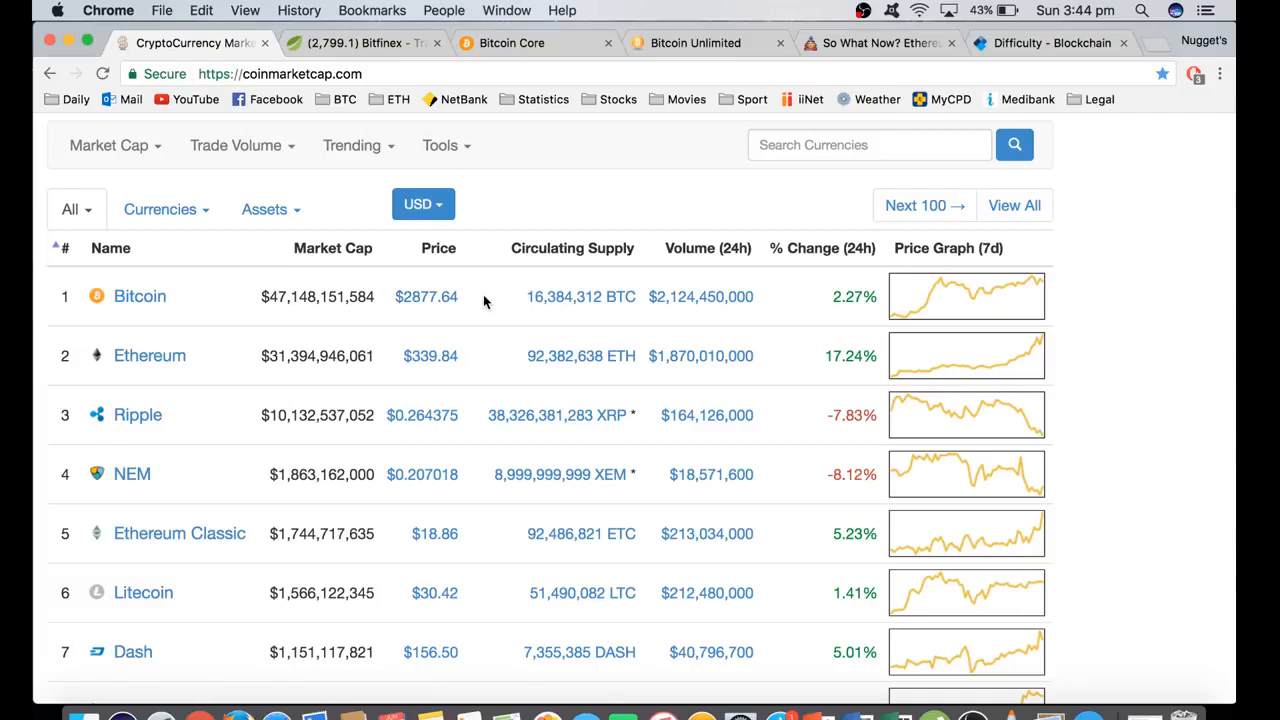
mouse_move(140, 296)
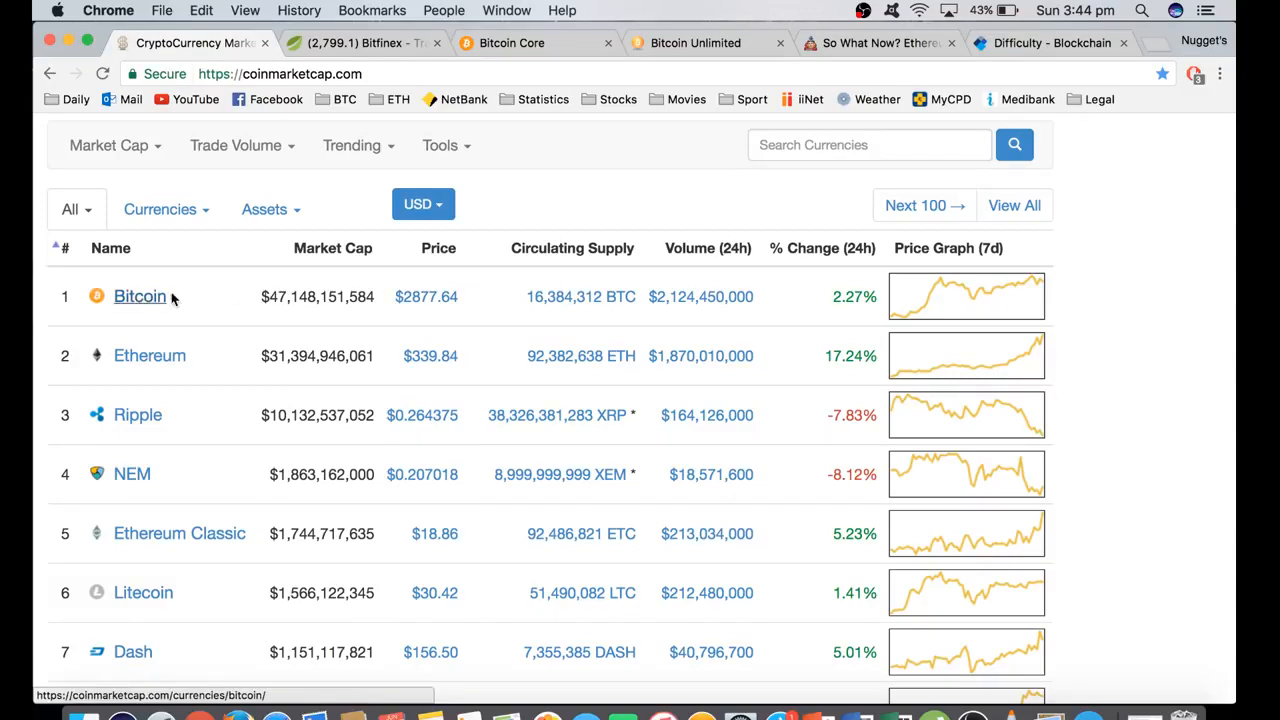
mouse_move(150, 356)
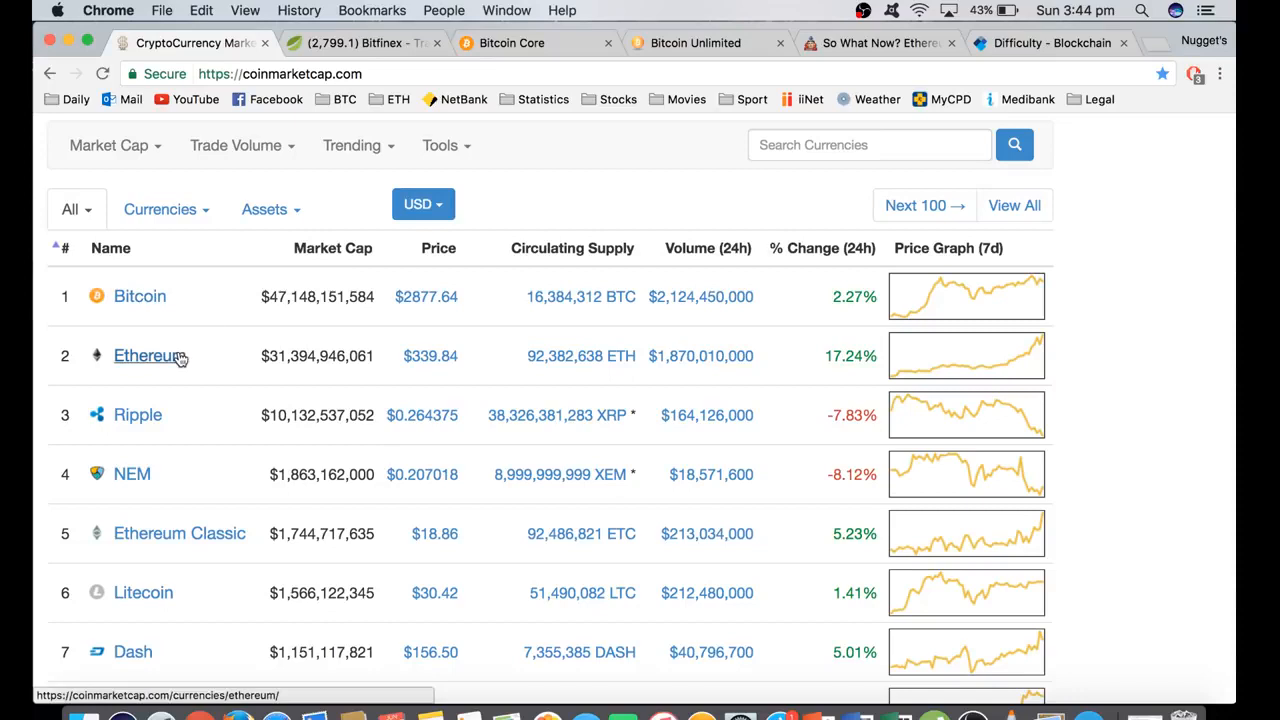
mouse_move(216, 390)
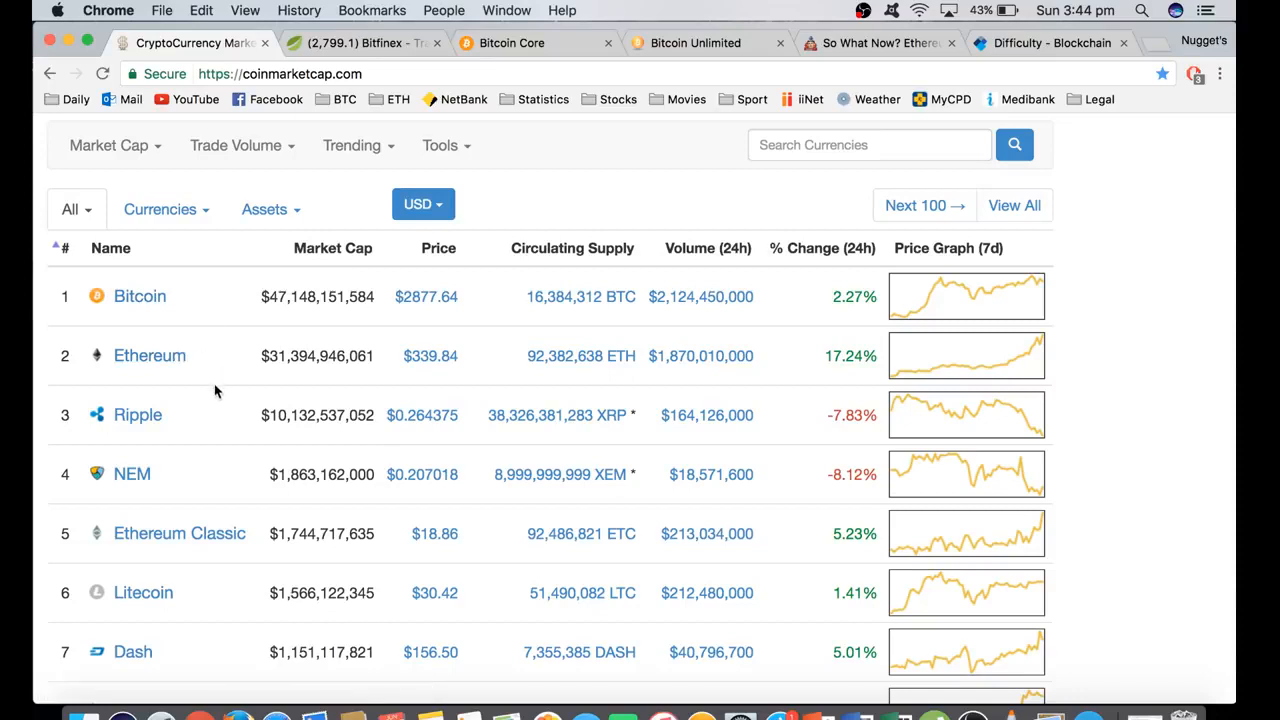
scroll(down, 3)
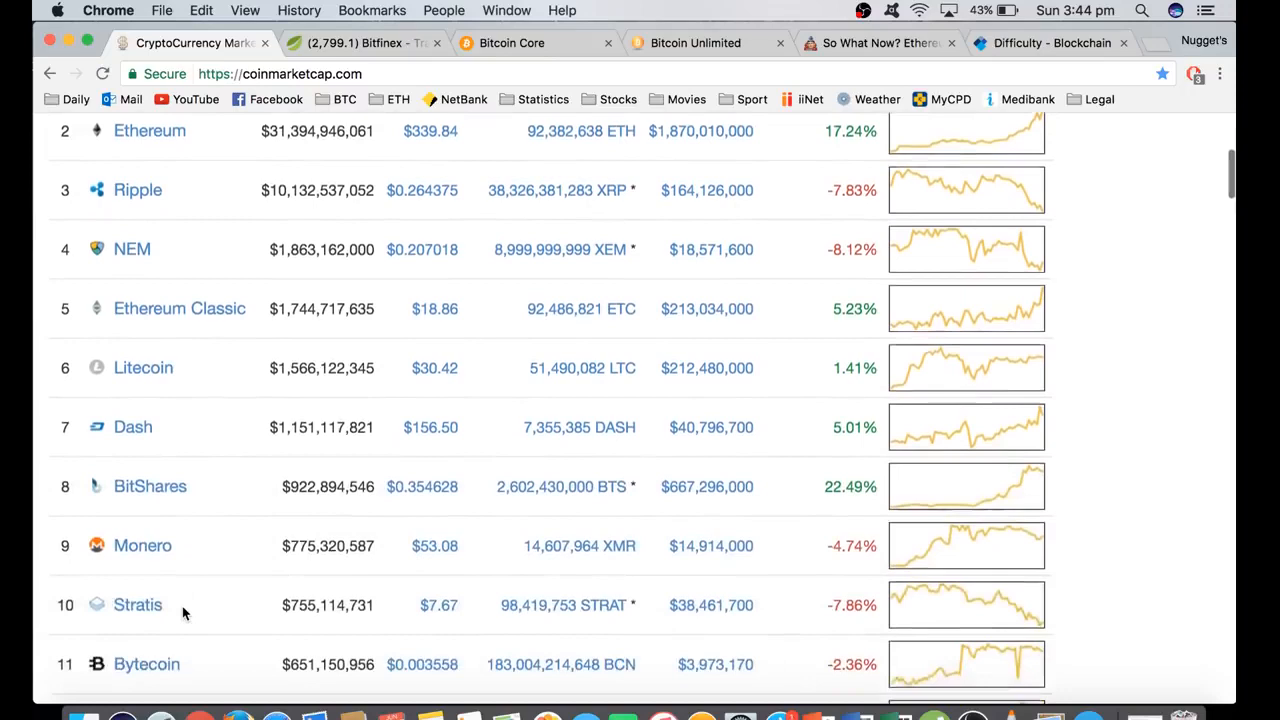
scroll(up, 3)
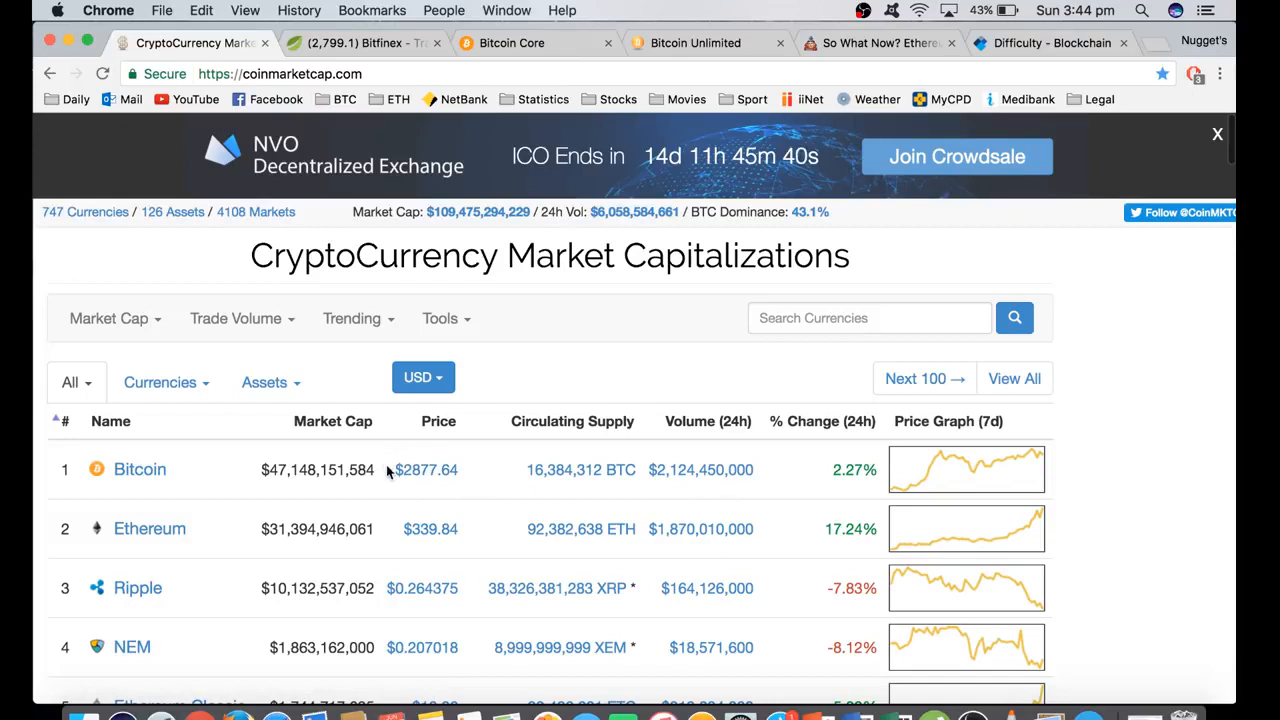
mouse_move(388, 460)
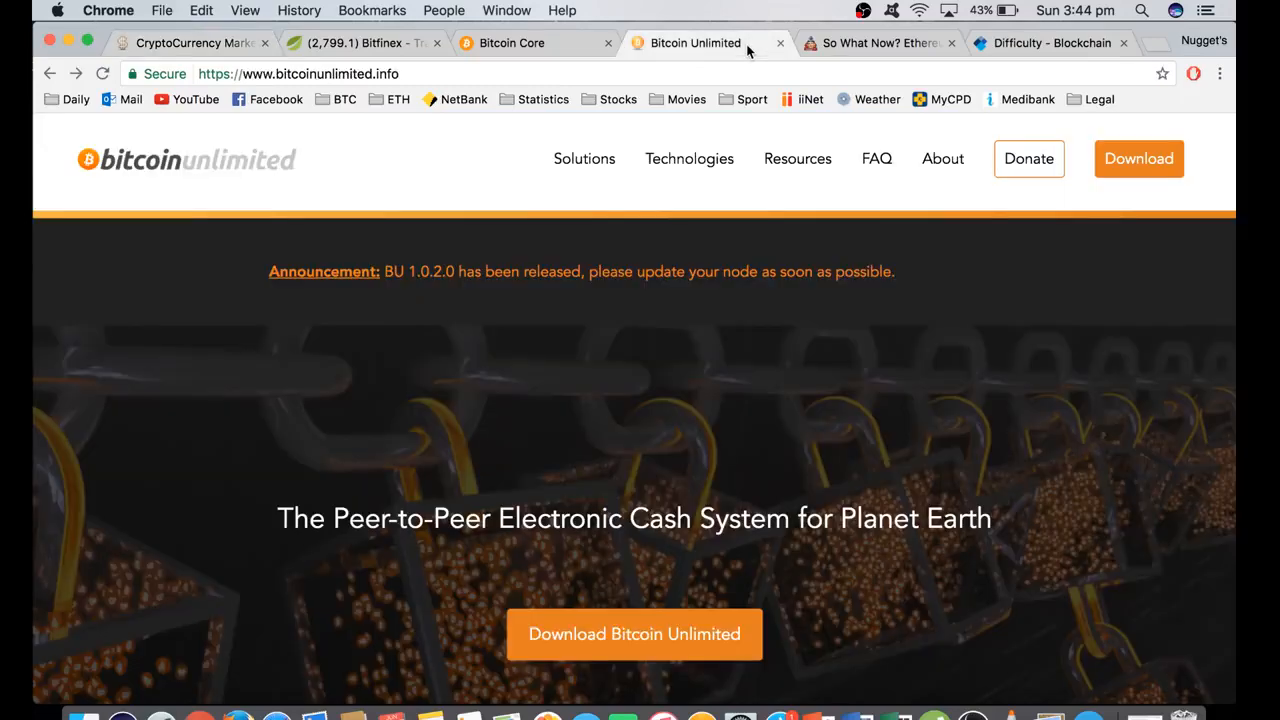
- Pass through the Ethereum blog post and Bitcoin Core page, ending on the Bitfinex chart
click(878, 44)
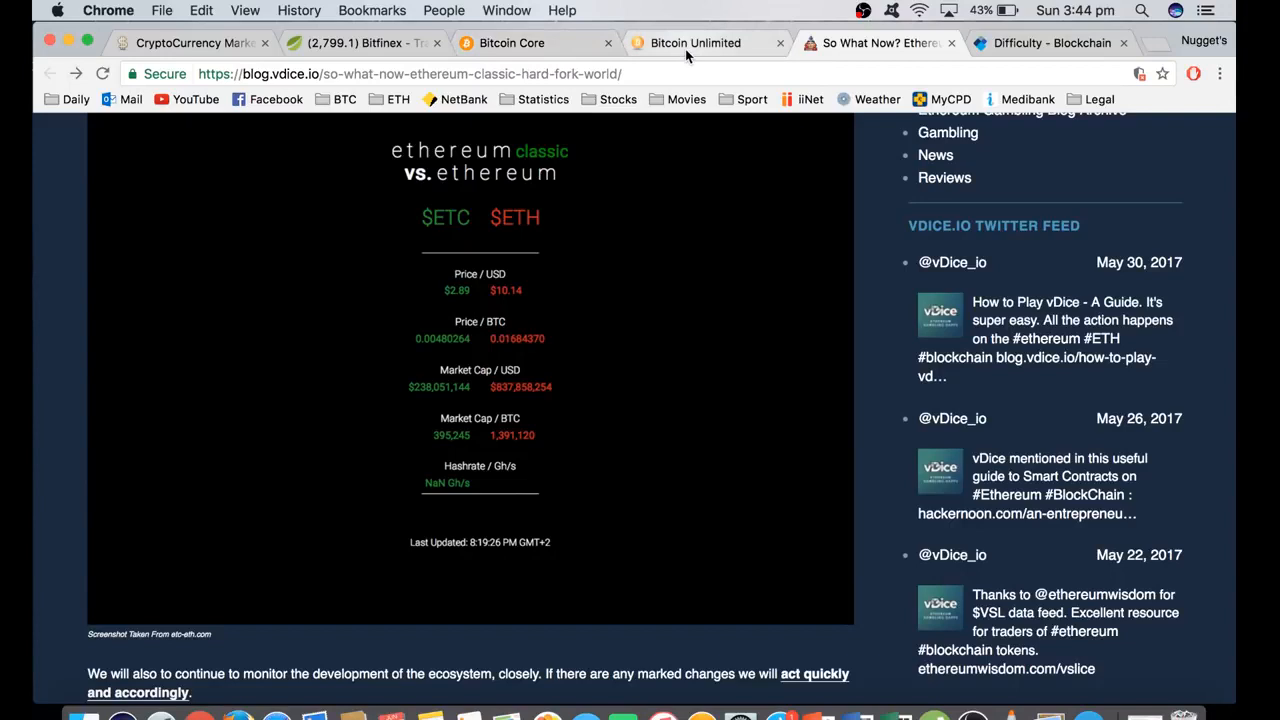
click(512, 44)
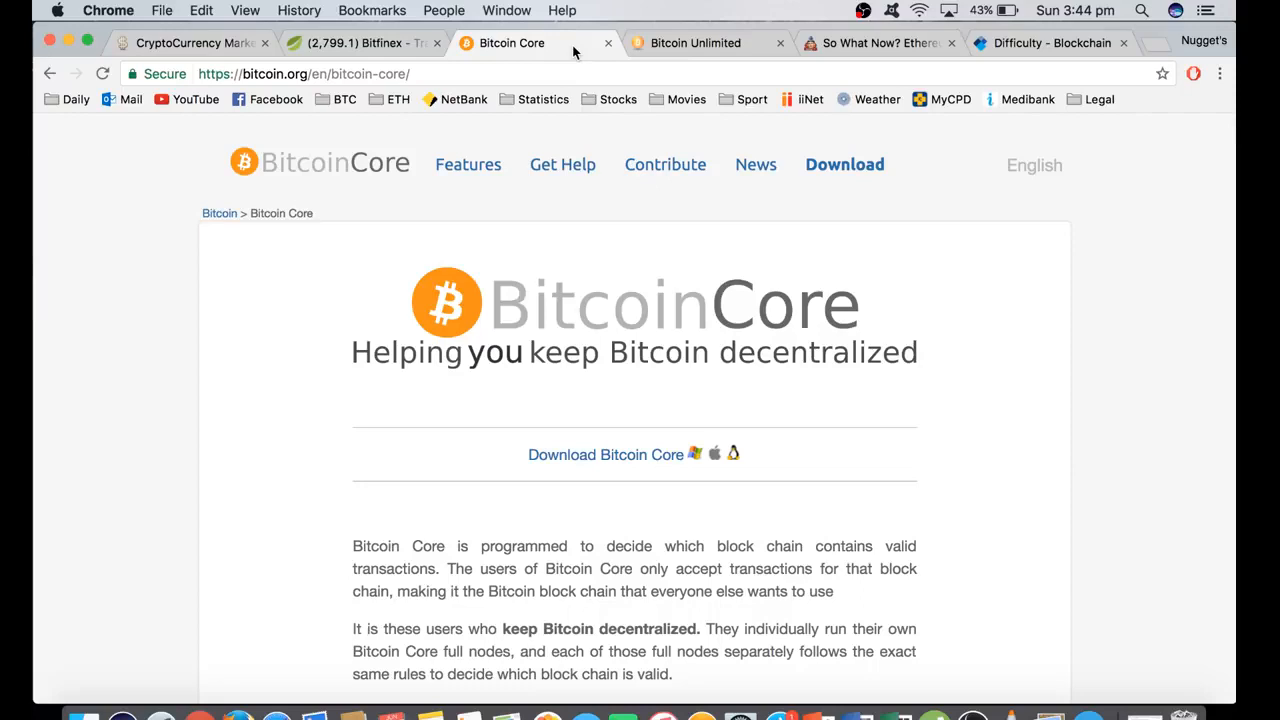
mouse_move(676, 42)
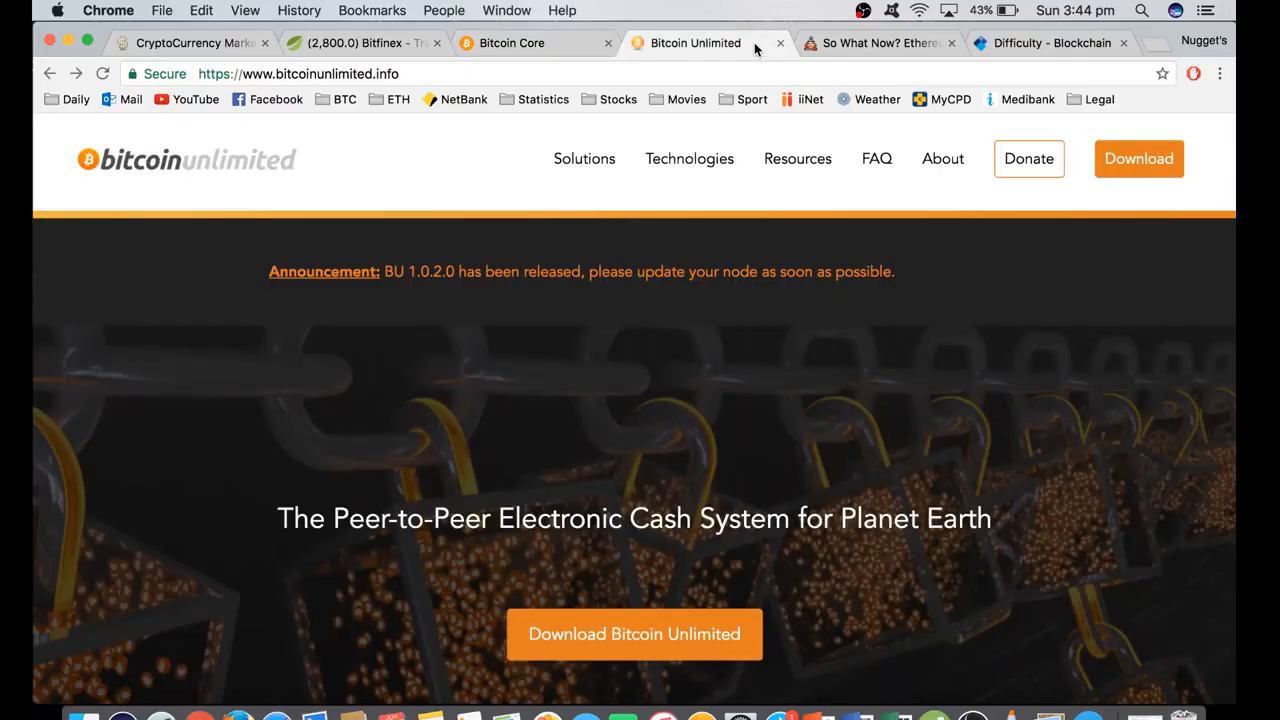
click(360, 44)
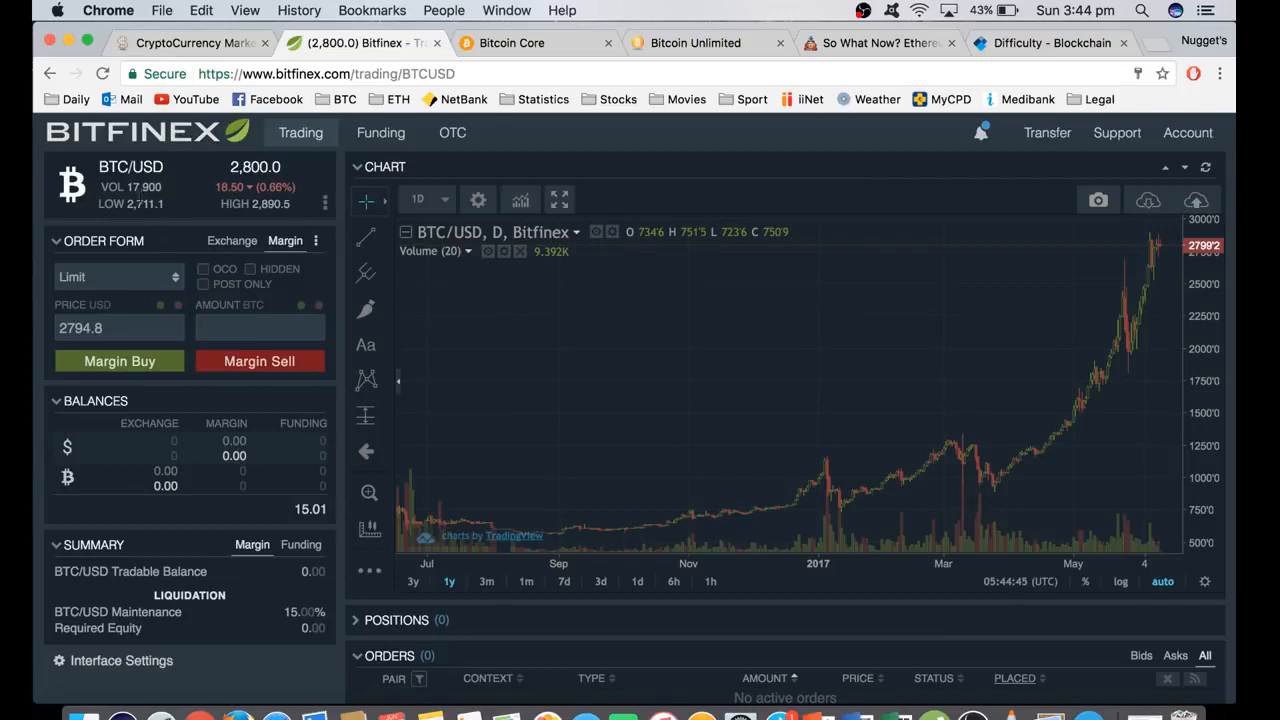
- Browse the ETH/USD and ETC/USD tickers, then set the trading pair to BTC/USD at 2,800
click(130, 168)
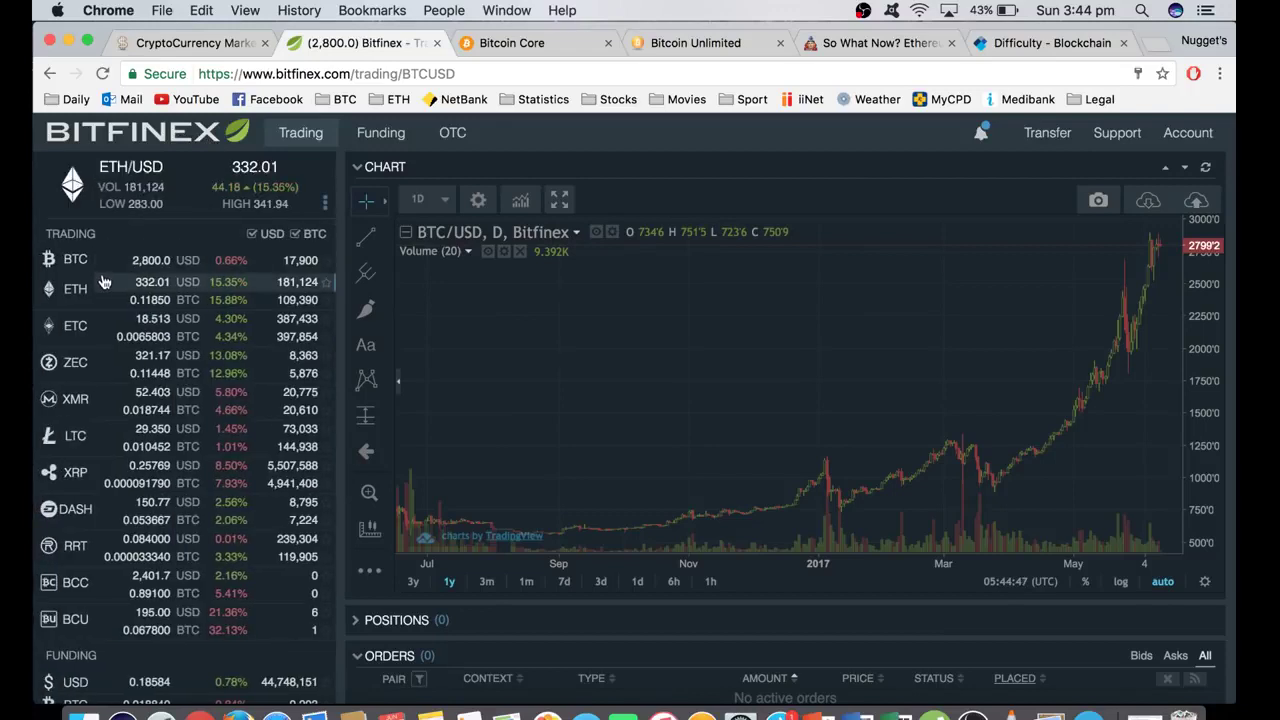
click(76, 324)
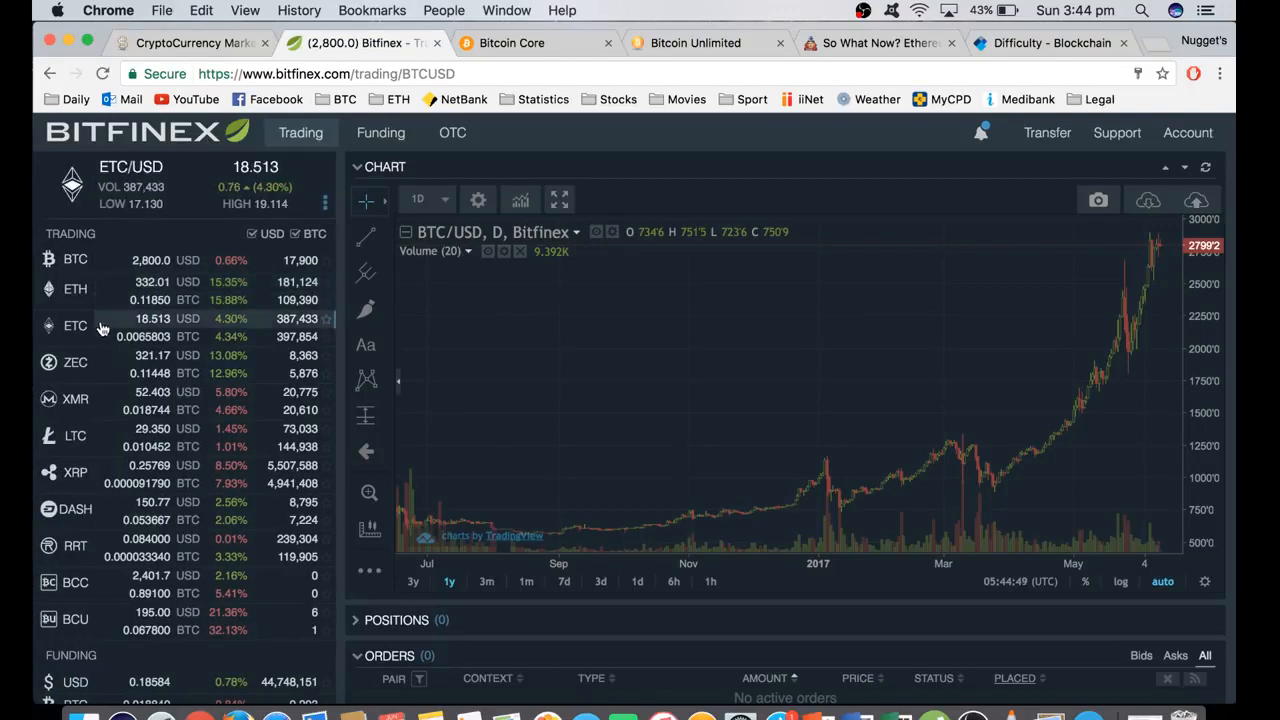
click(76, 288)
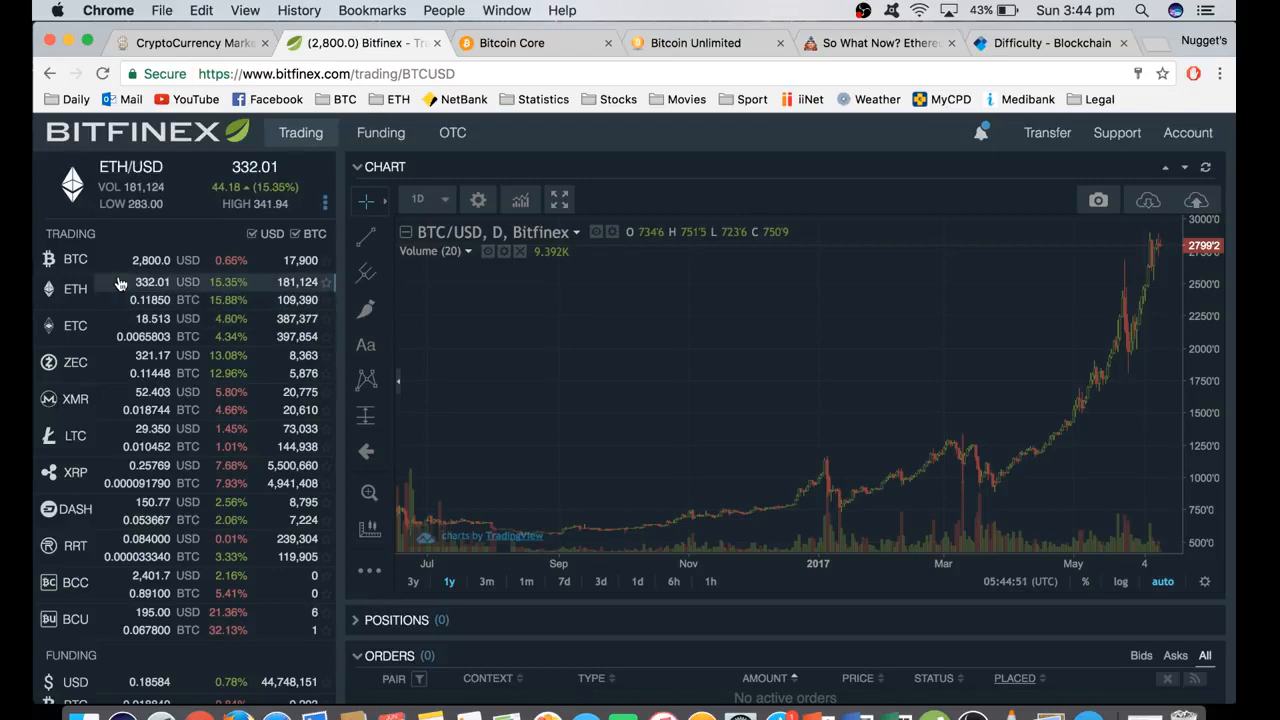
click(76, 324)
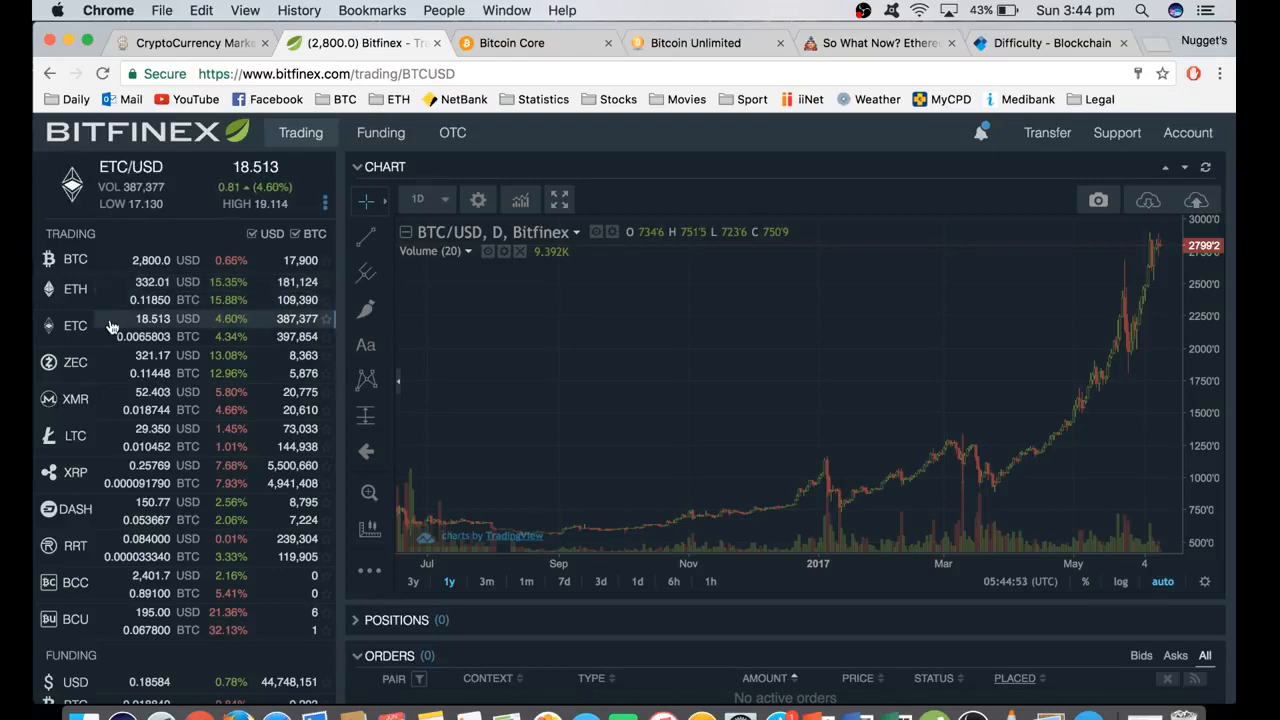
click(76, 260)
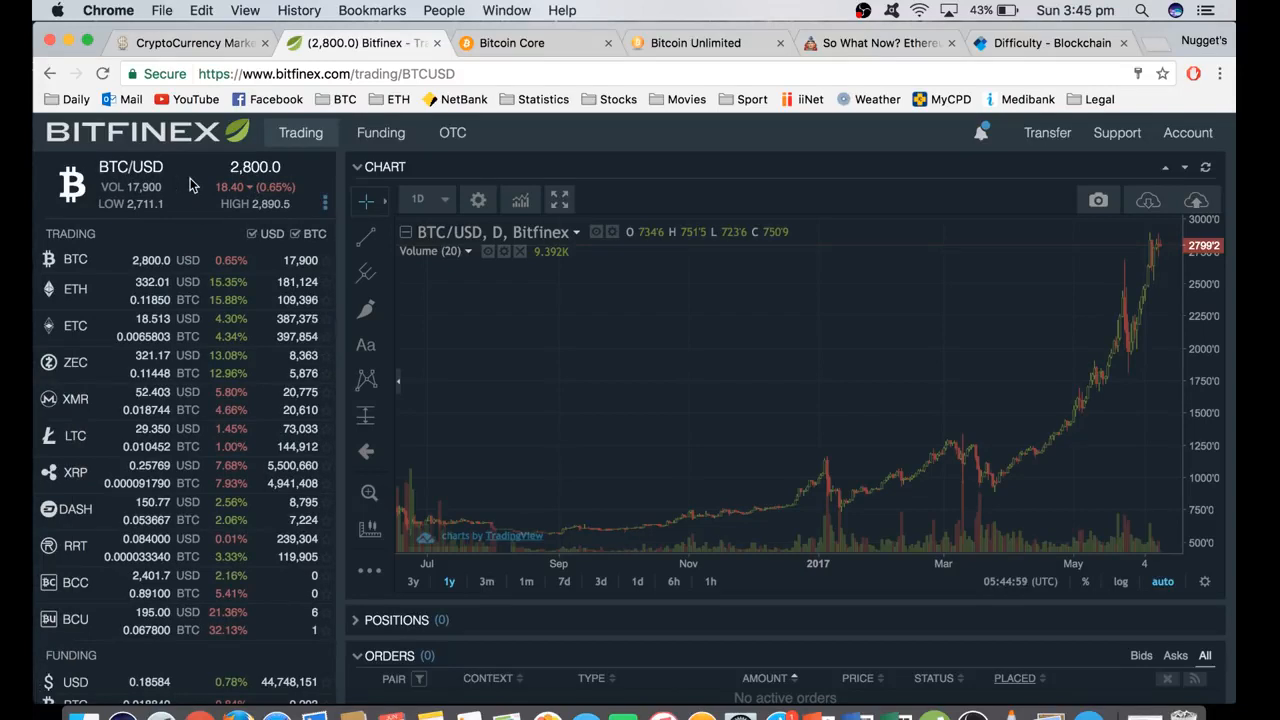
- Collapse the Tickers panel to reveal the Order Form and Balances, then move to the blockchain.info Difficulty chart
click(300, 132)
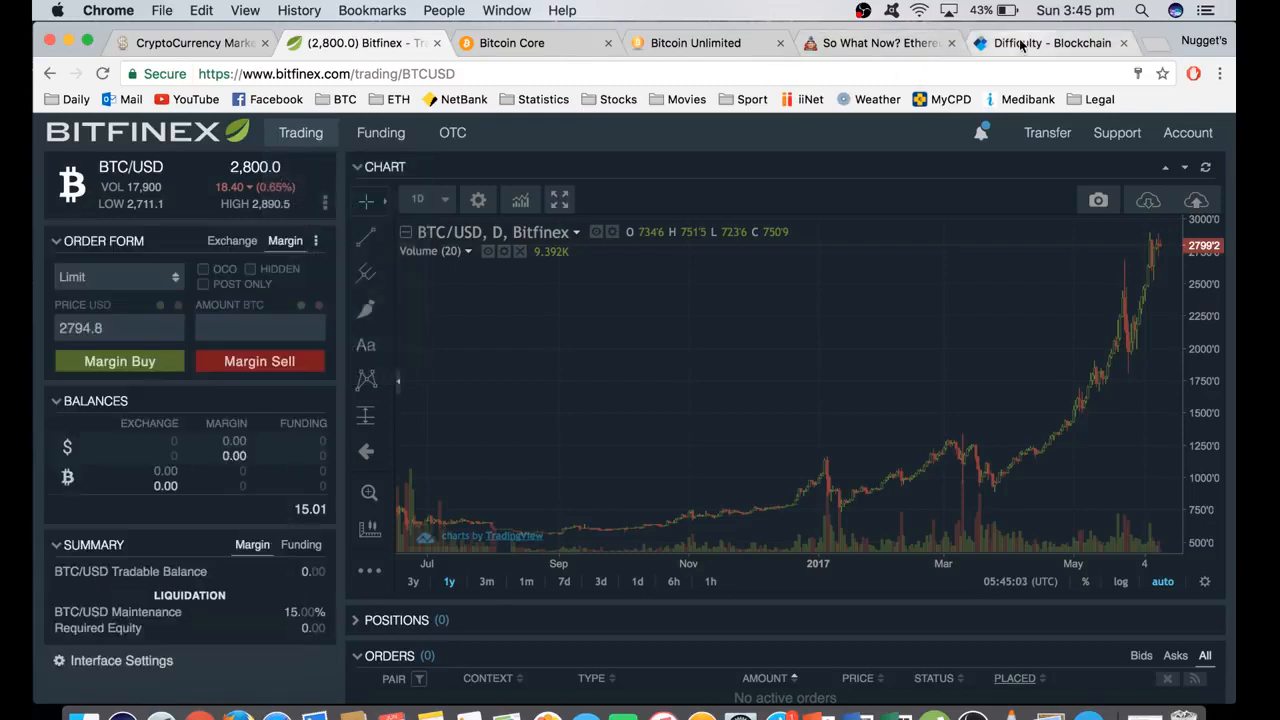
mouse_move(1050, 44)
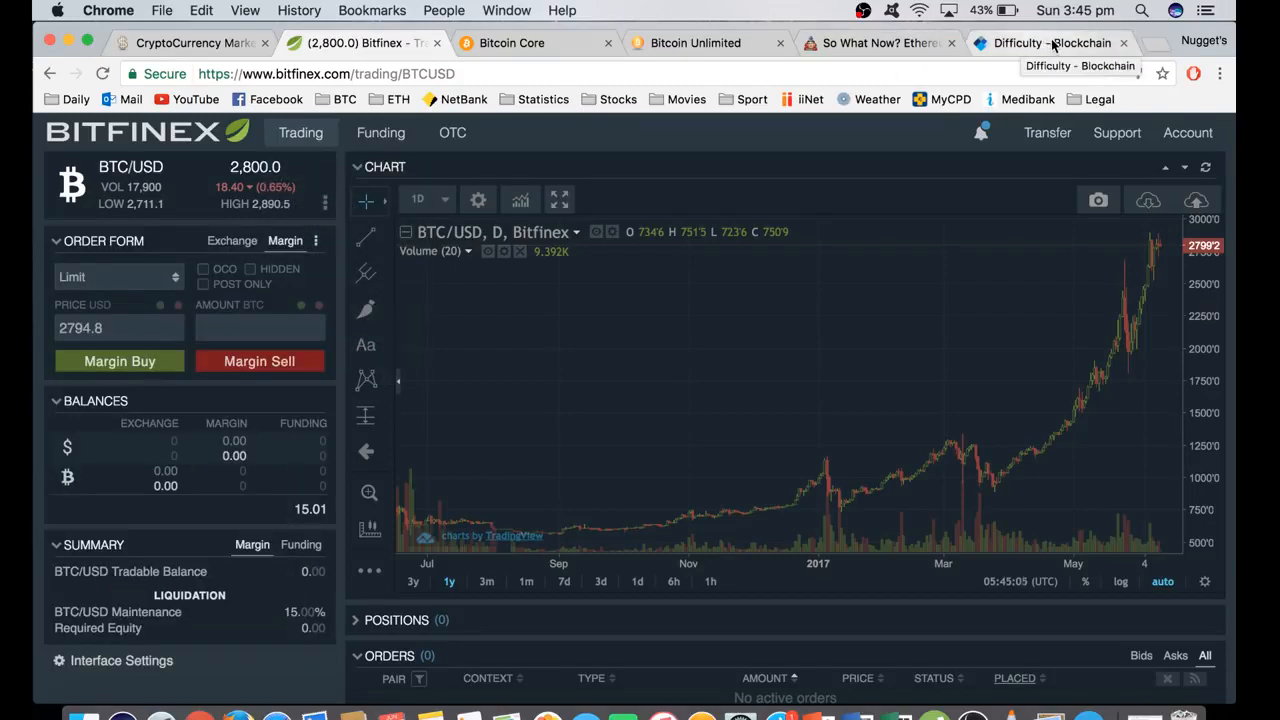
click(1050, 44)
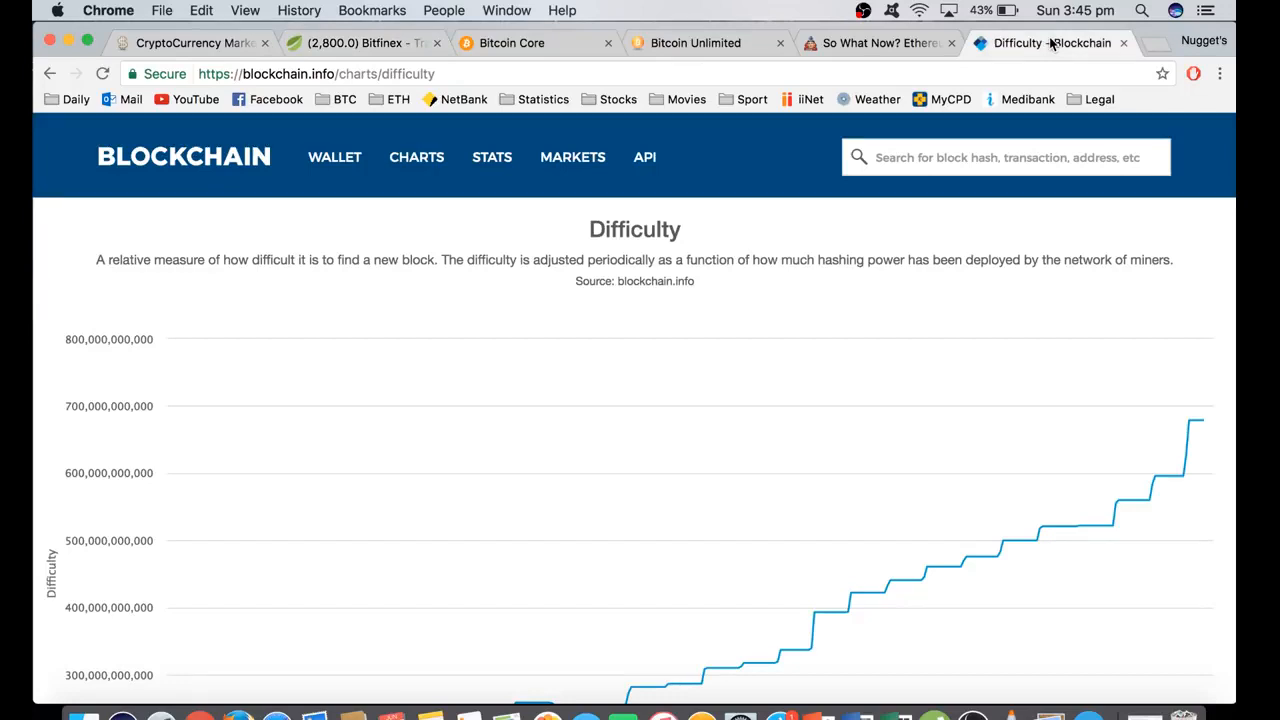
- Scroll down through the blockchain.info Difficulty chart
scroll(down, 3)
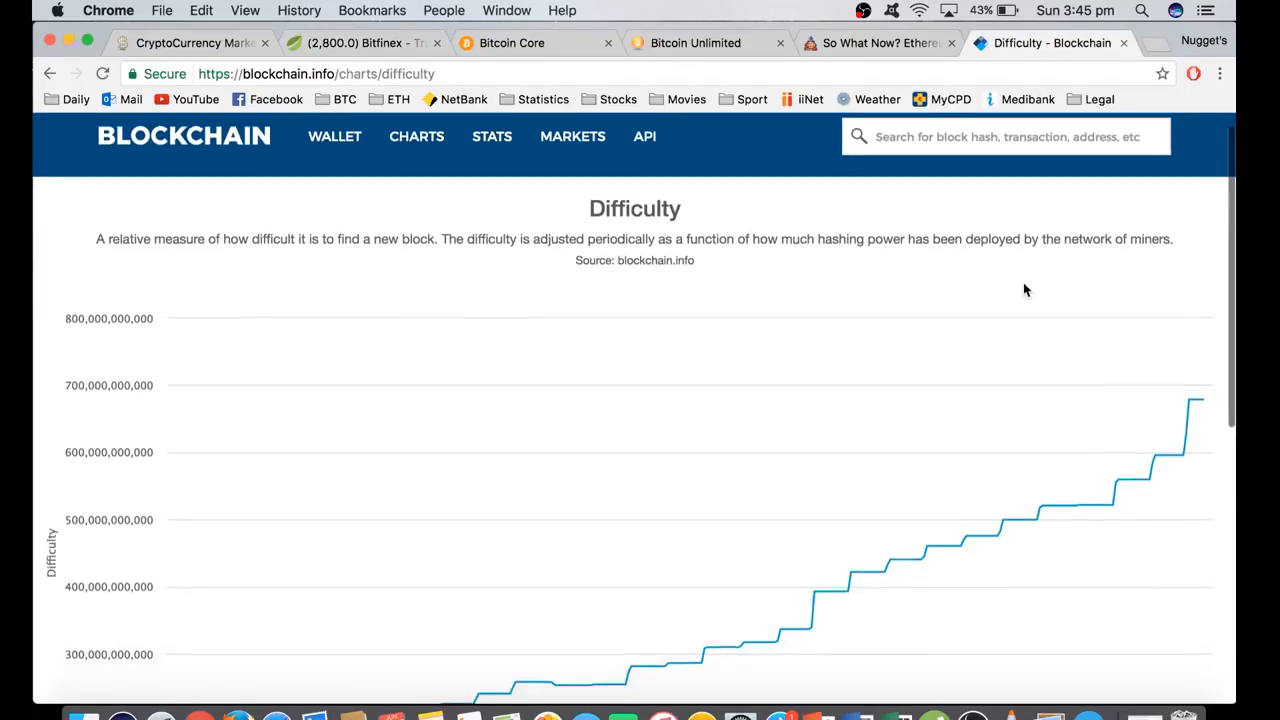
scroll(down, 3)
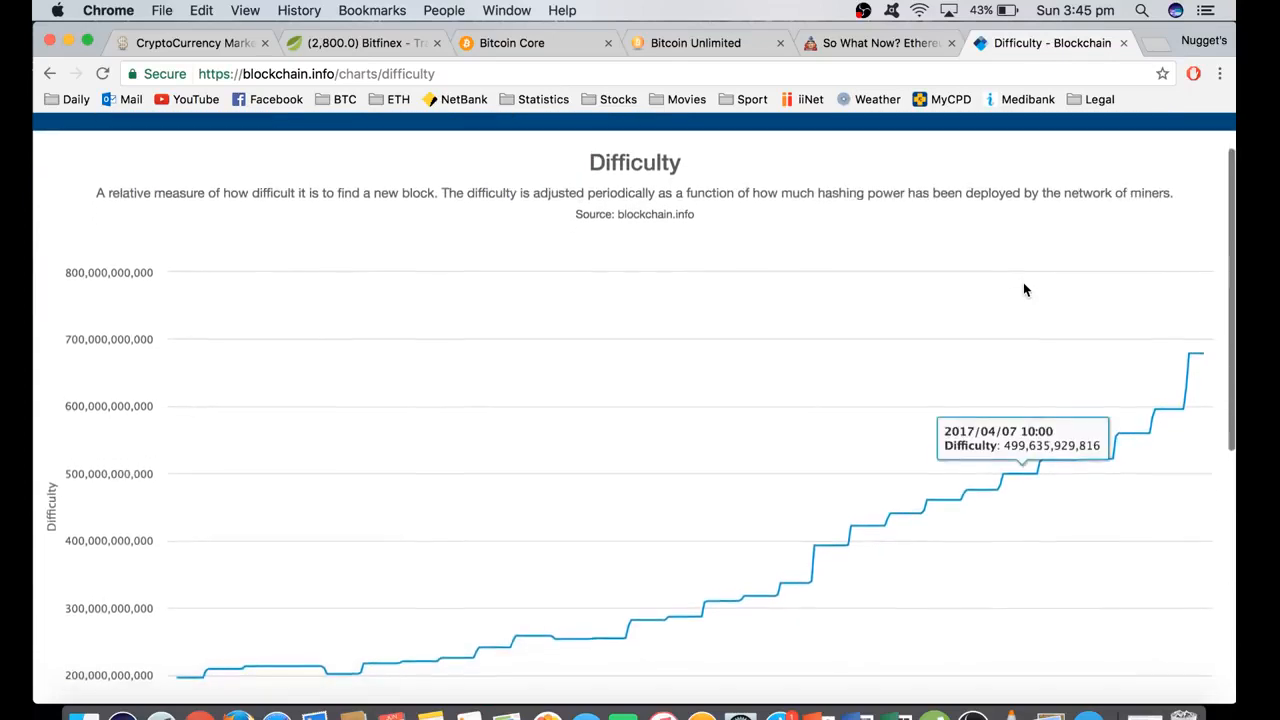
mouse_move(784, 442)
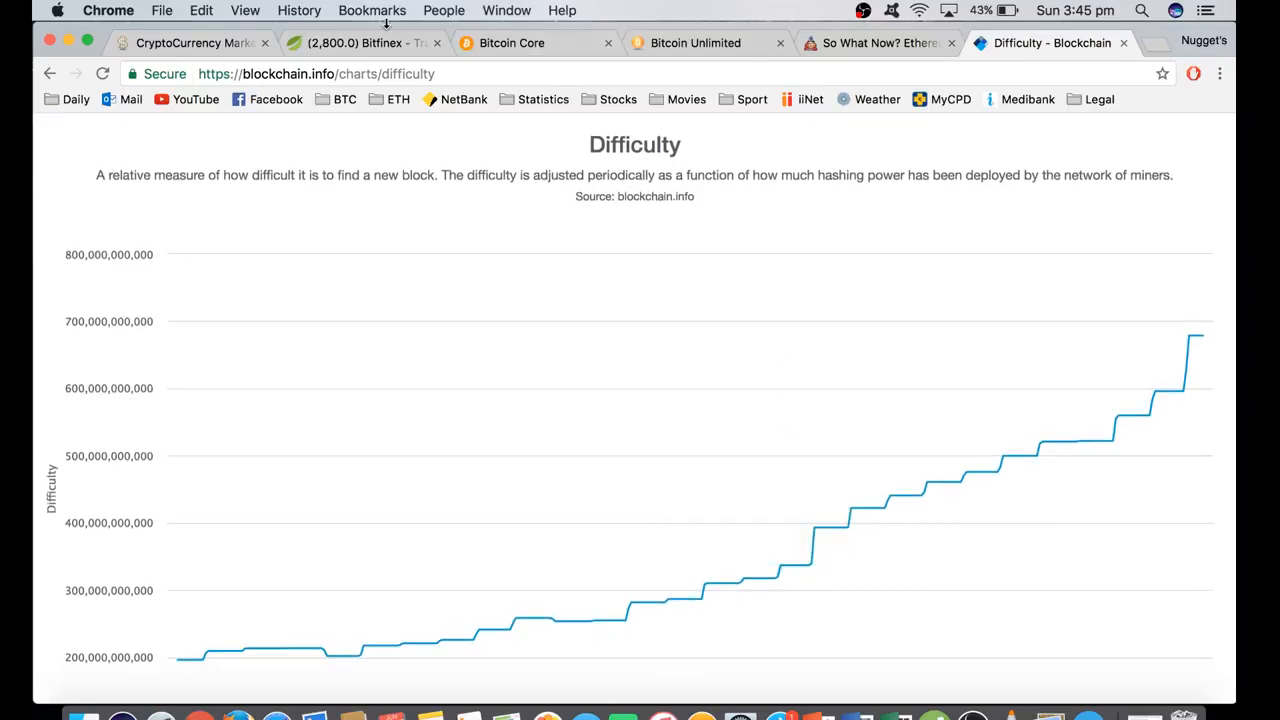
- Look at the Bitcoin Core and Bitcoin Unlimited pages, ending on Bitcoin Core
click(512, 44)
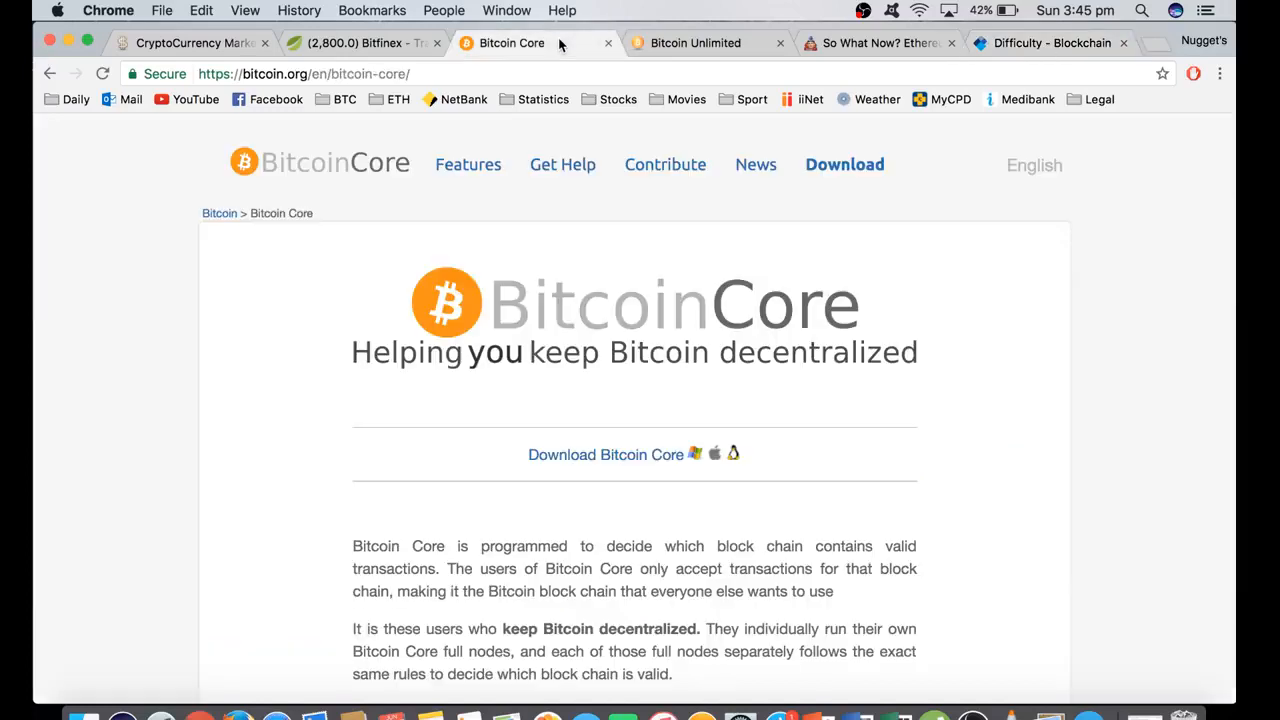
mouse_move(560, 292)
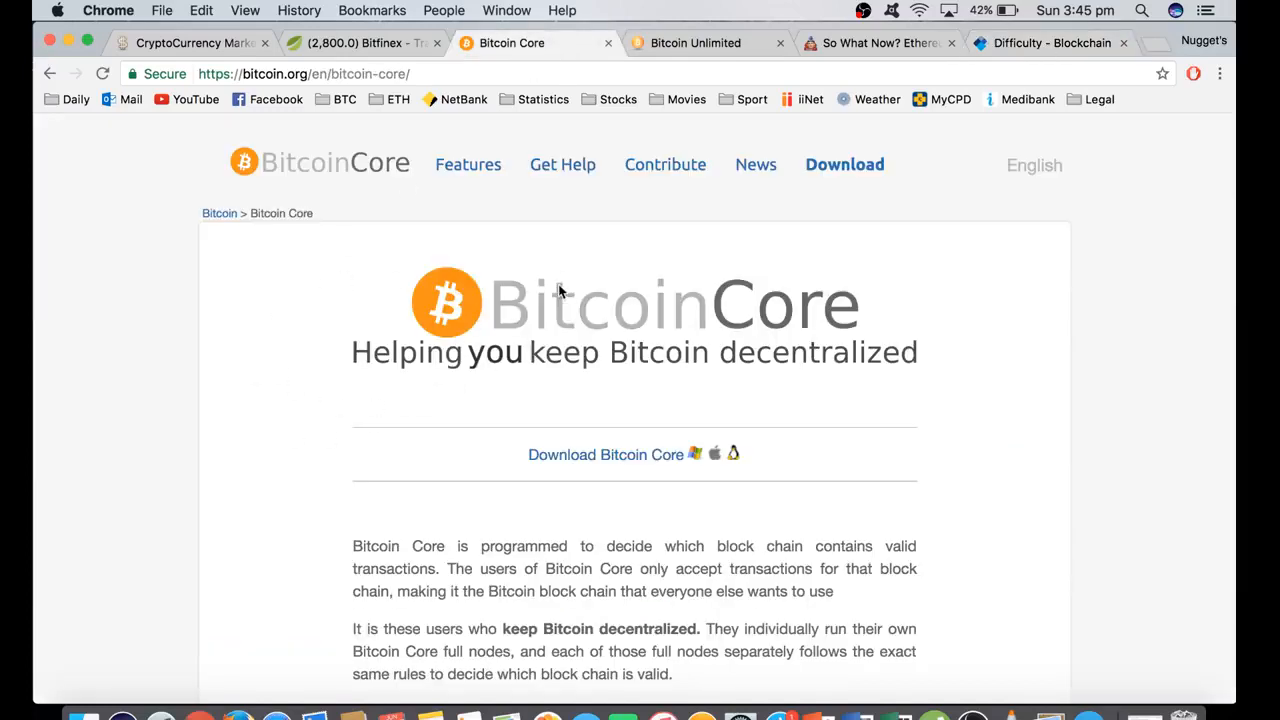
mouse_move(304, 390)
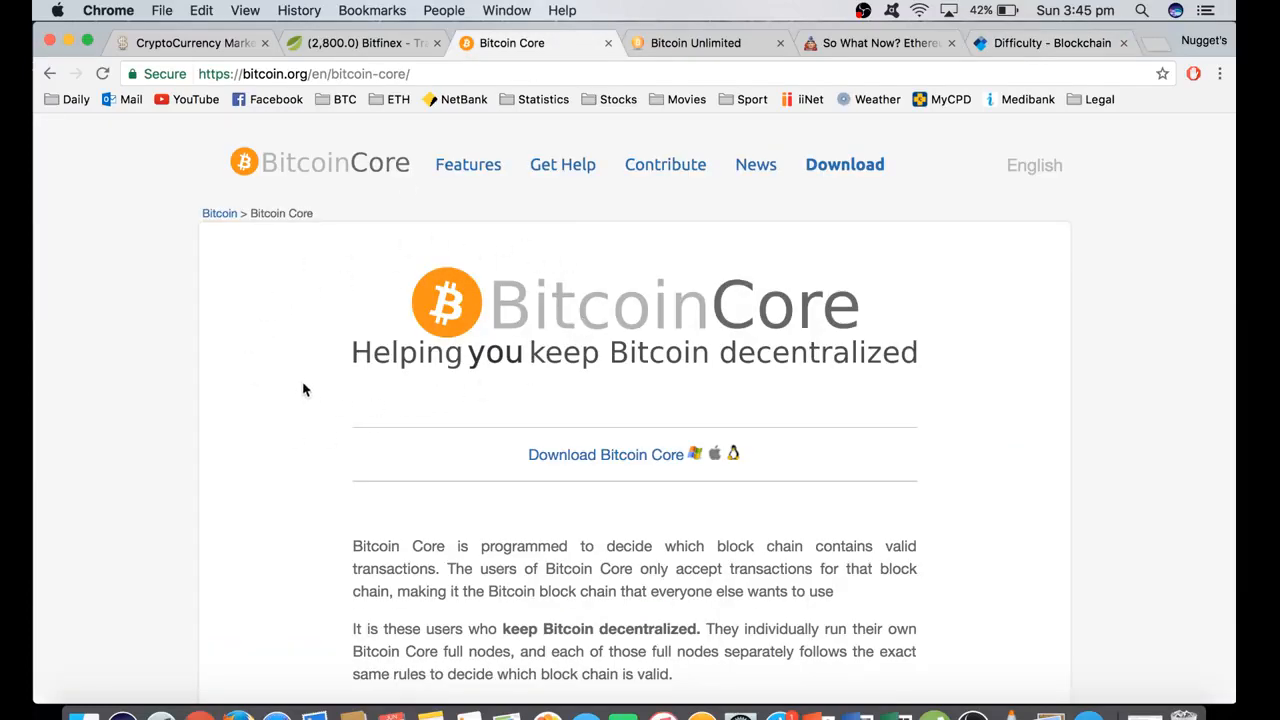
mouse_move(520, 358)
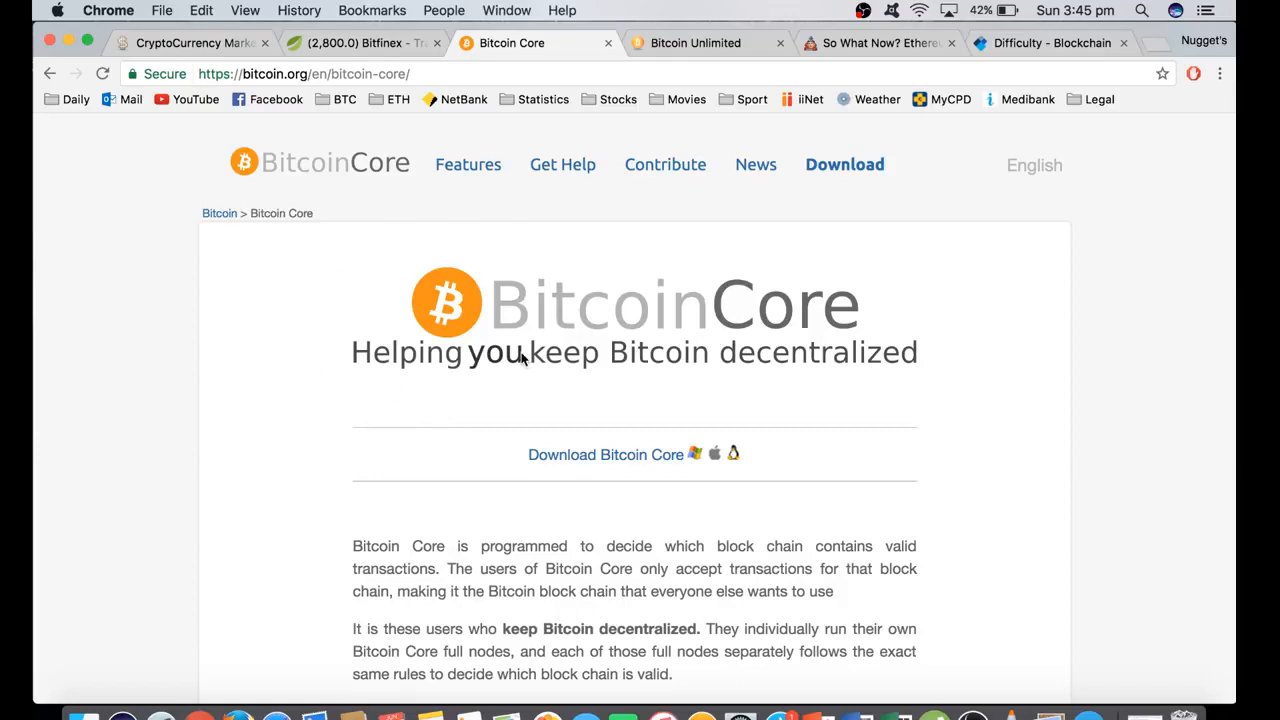
click(696, 44)
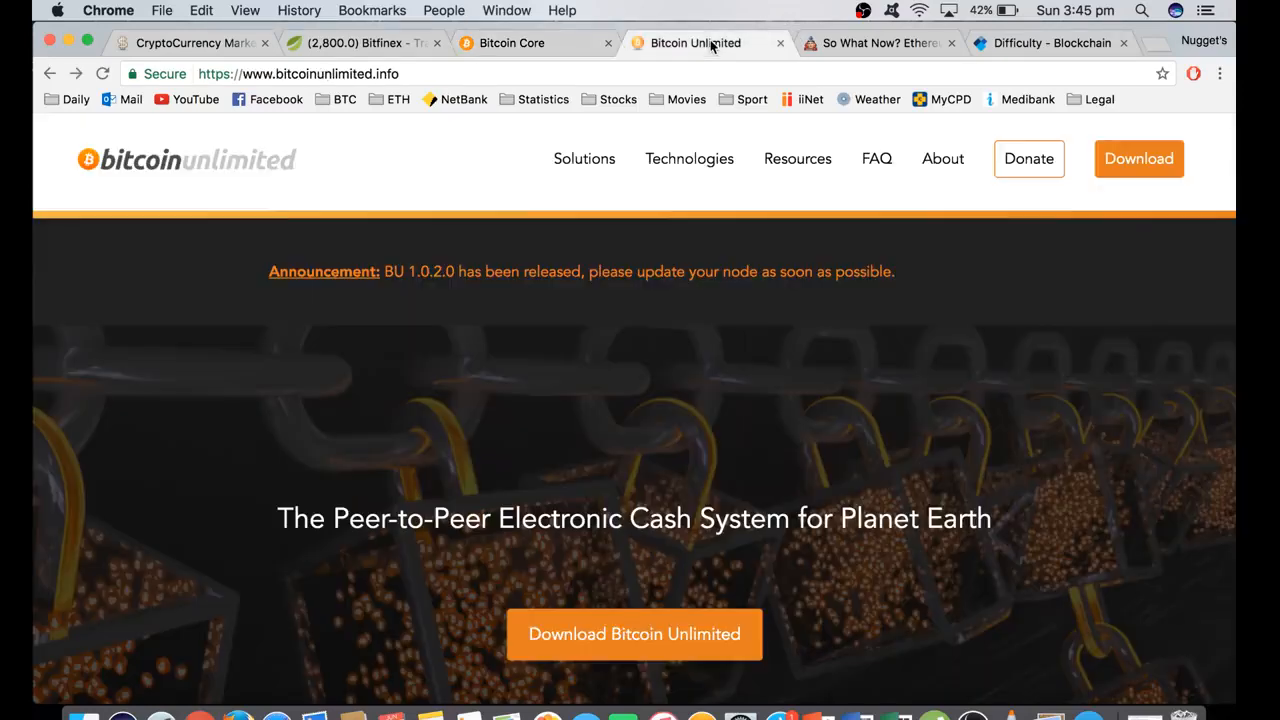
mouse_move(808, 316)
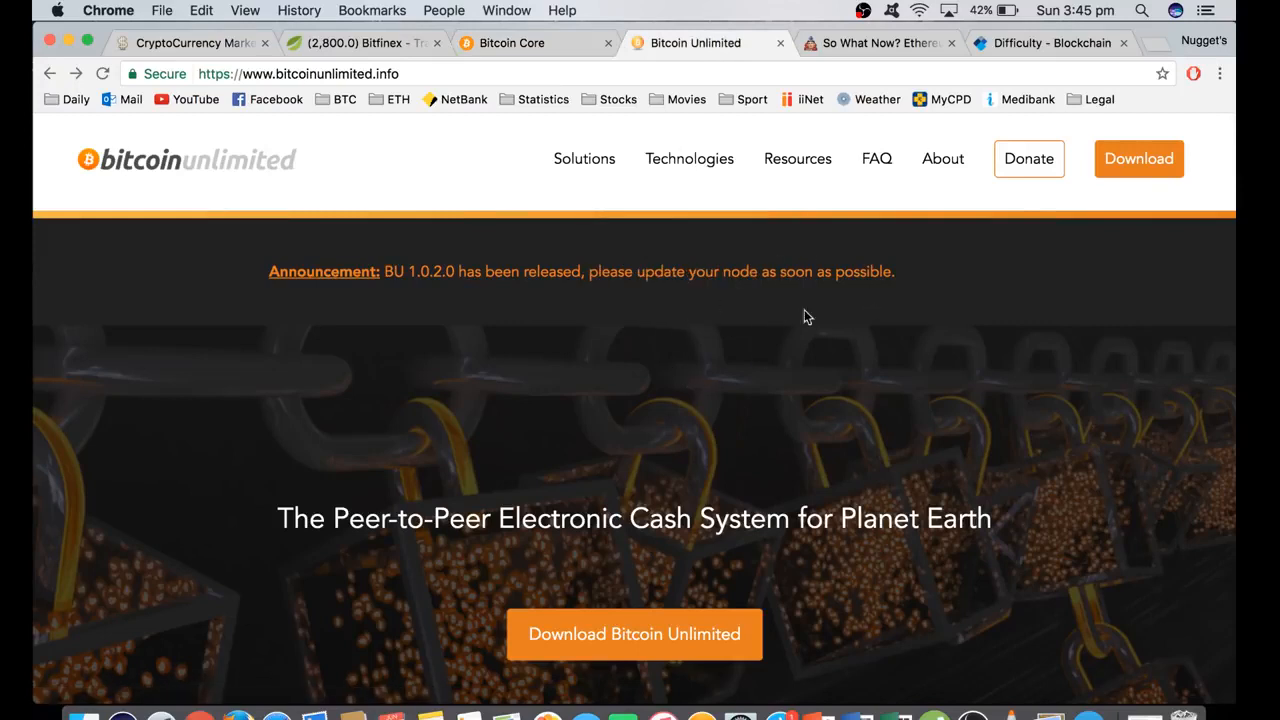
click(512, 42)
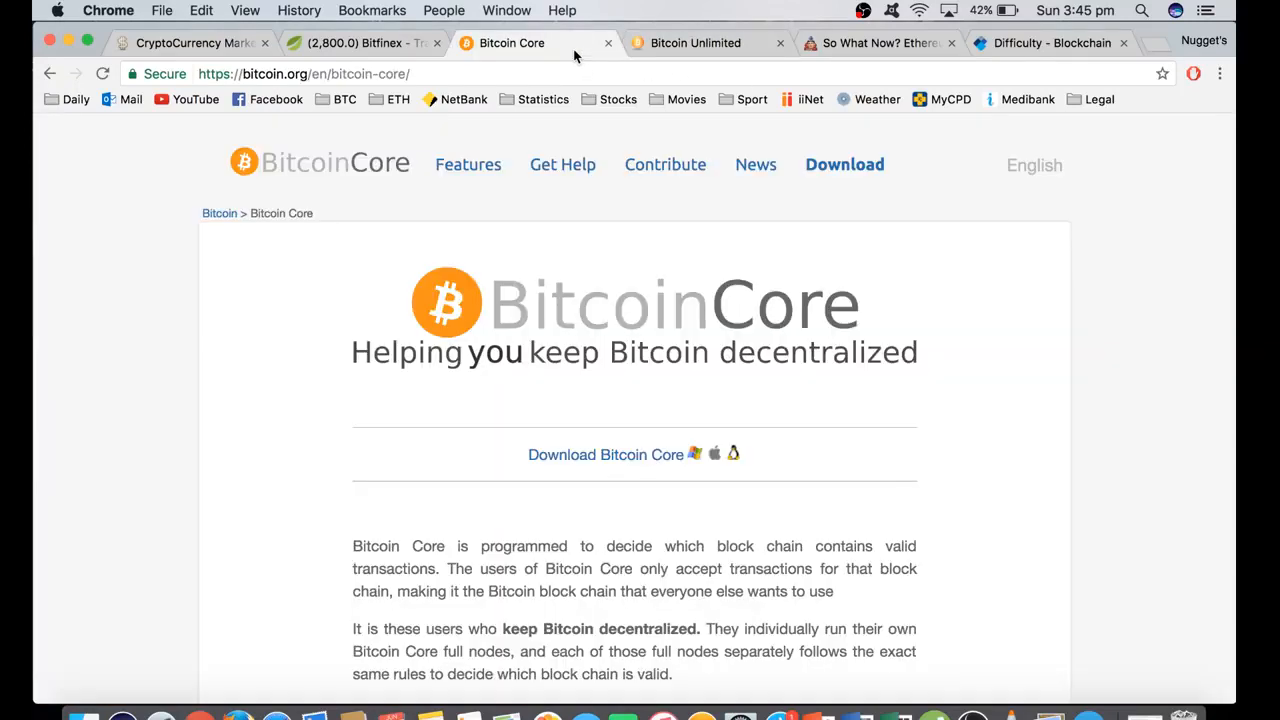
mouse_move(570, 336)
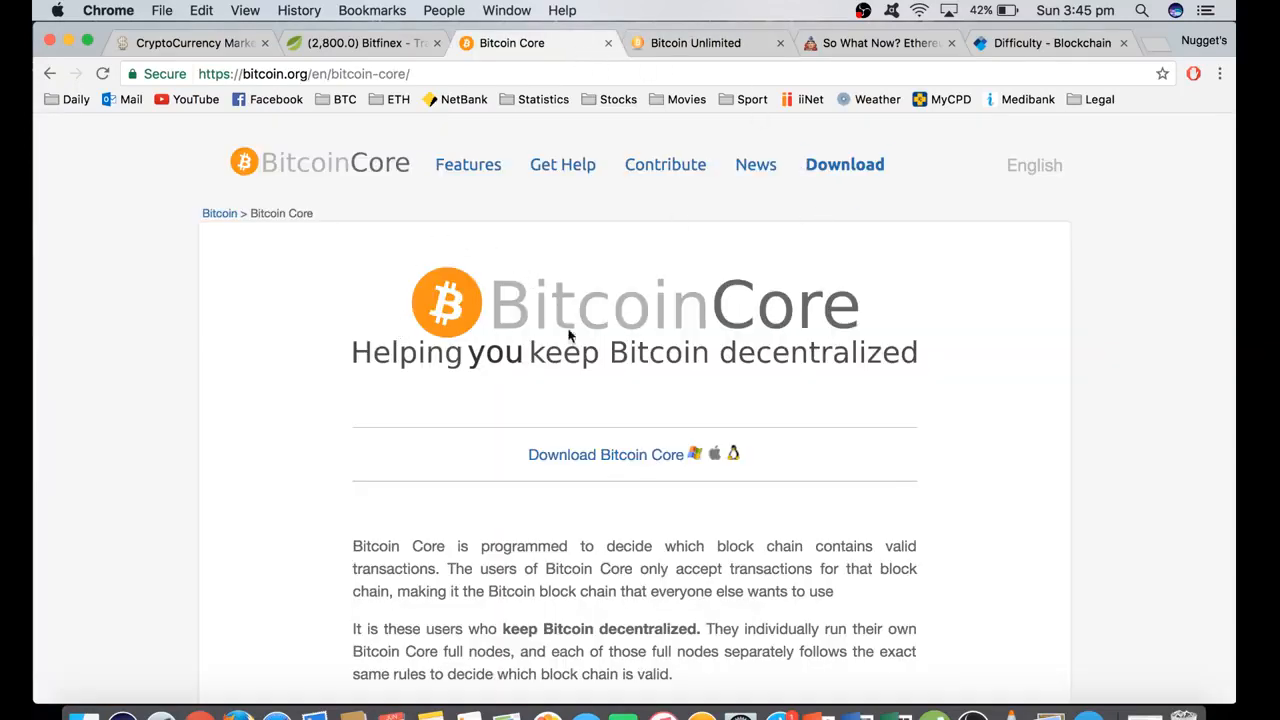
- Glance at CoinMarketCap and the Ethereum Classic article, then read the 2017/01/23 difficulty value of 392,963,262,344
click(190, 44)
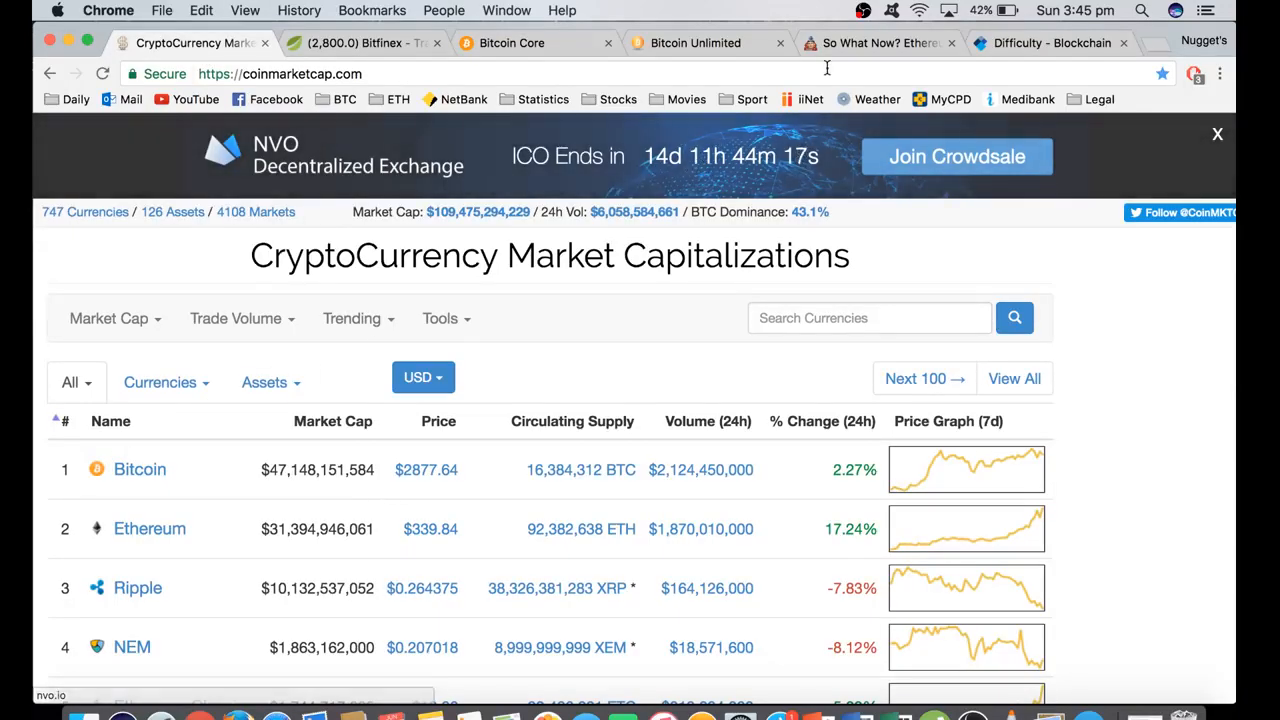
click(876, 44)
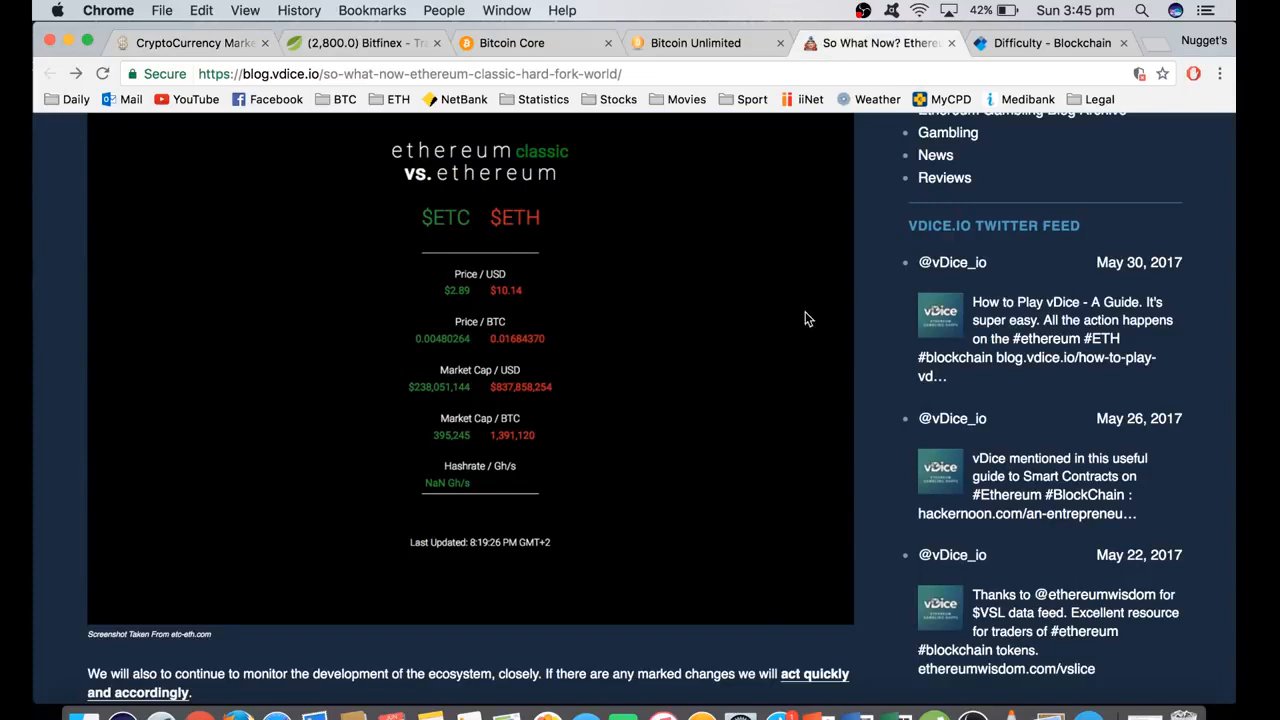
click(1052, 44)
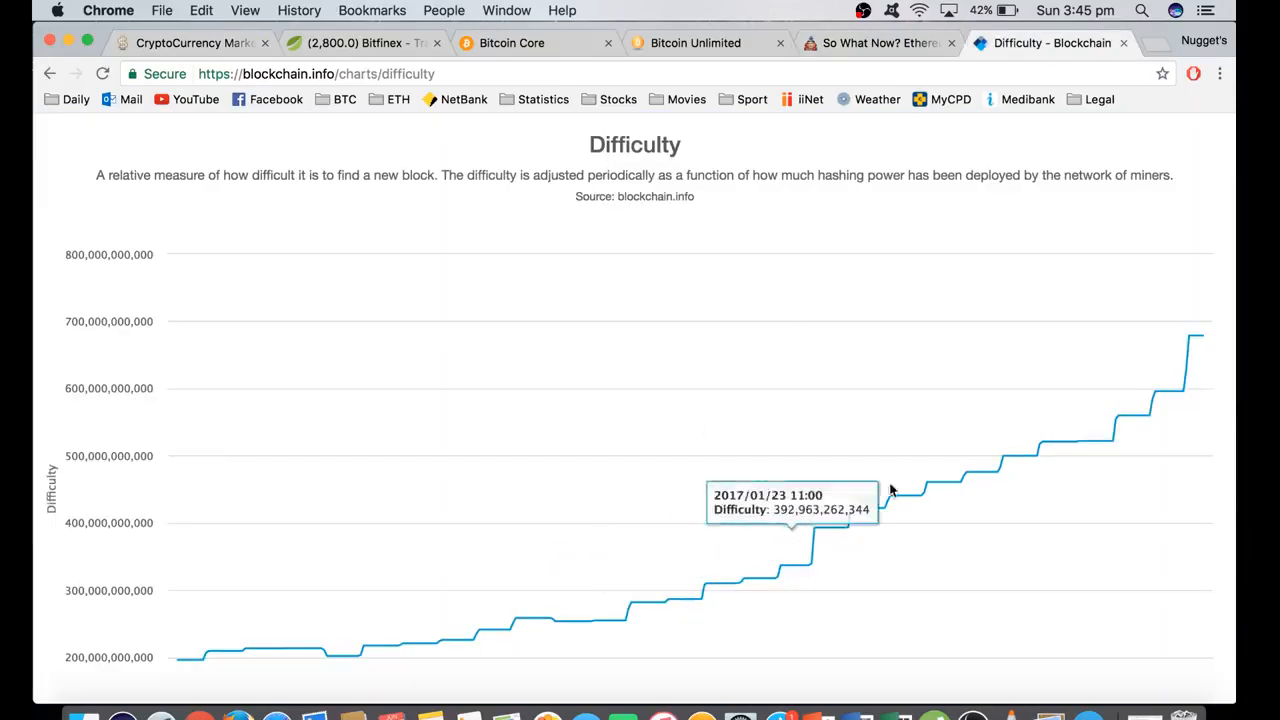
mouse_move(1008, 448)
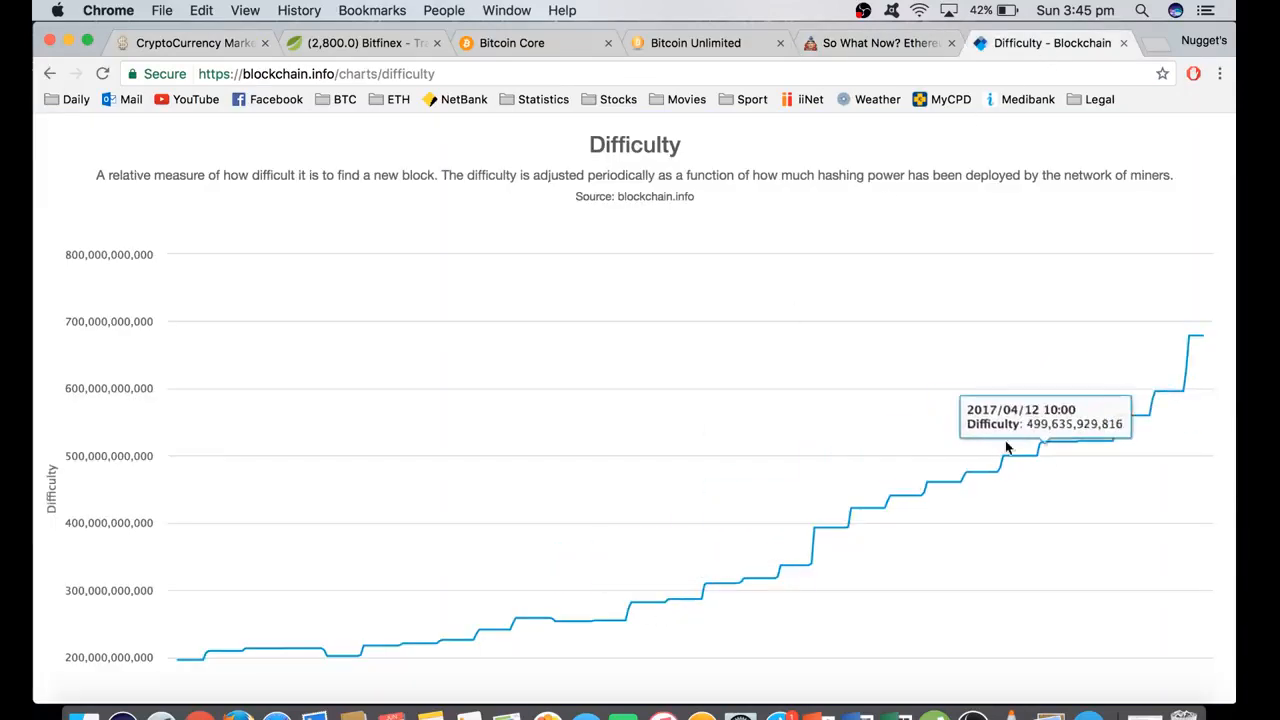
mouse_move(1160, 336)
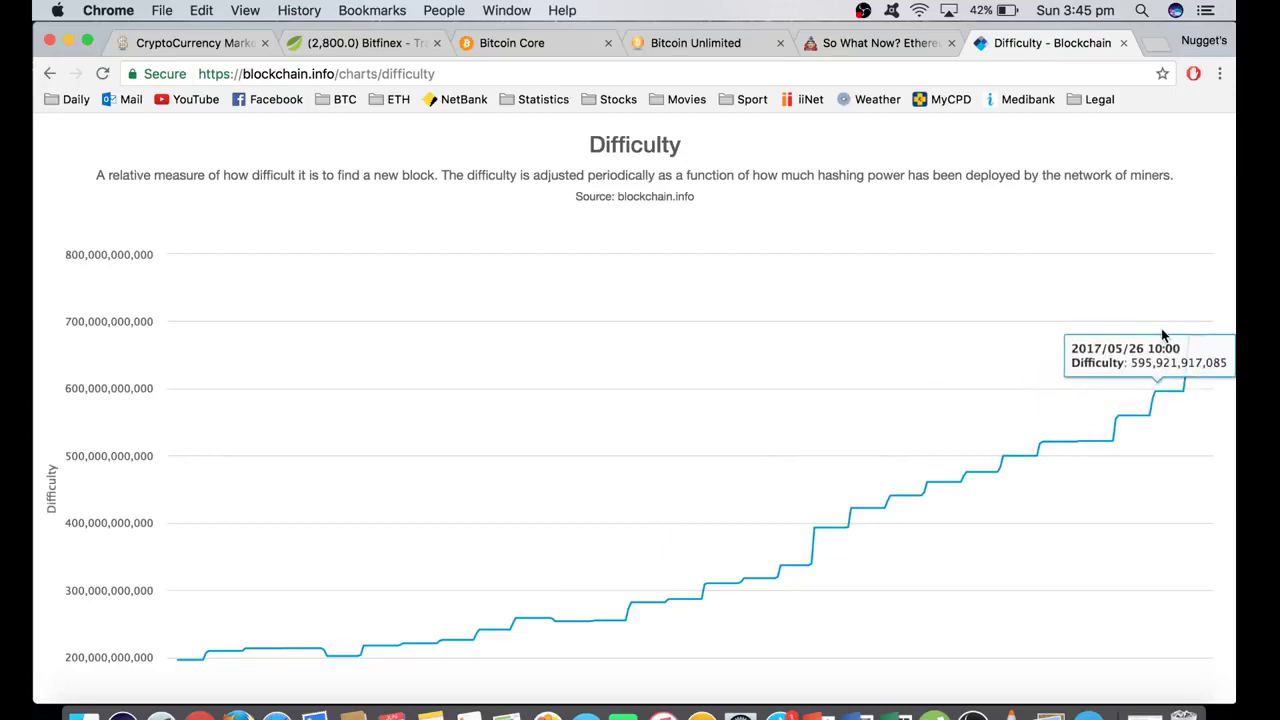
mouse_move(1192, 340)
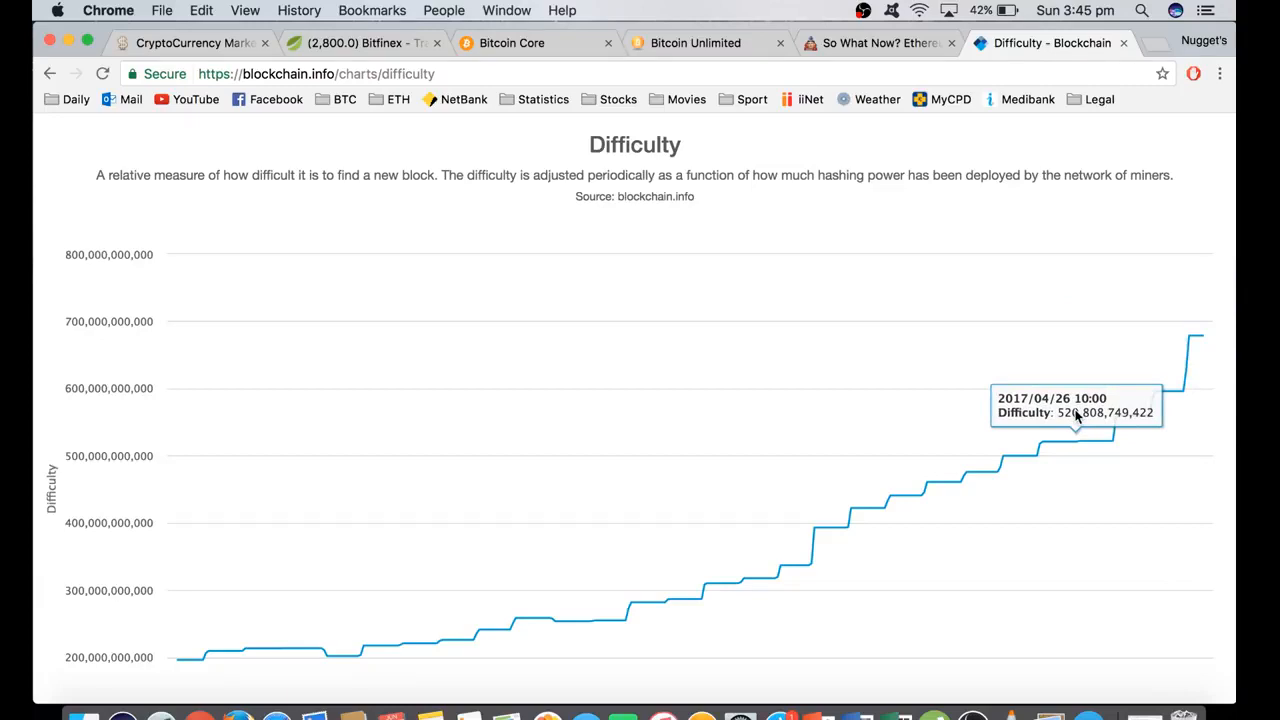
mouse_move(904, 476)
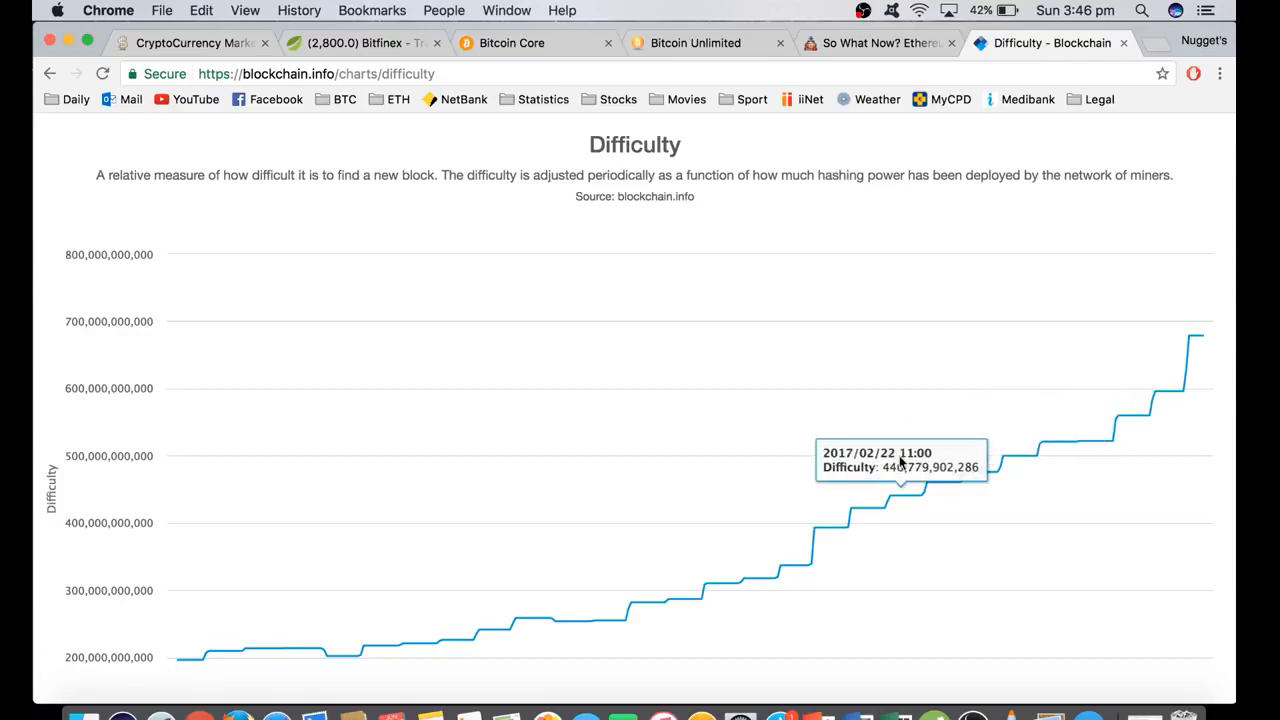
mouse_move(984, 380)
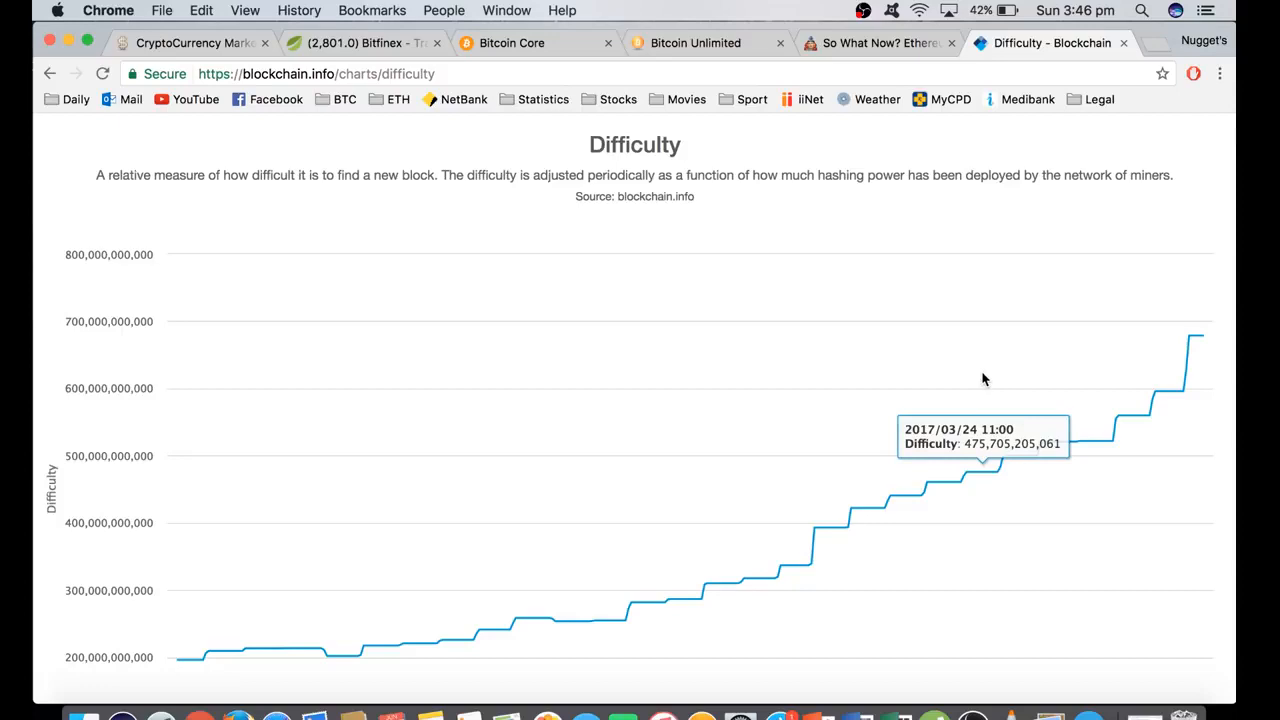
mouse_move(990, 296)
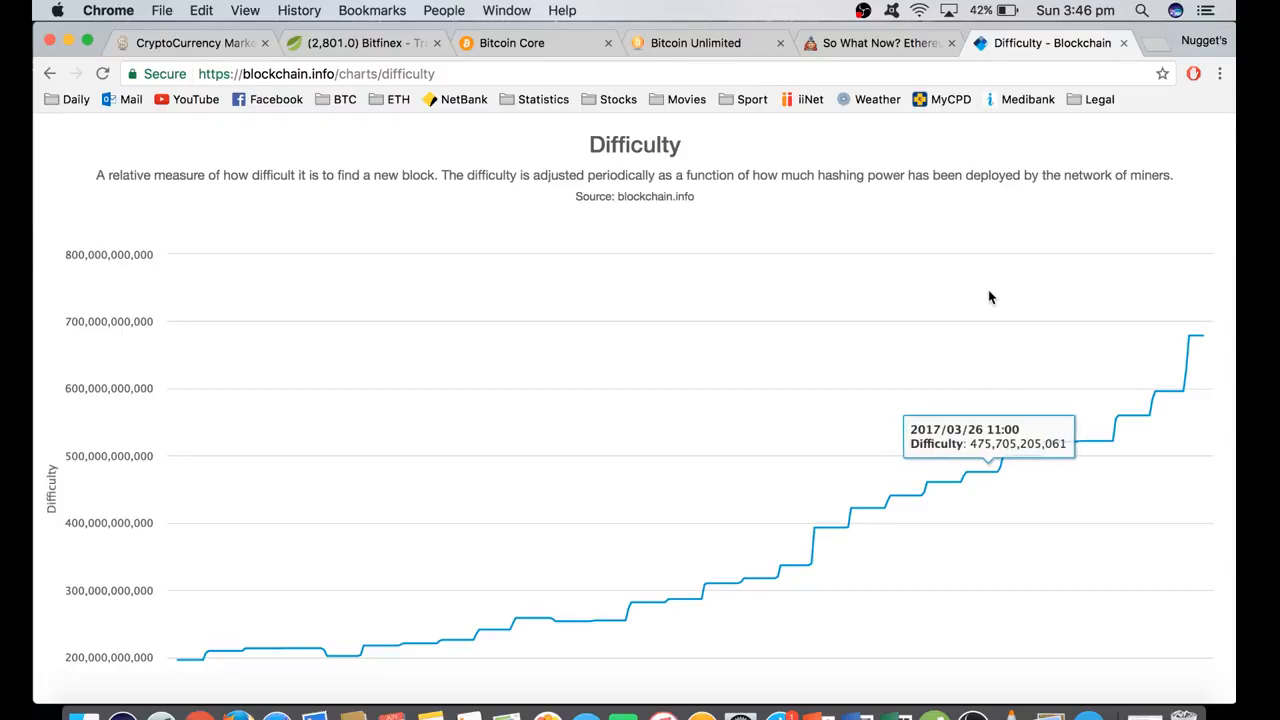
mouse_move(776, 248)
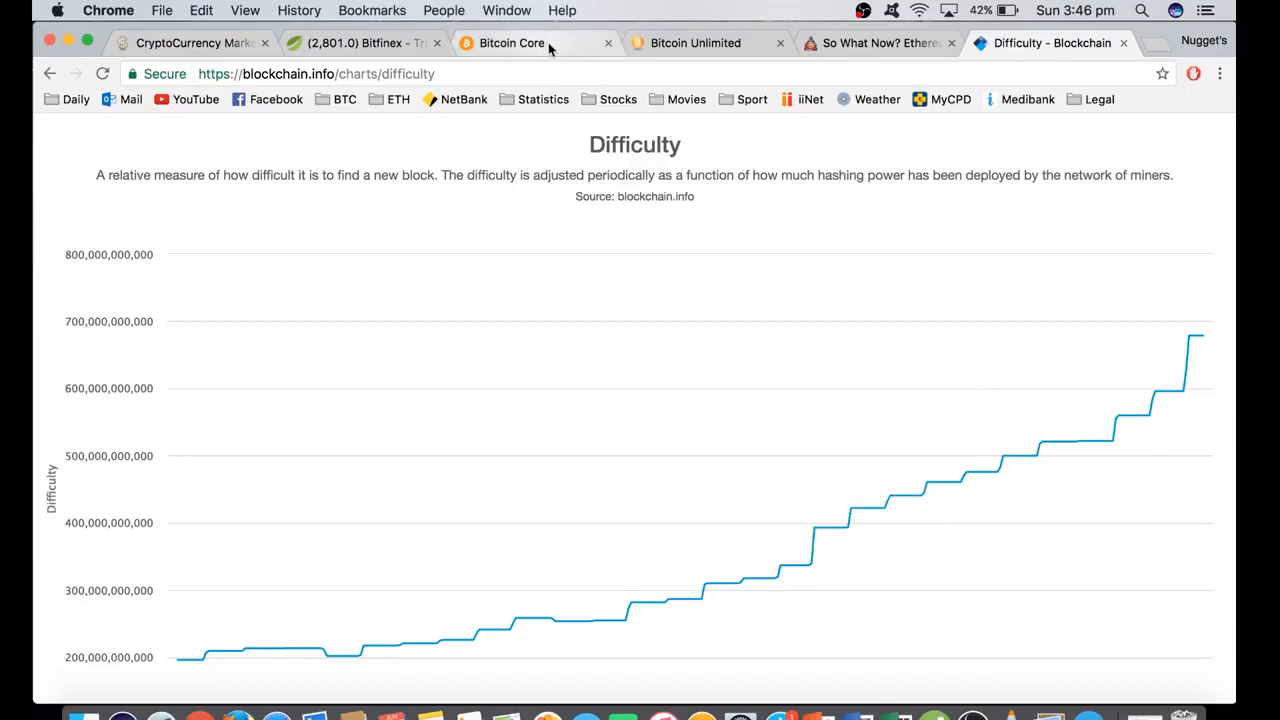
mouse_move(630, 220)
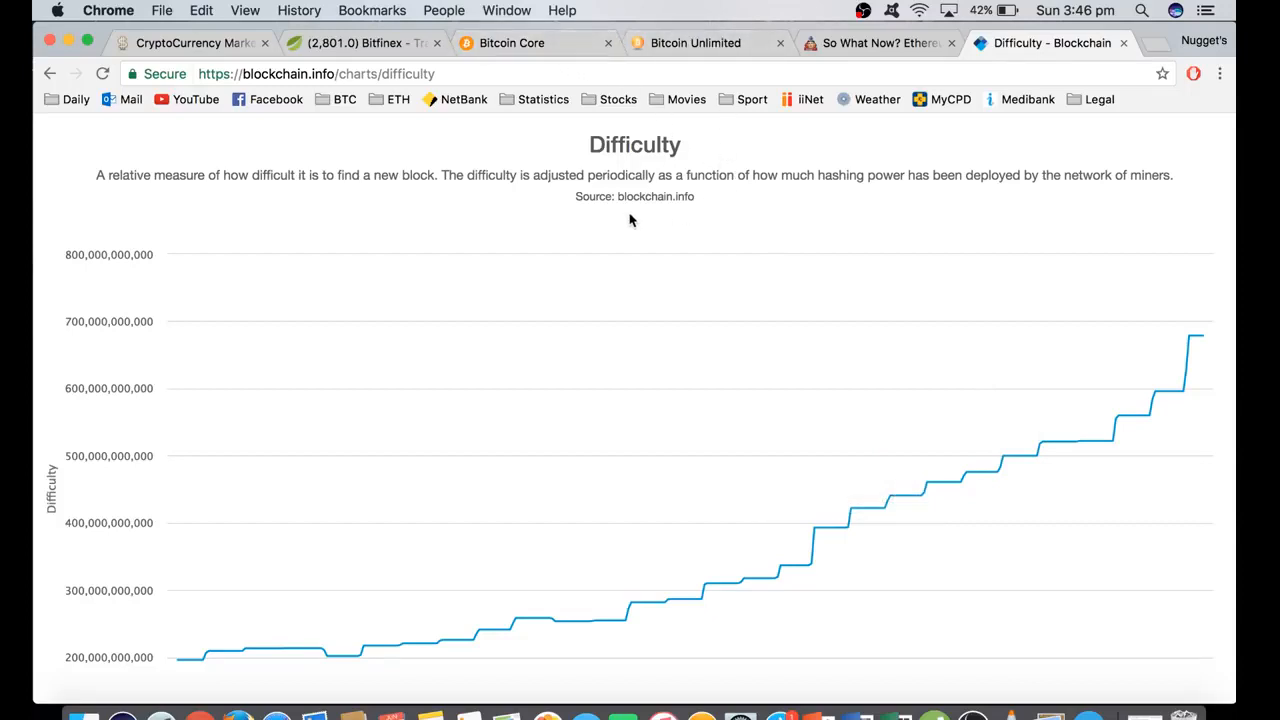
mouse_move(632, 230)
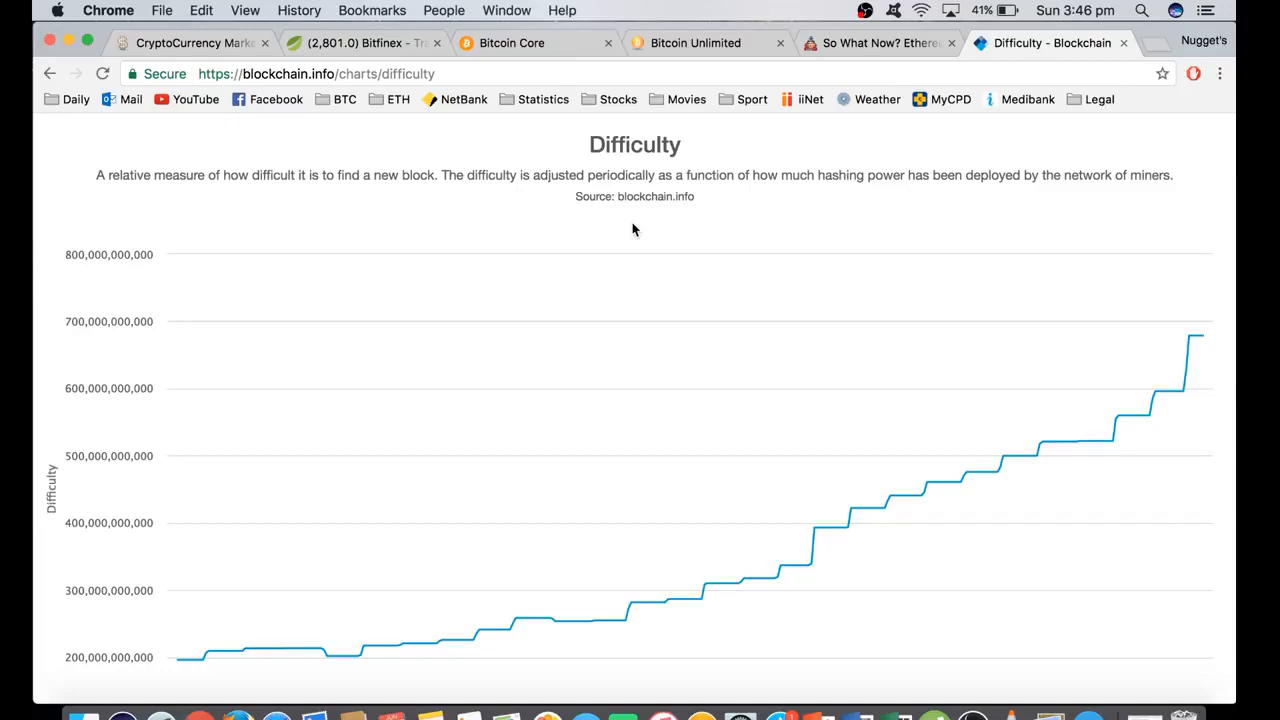
mouse_move(528, 232)
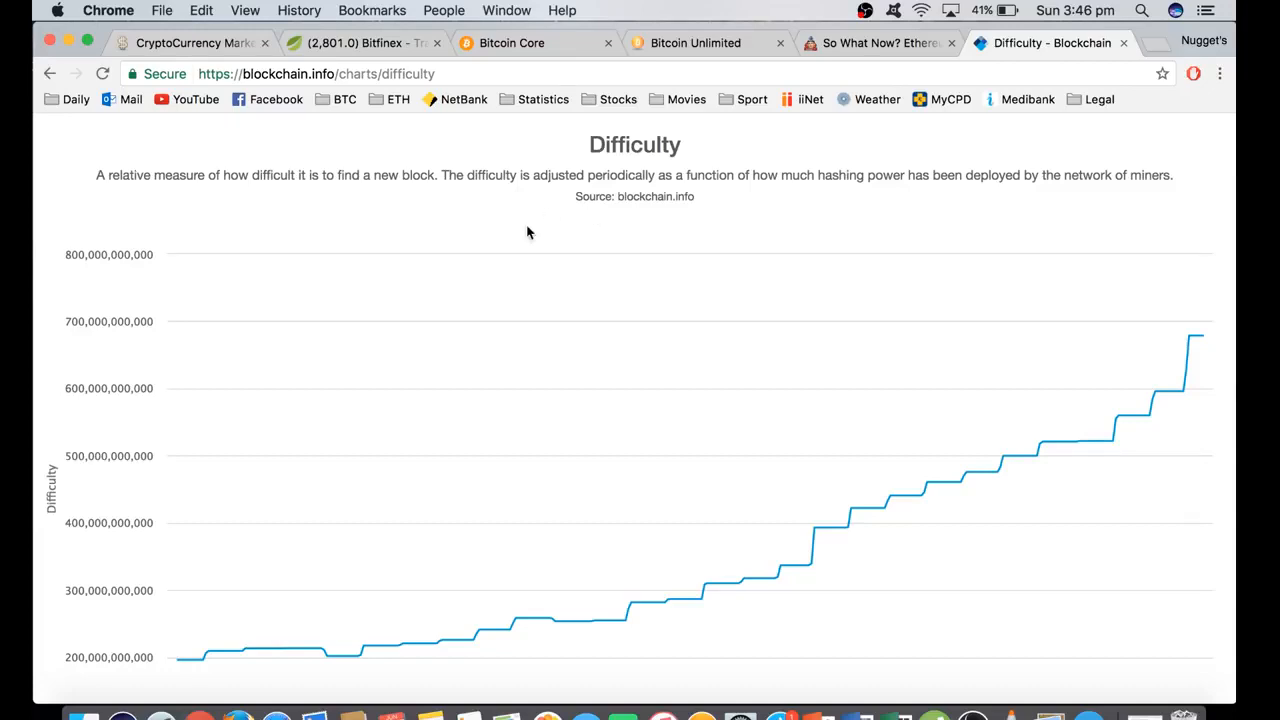
mouse_move(640, 232)
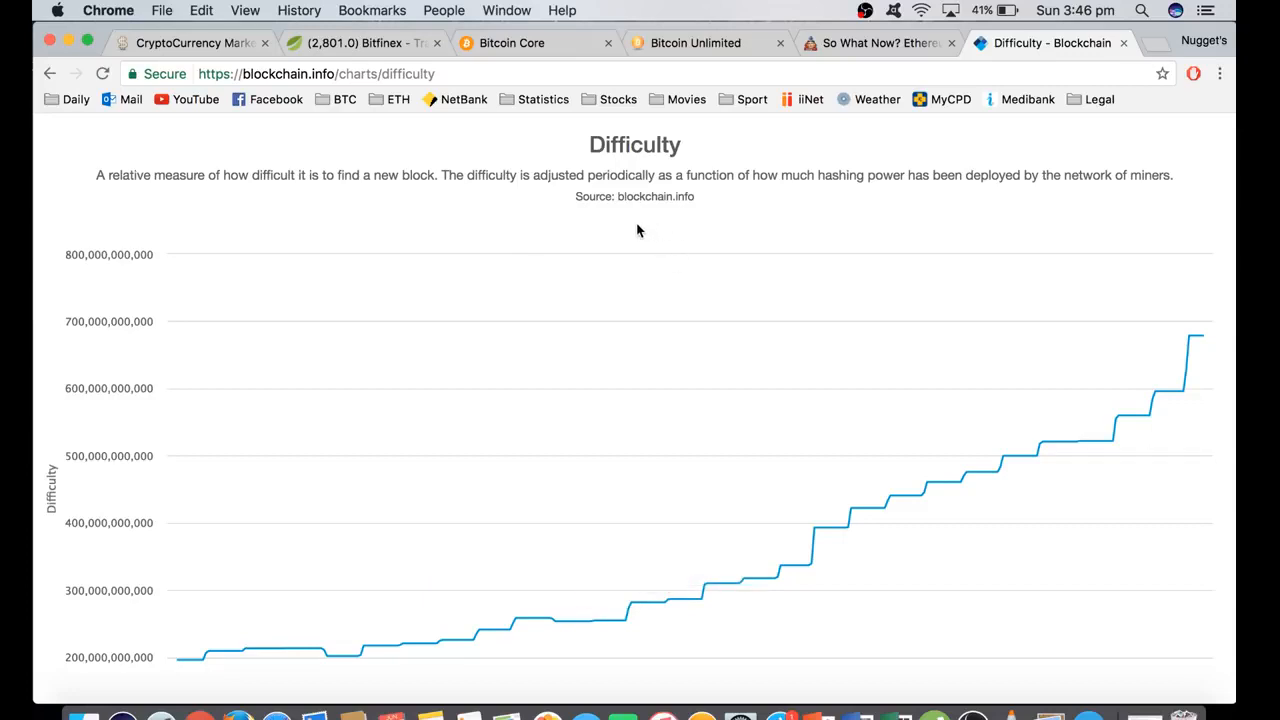
mouse_move(632, 224)
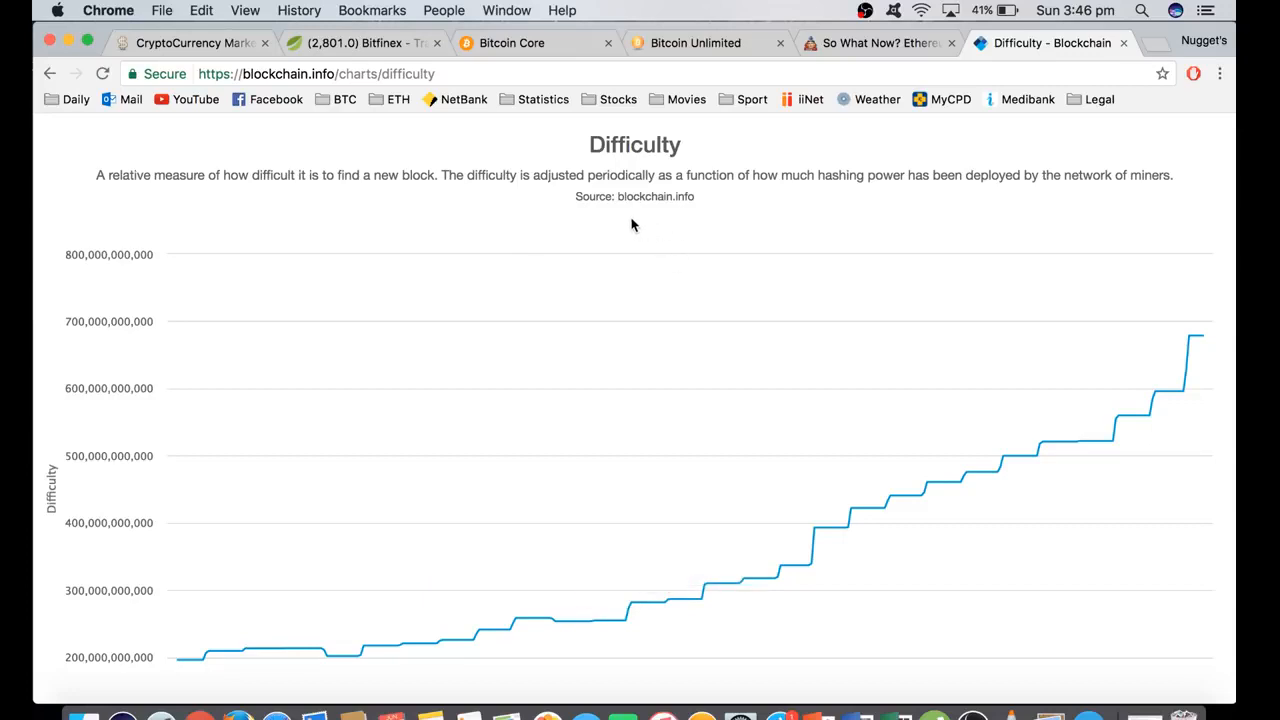